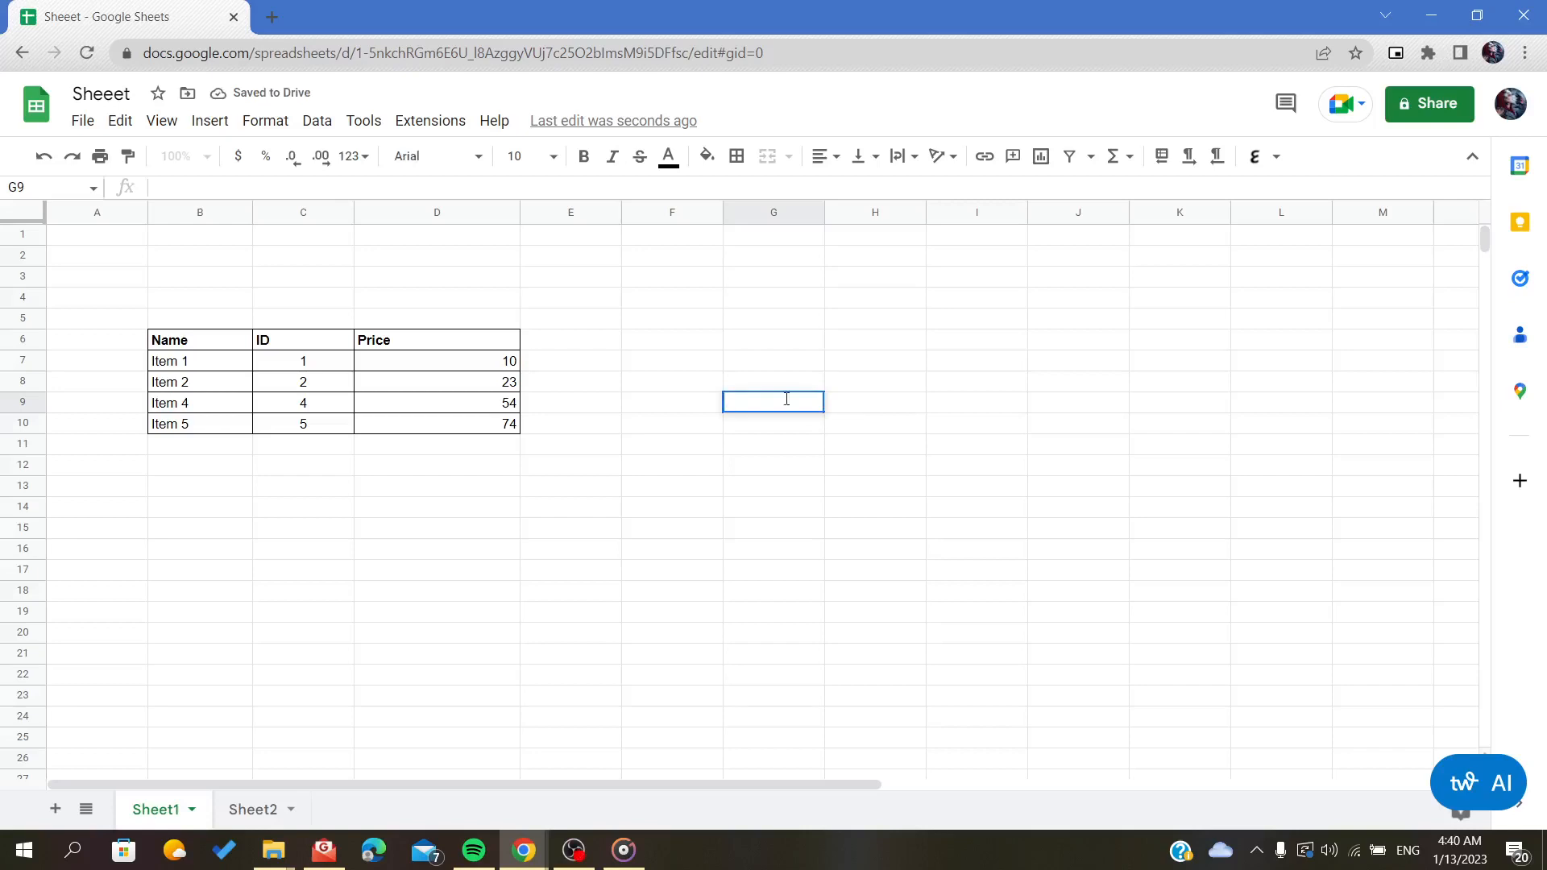
mouse_move(739, 332)
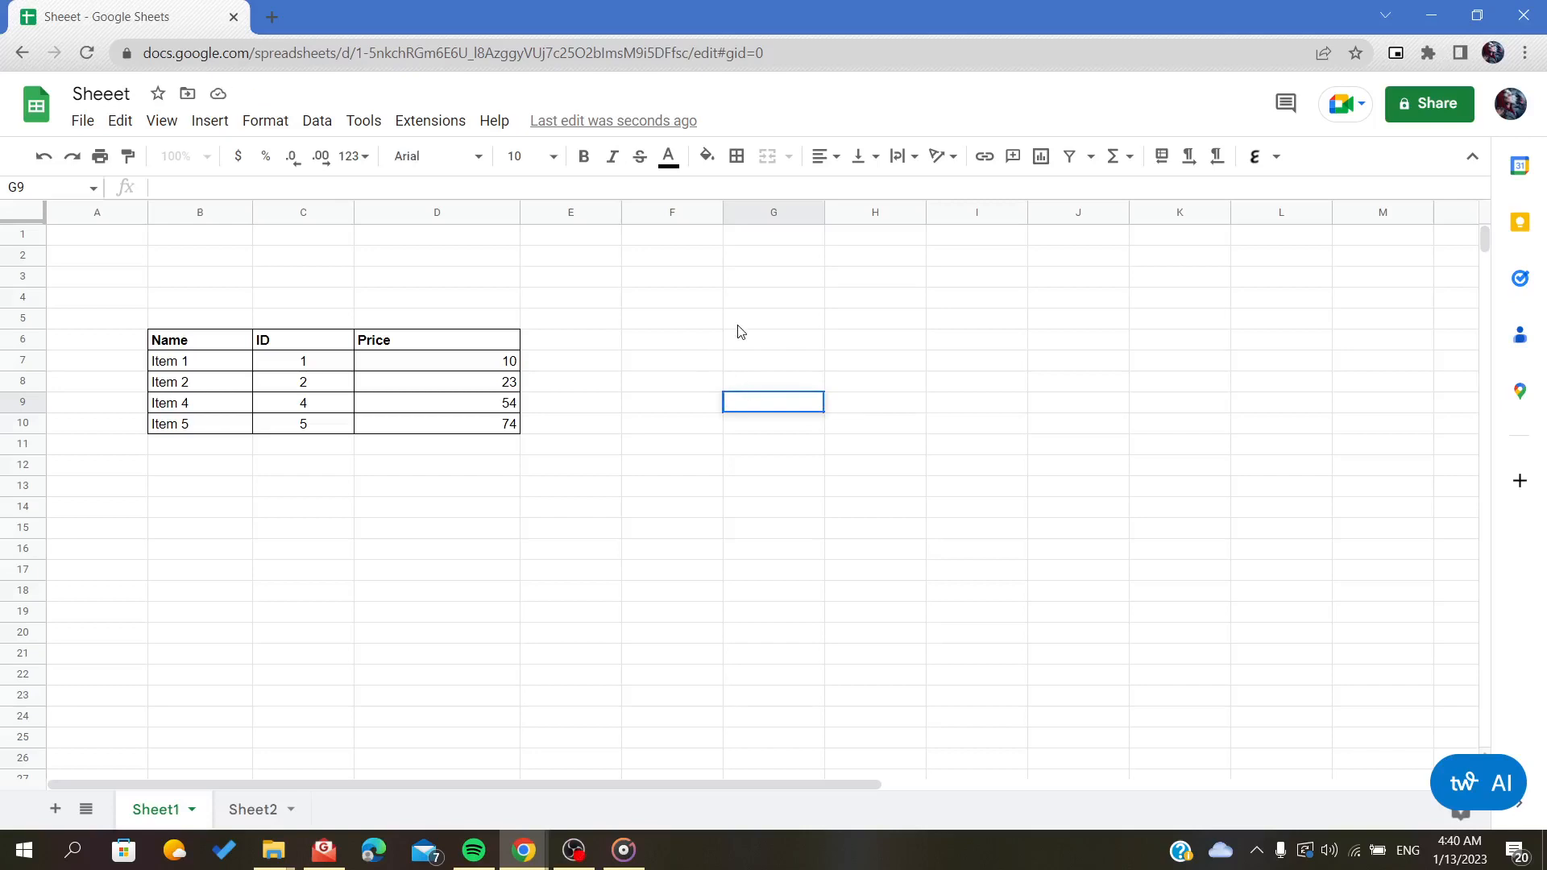
Step: Paste a plain copy of the Name/ID/Price table from B6:D10 into G6:I10
click(198, 340)
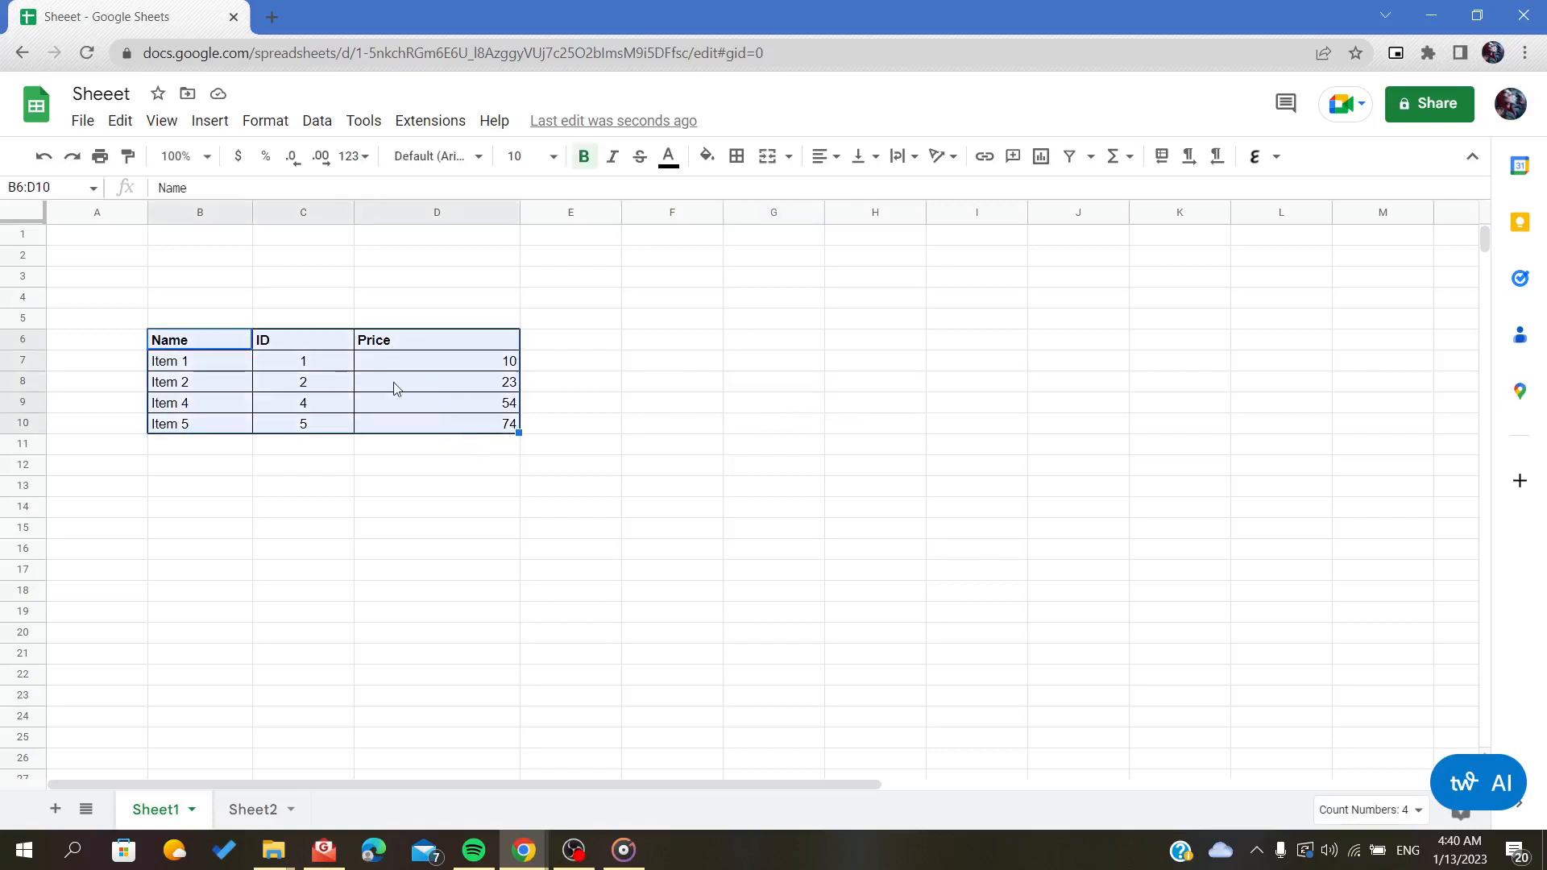
mouse_move(440, 493)
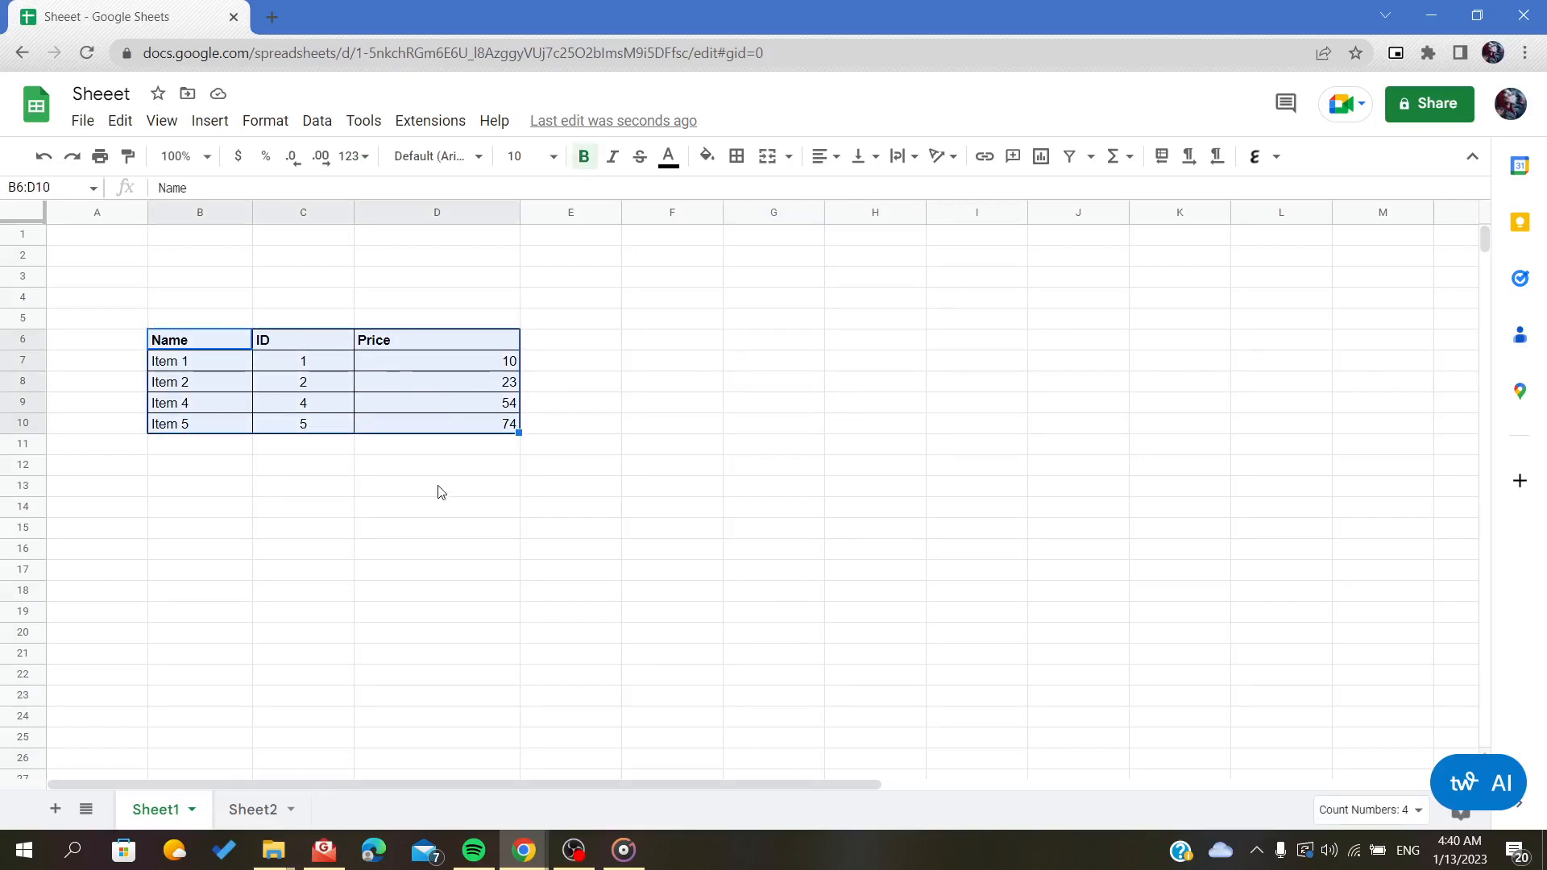
click(96, 297)
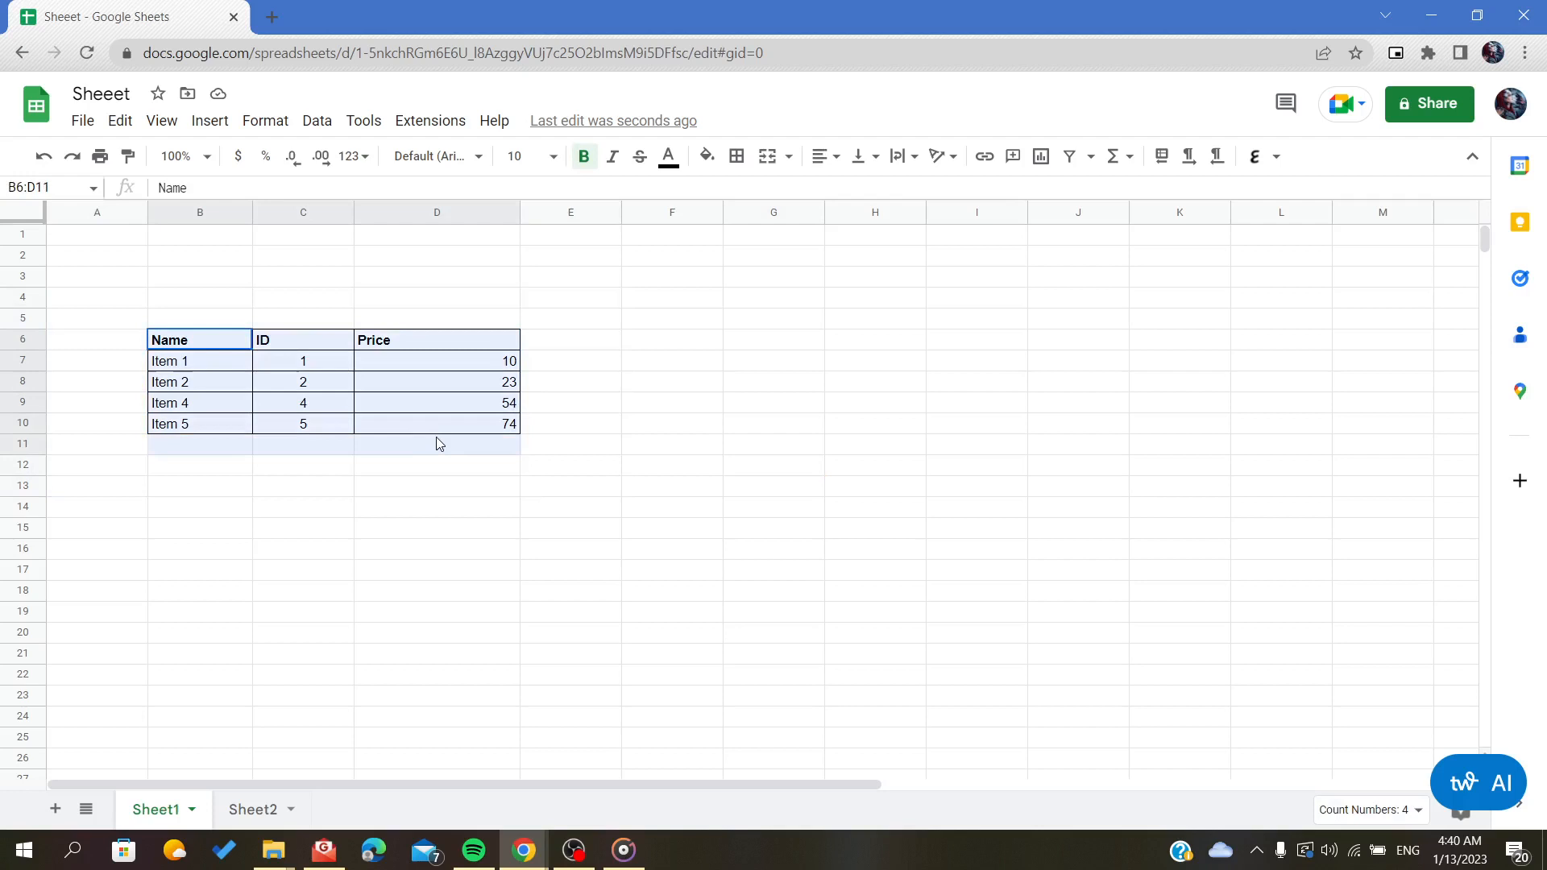
click(436, 423)
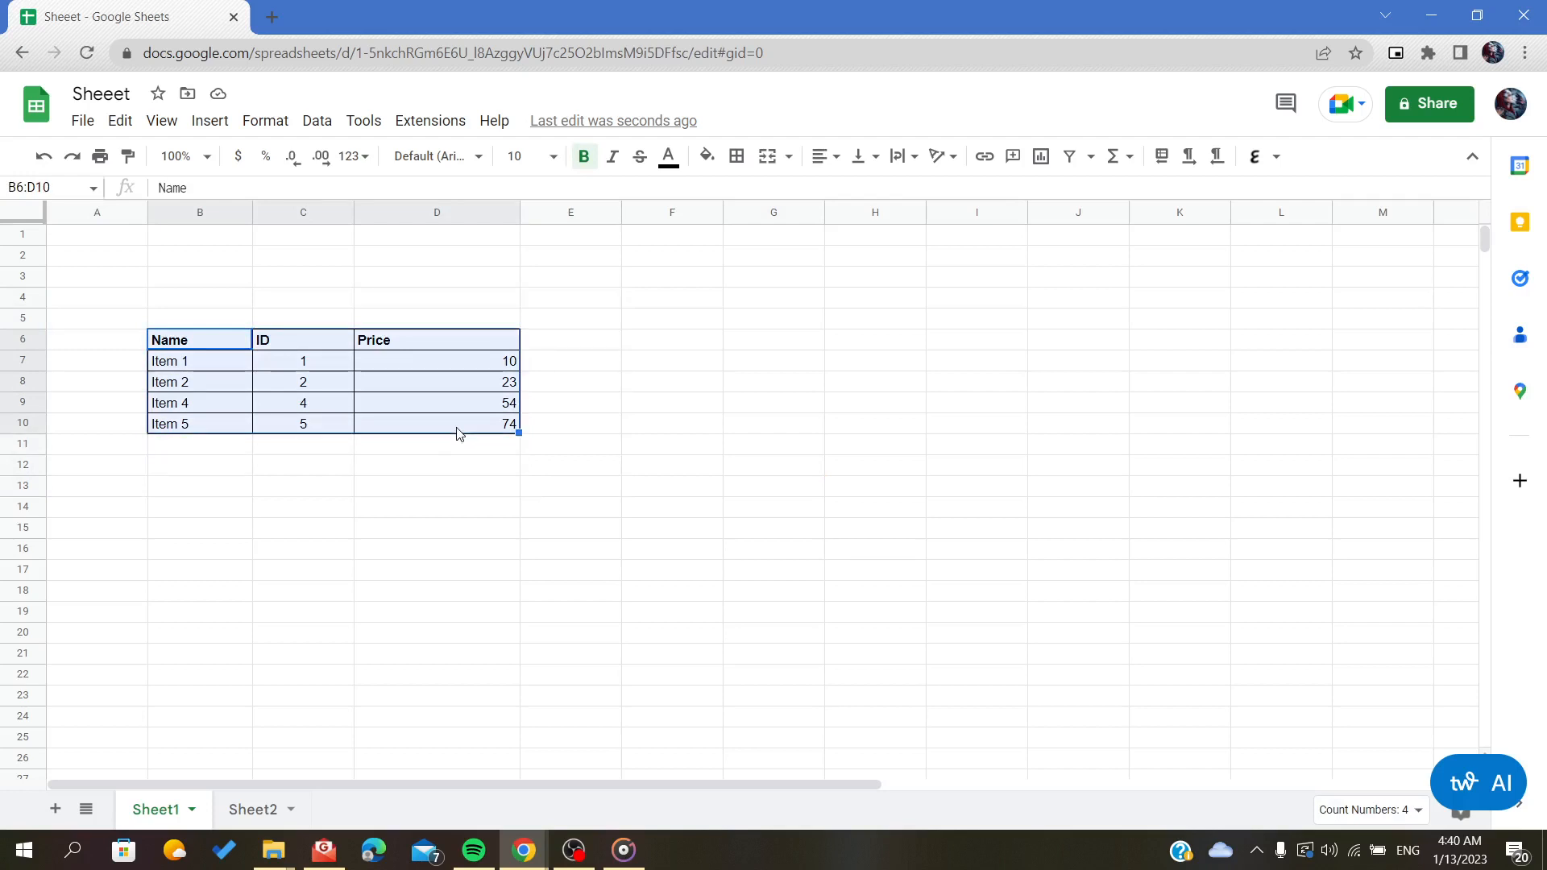
mouse_move(362, 372)
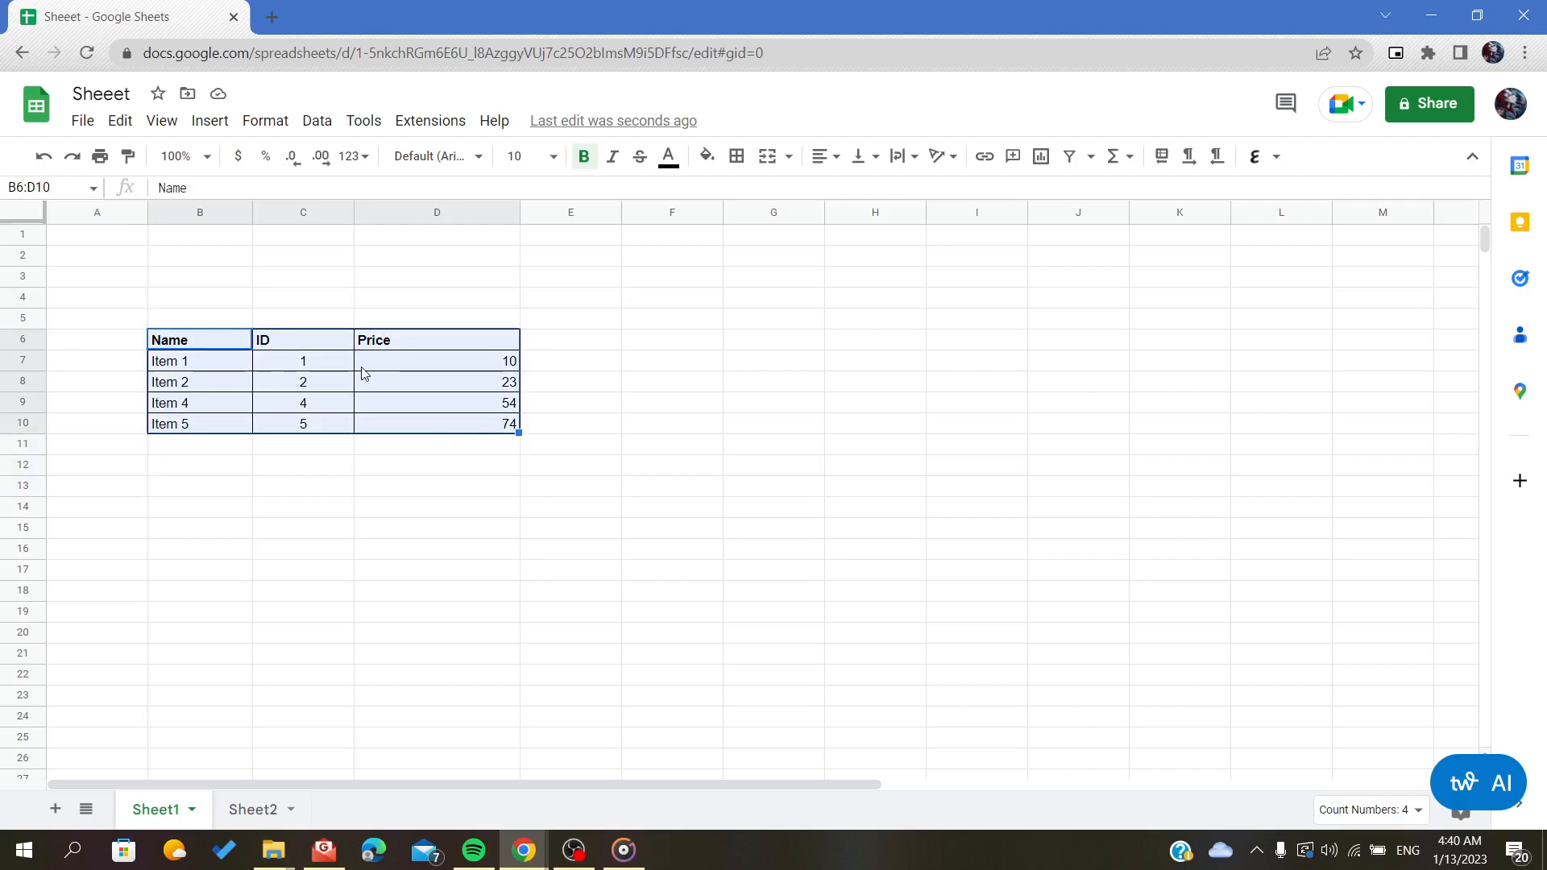
click(771, 340)
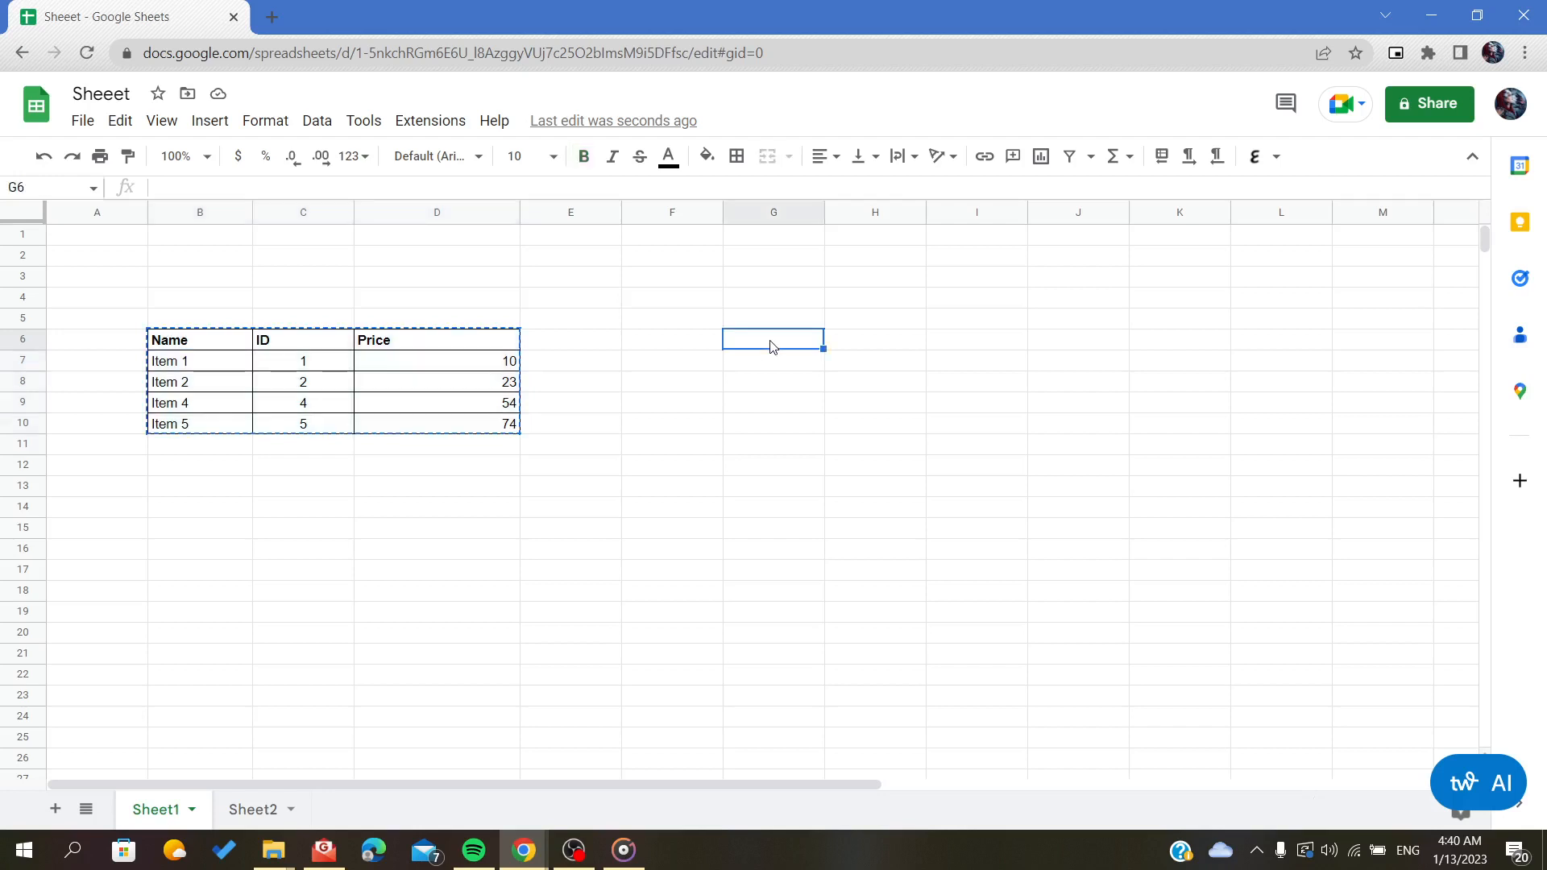
click(1071, 454)
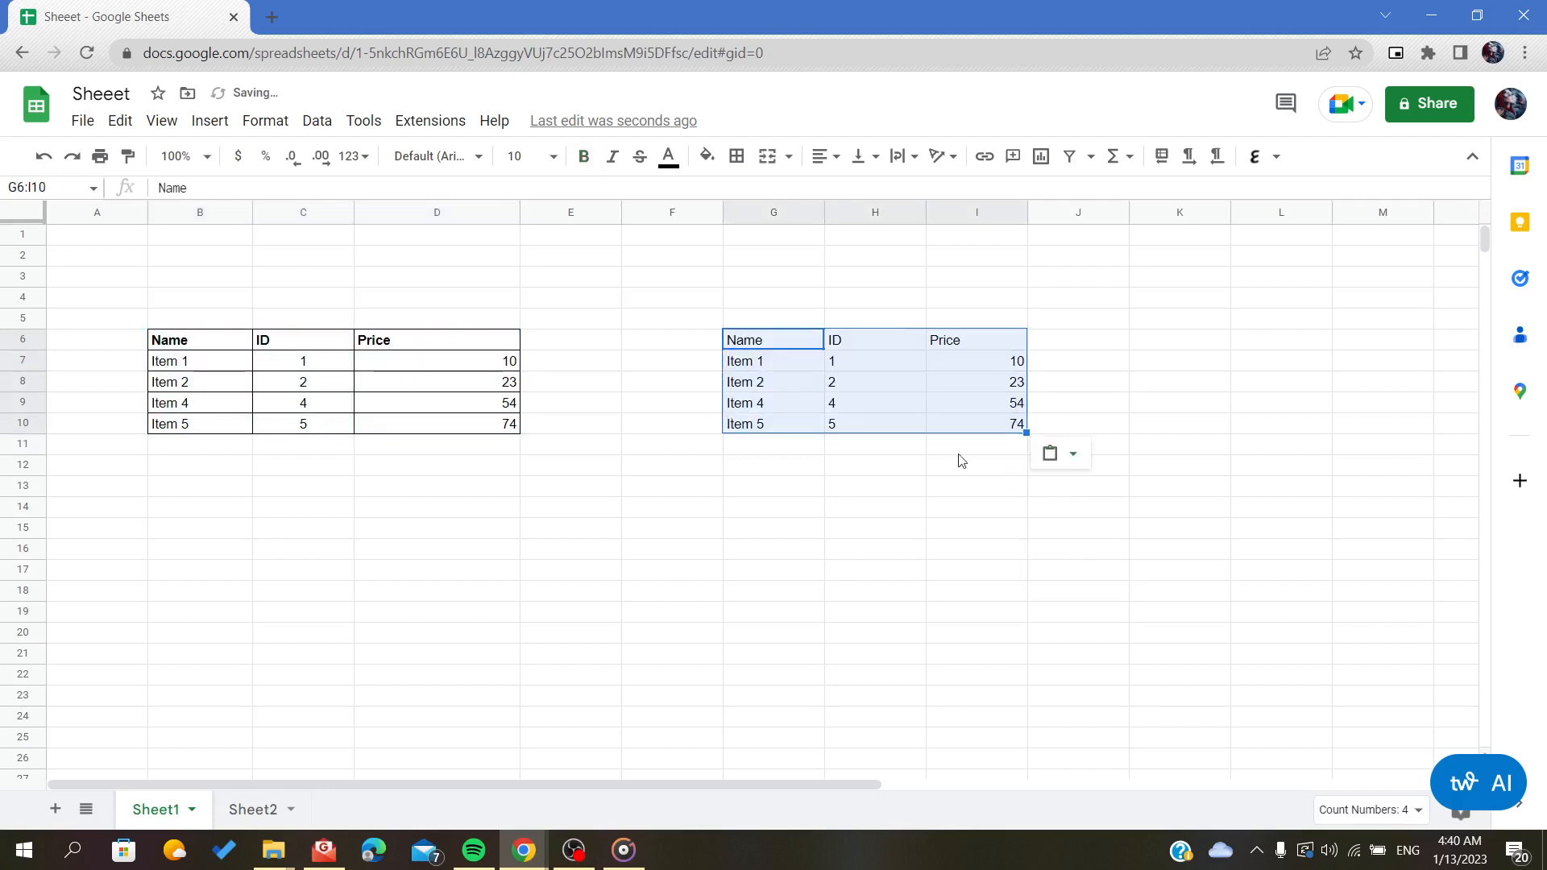
click(873, 569)
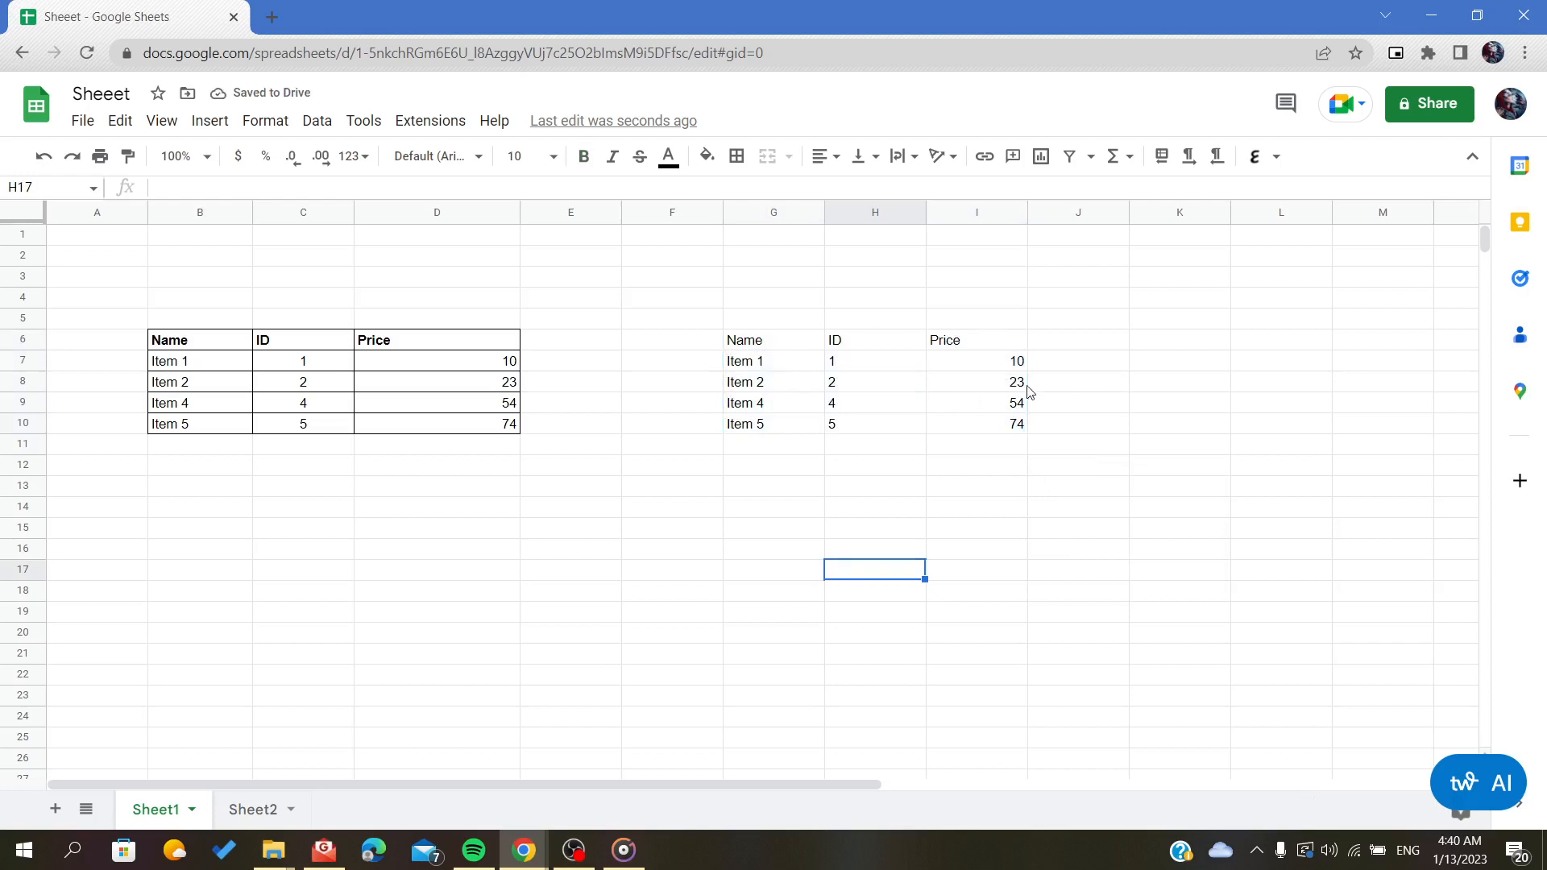
mouse_move(978, 472)
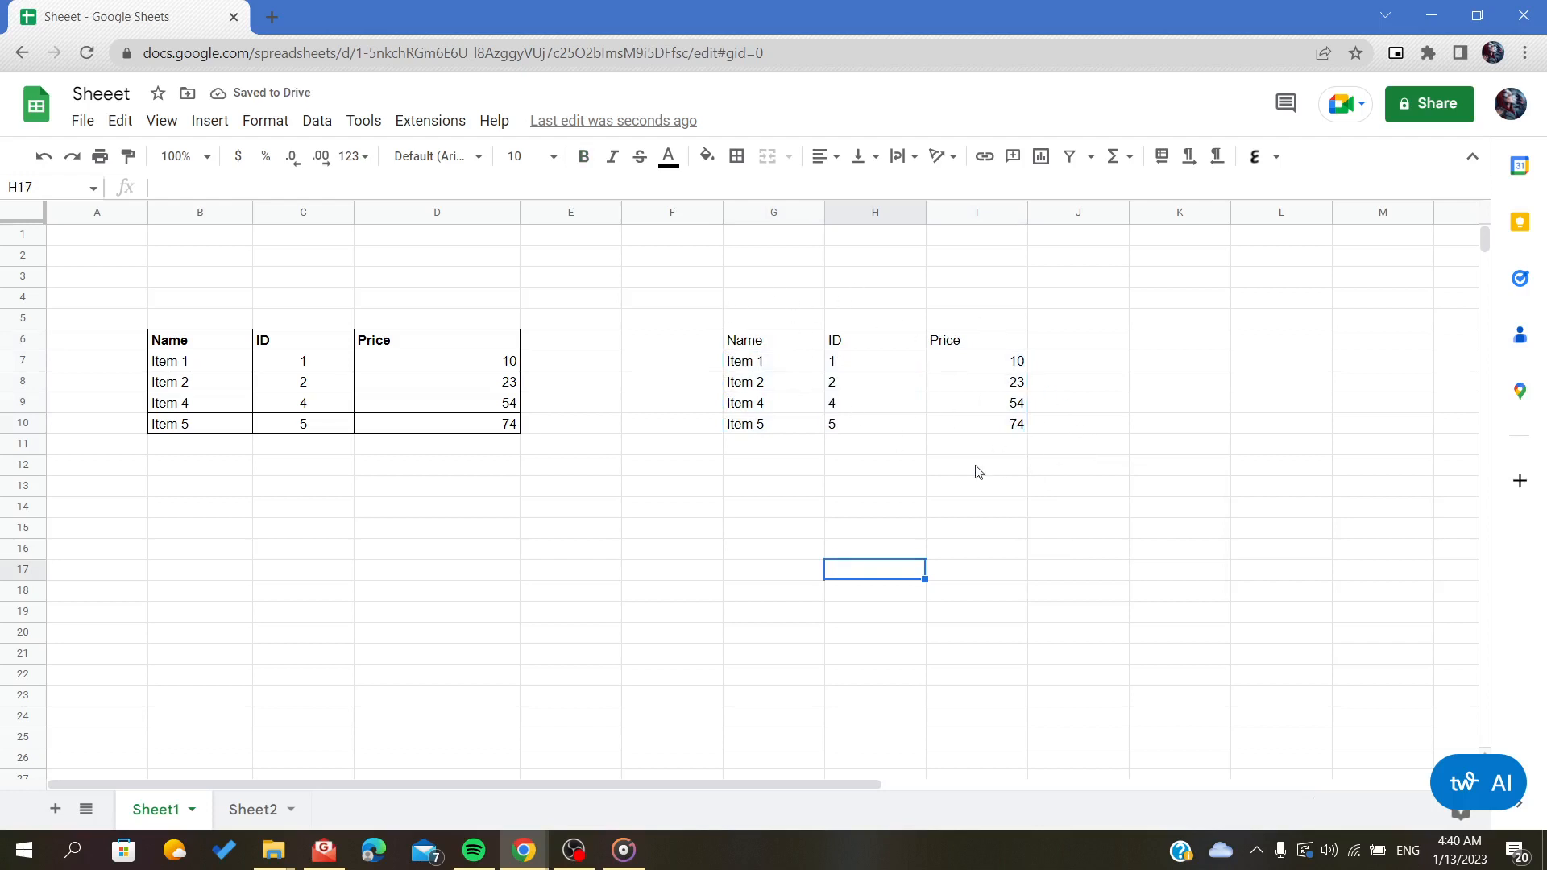
mouse_move(981, 802)
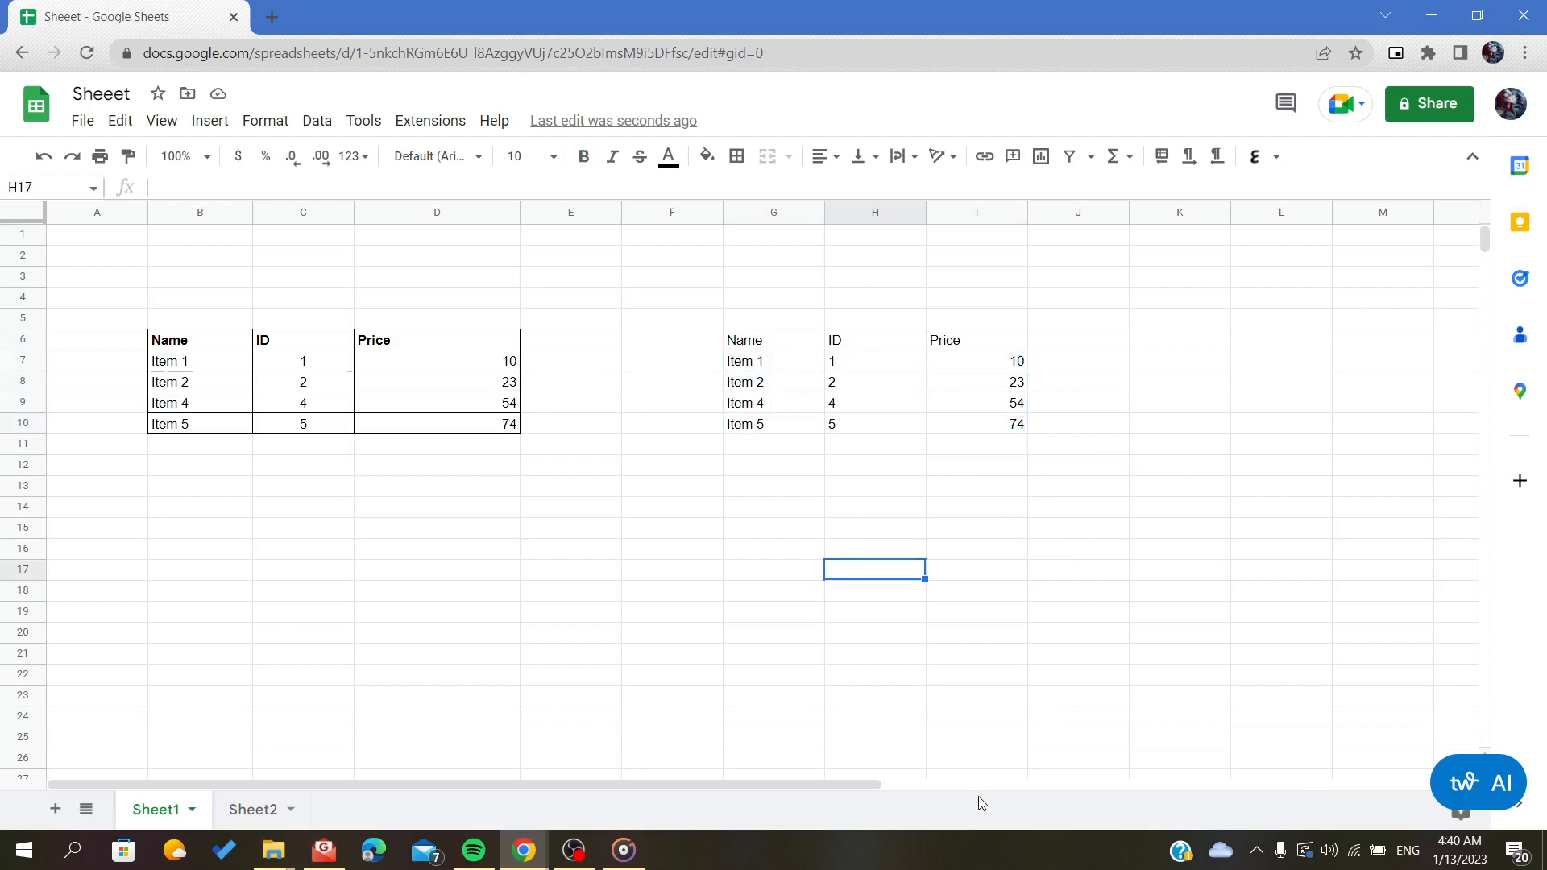
Step: Make the copied header row G6:I6 bold, then have G6:I10 selected
click(772, 340)
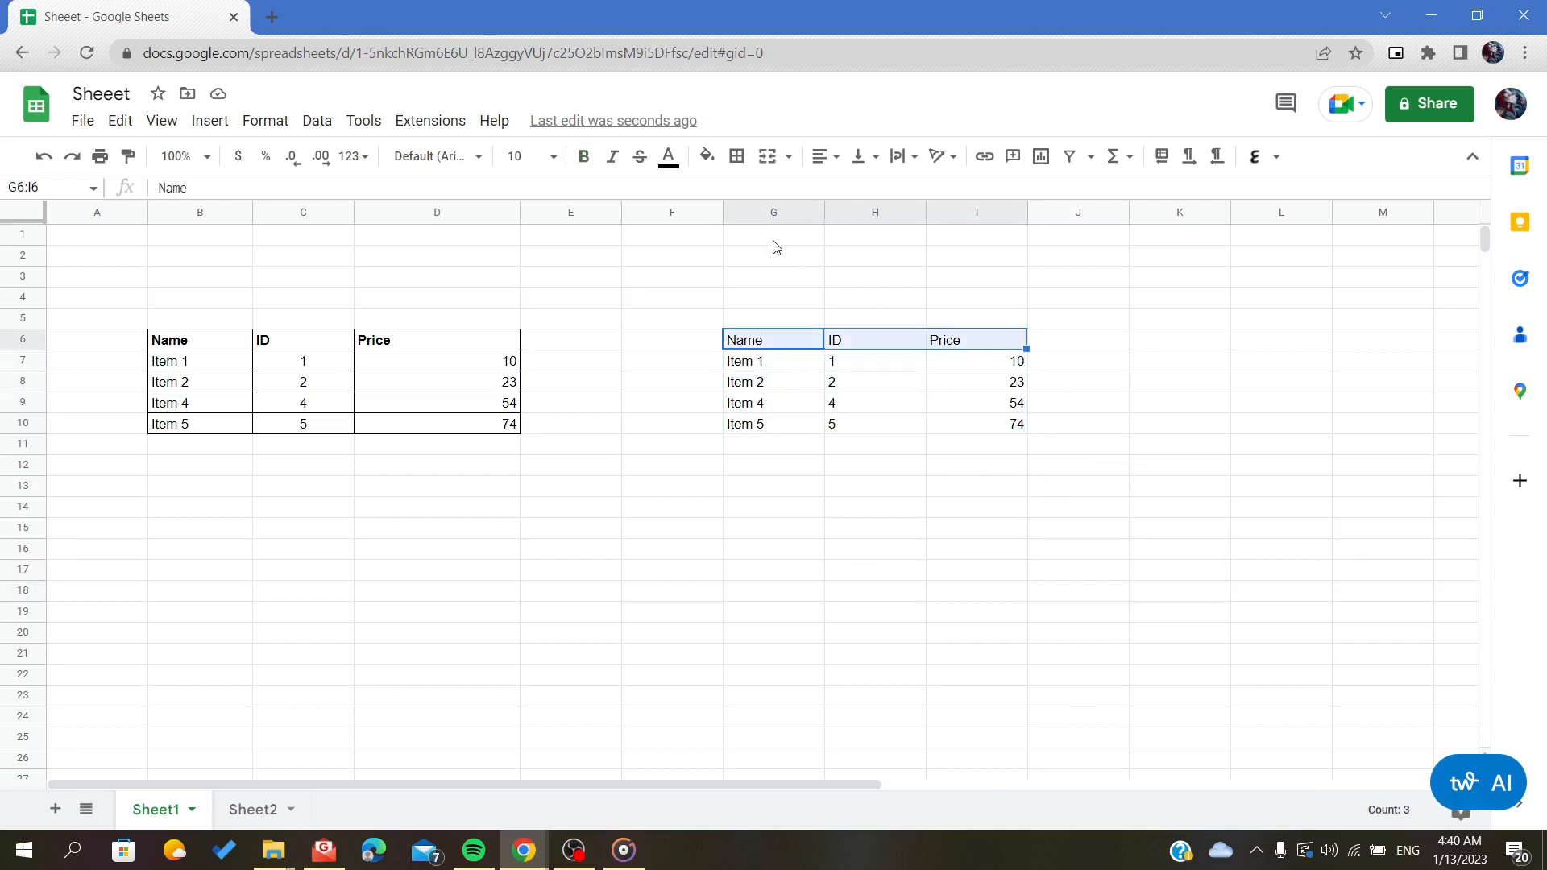
mouse_move(583, 156)
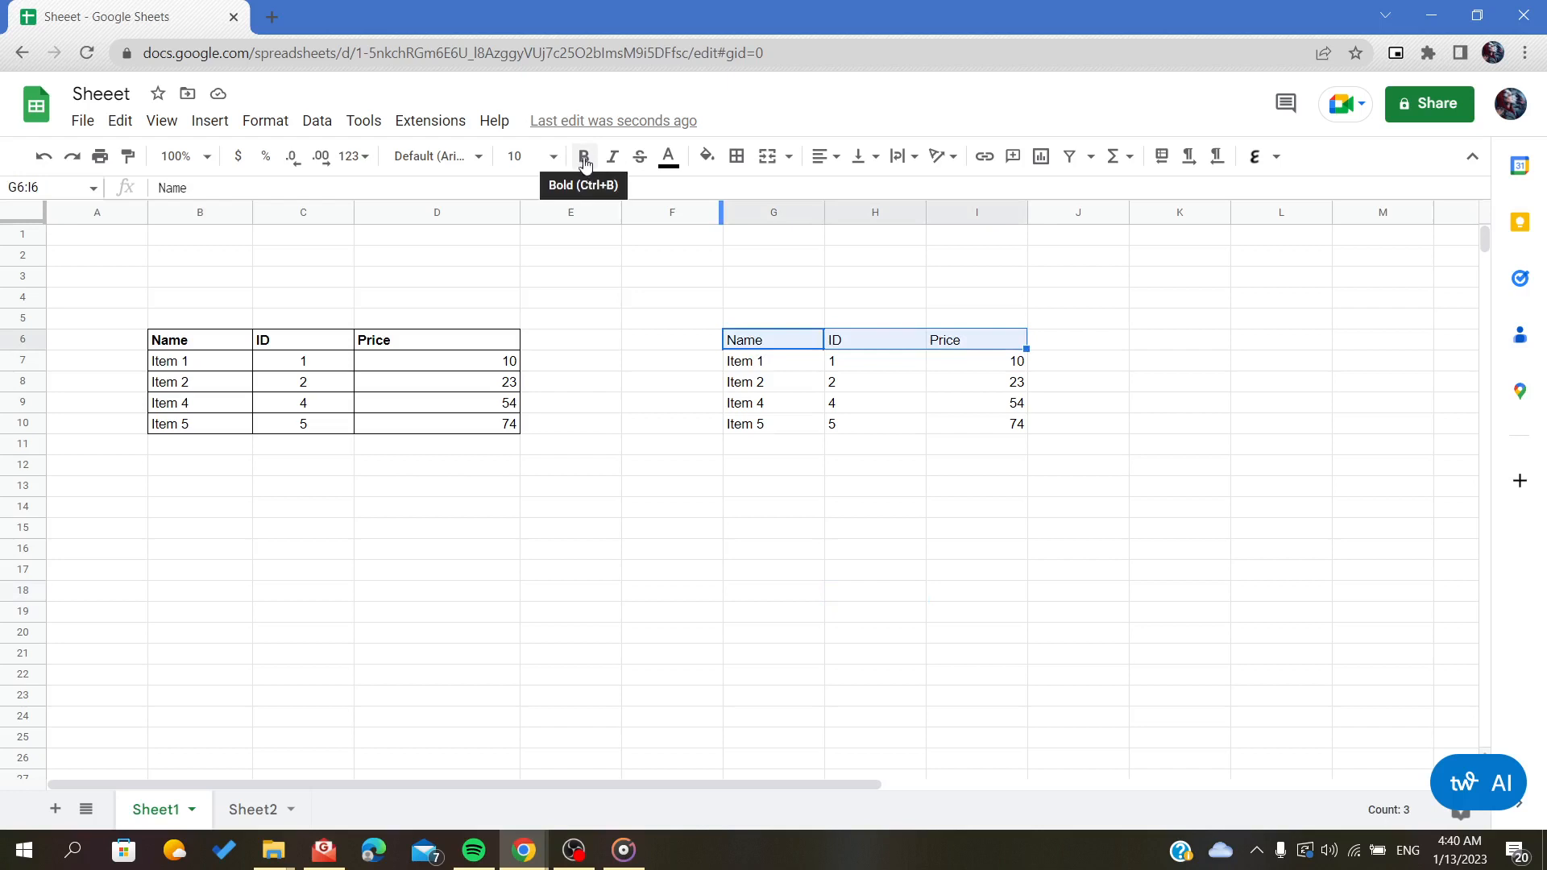
click(584, 156)
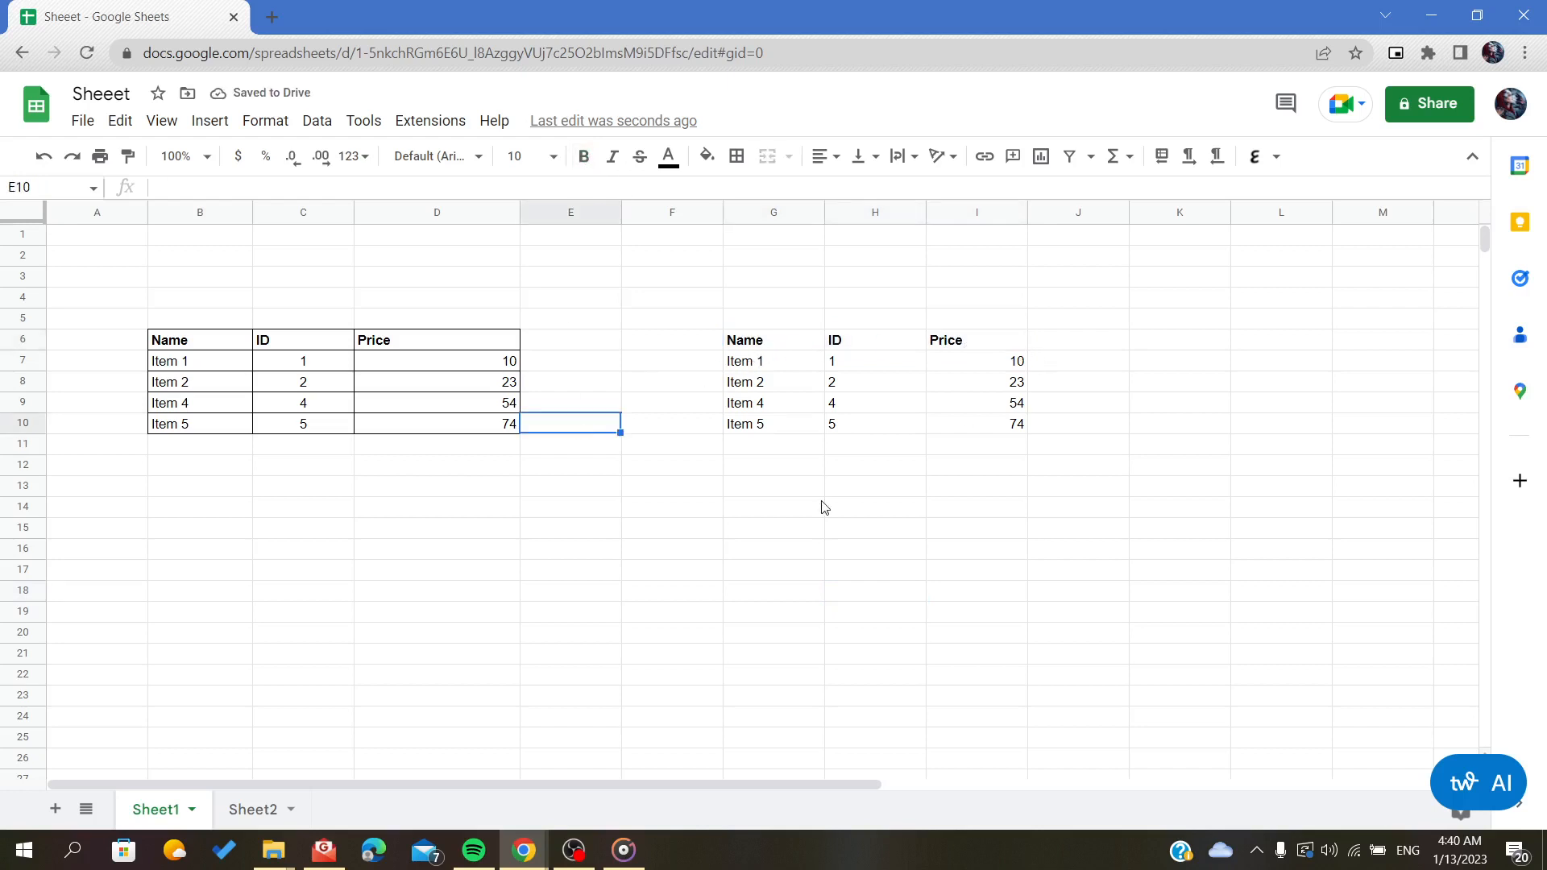
click(771, 506)
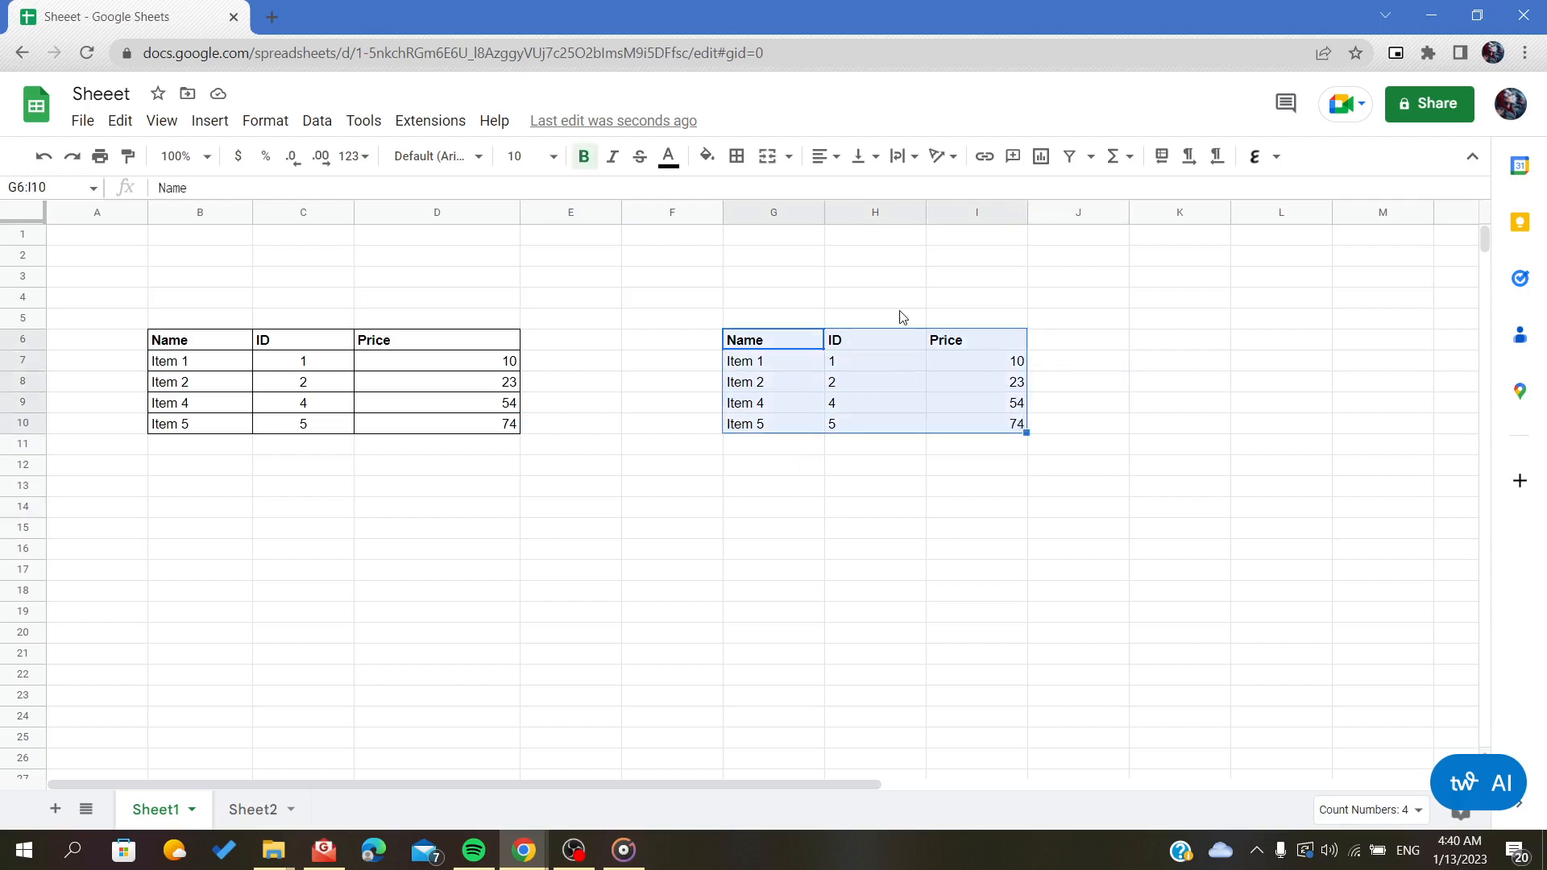
mouse_move(583, 272)
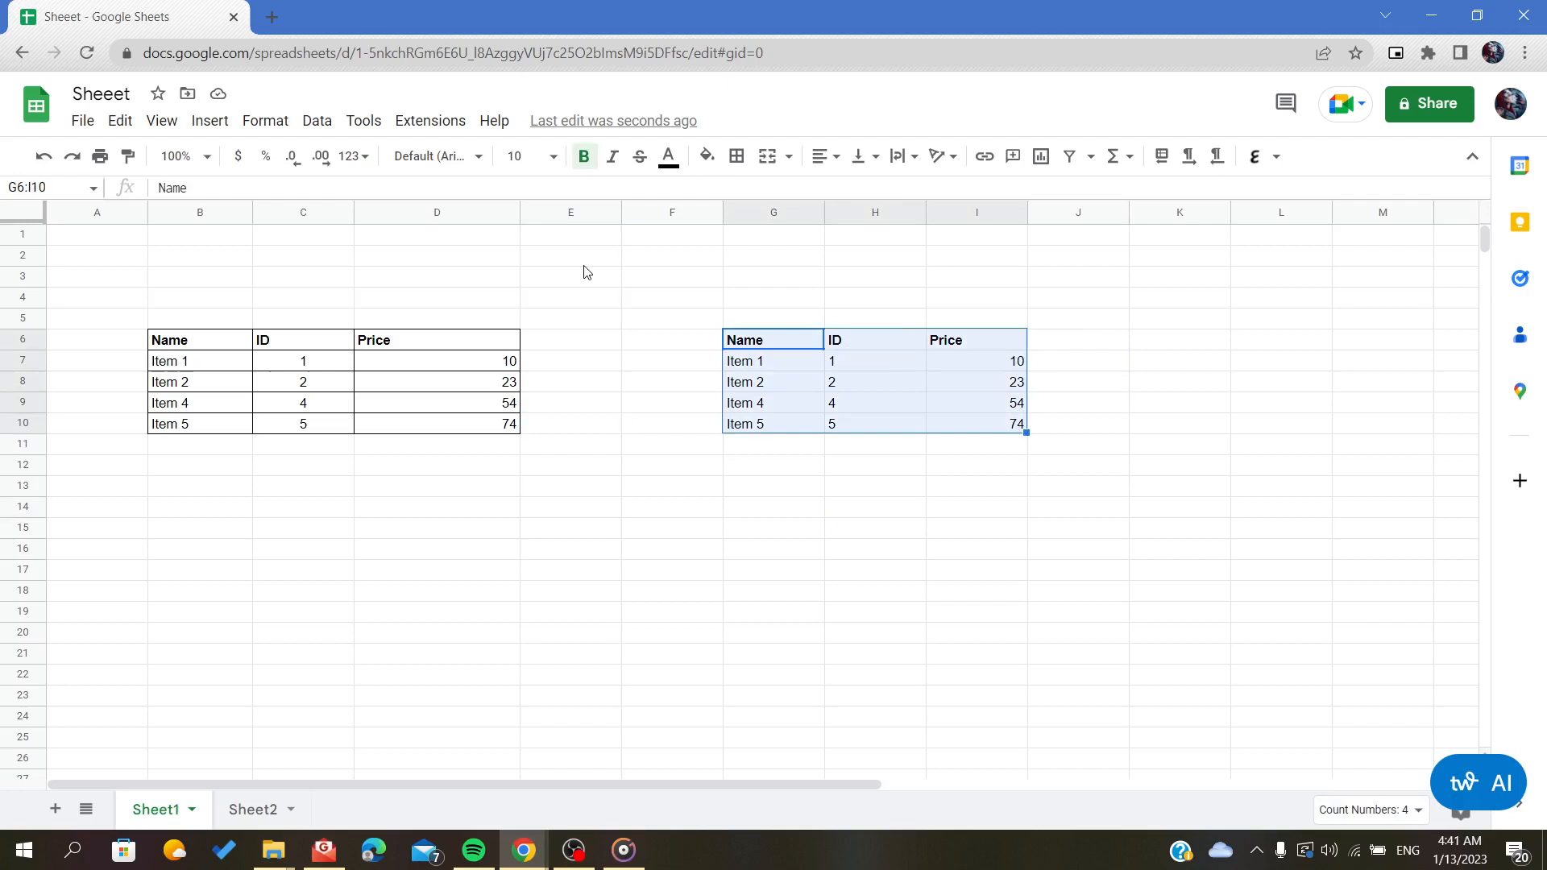
mouse_move(734, 156)
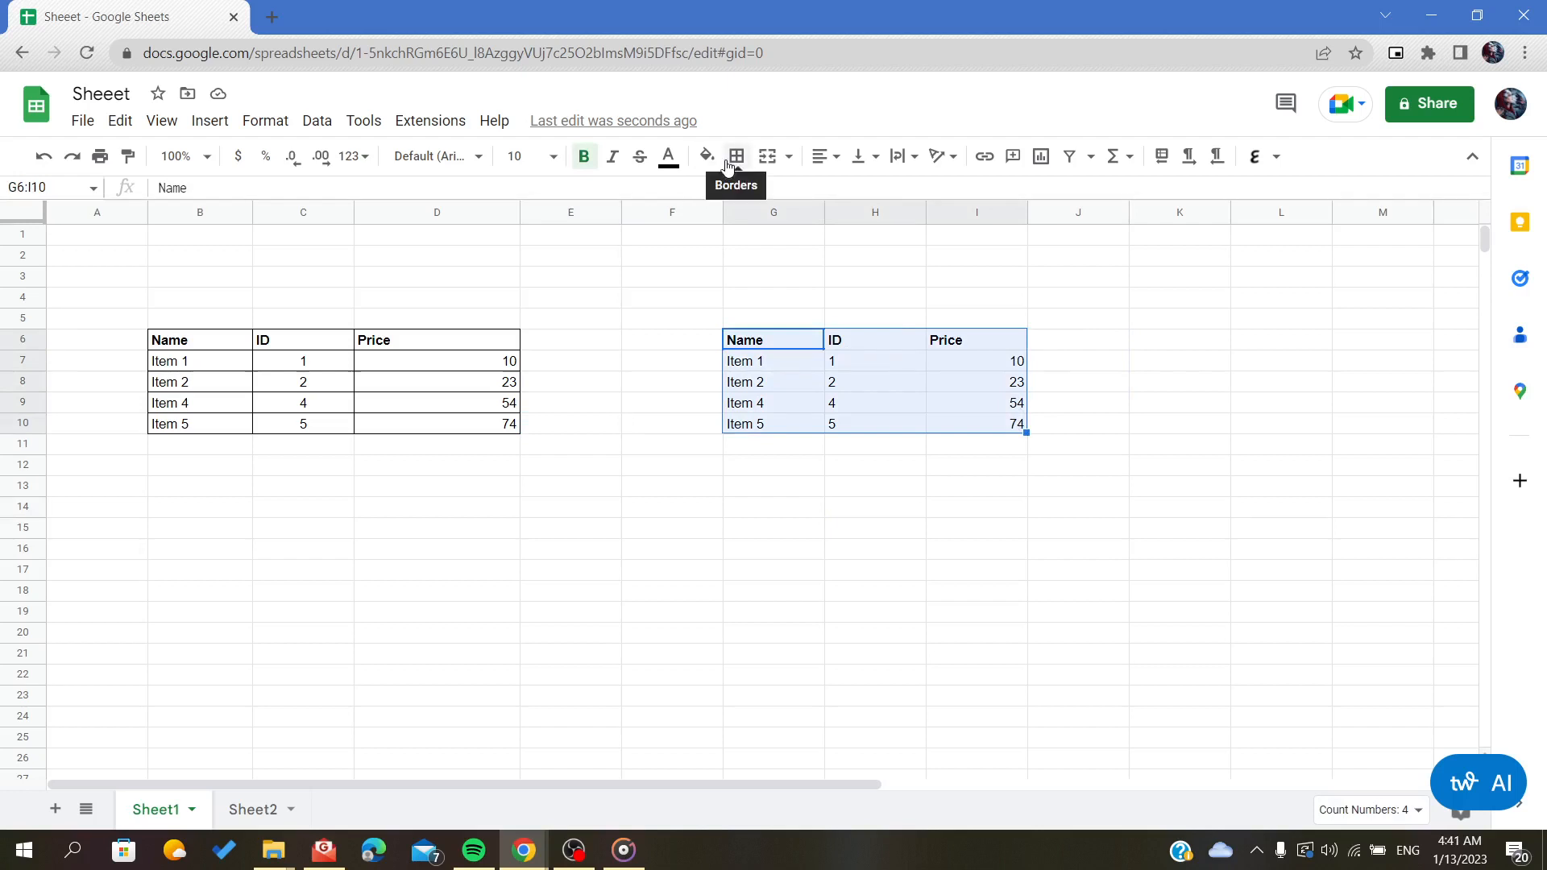
mouse_move(734, 156)
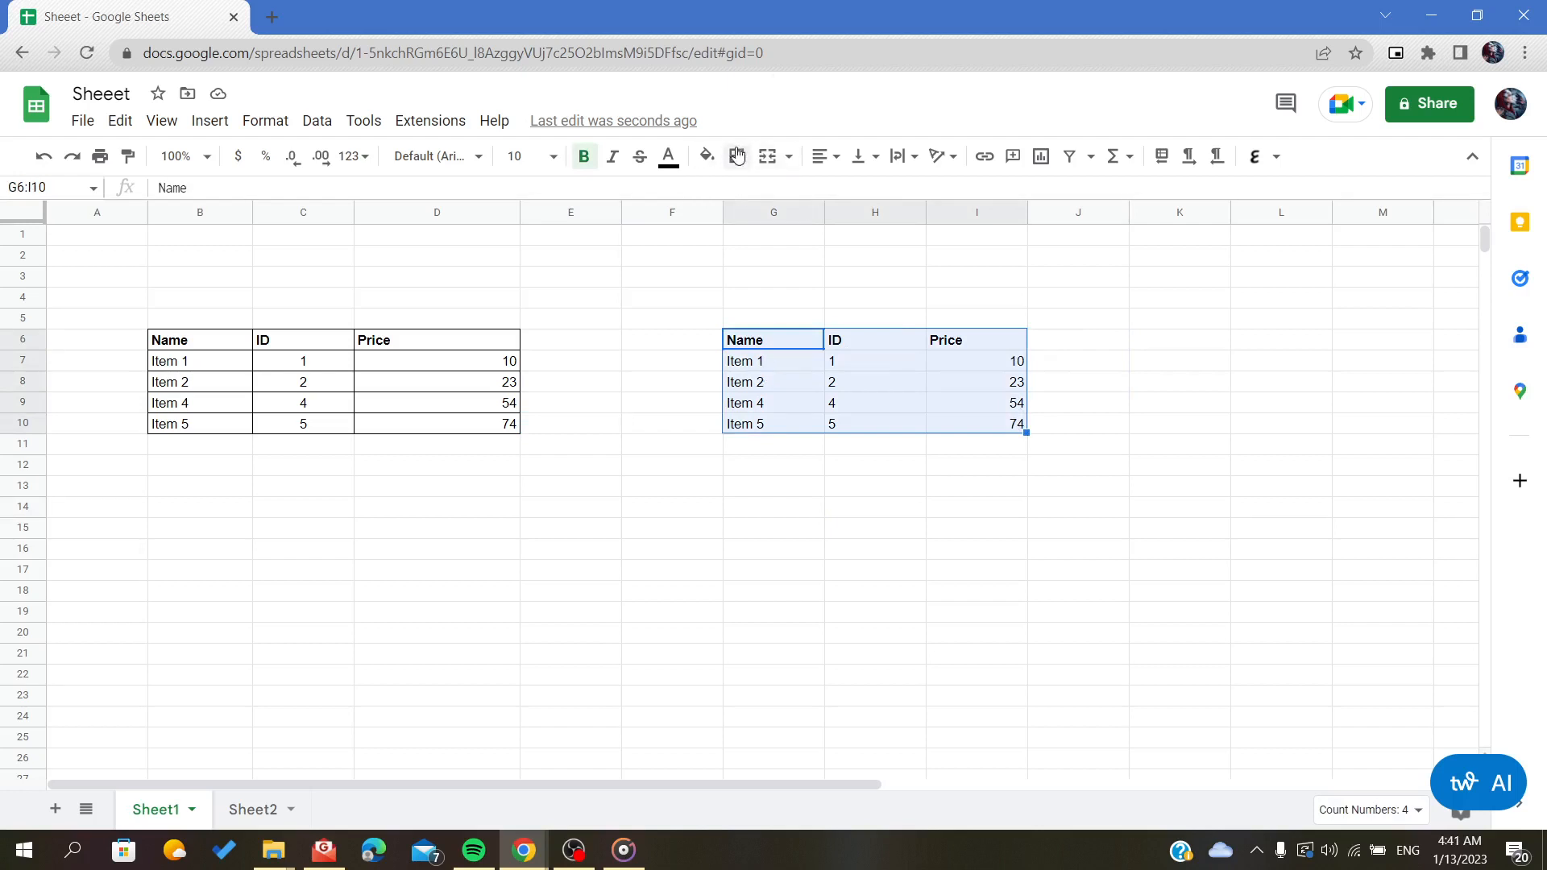
mouse_move(735, 156)
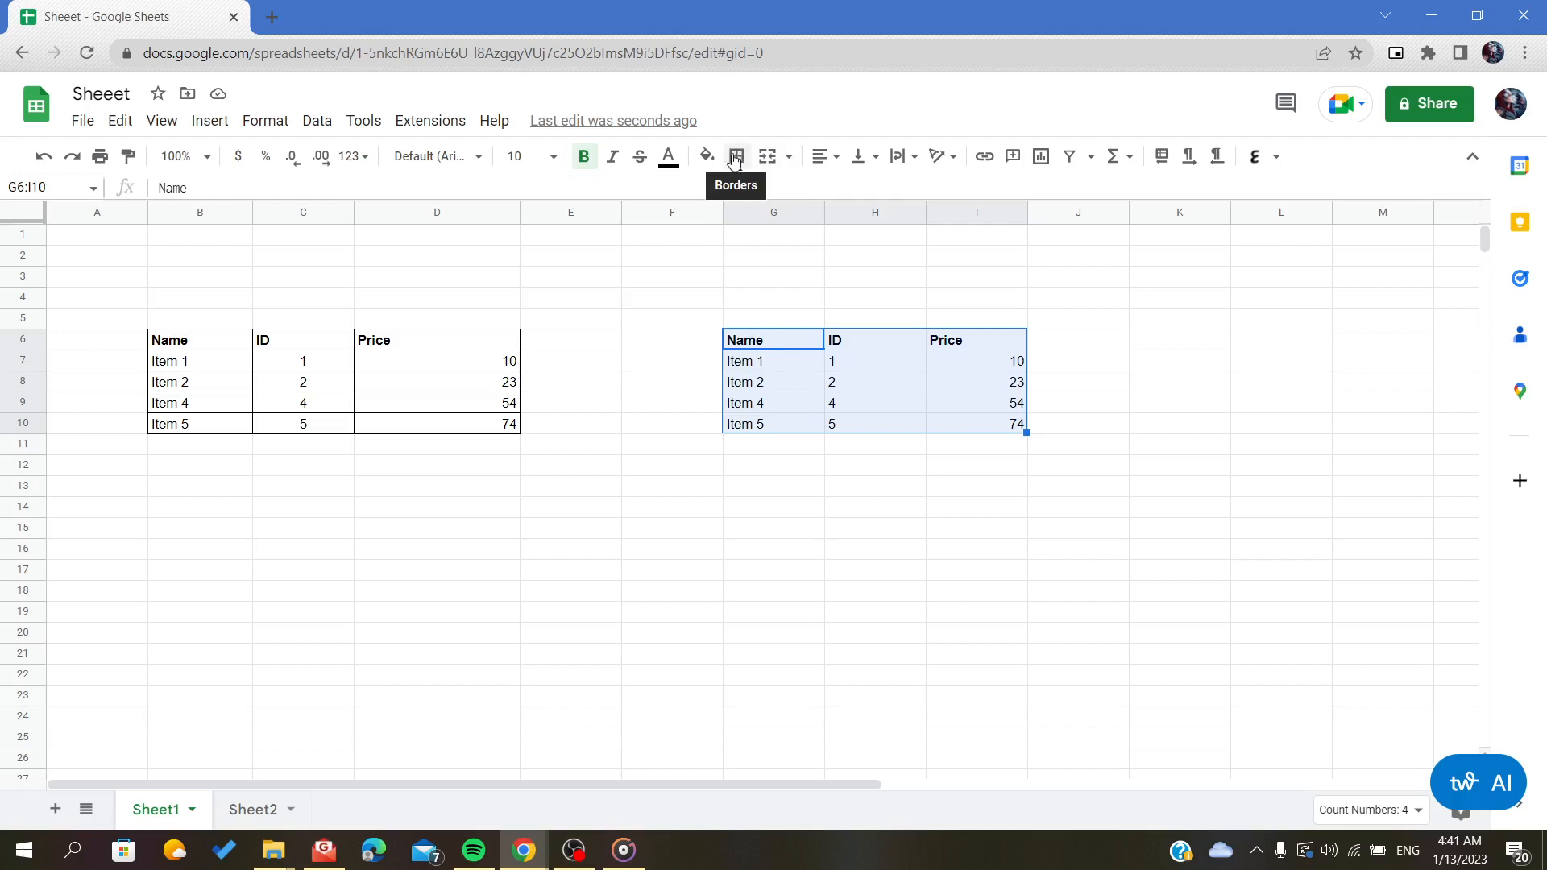
Step: Apply All borders to every cell of the copied table G6:I10
click(735, 157)
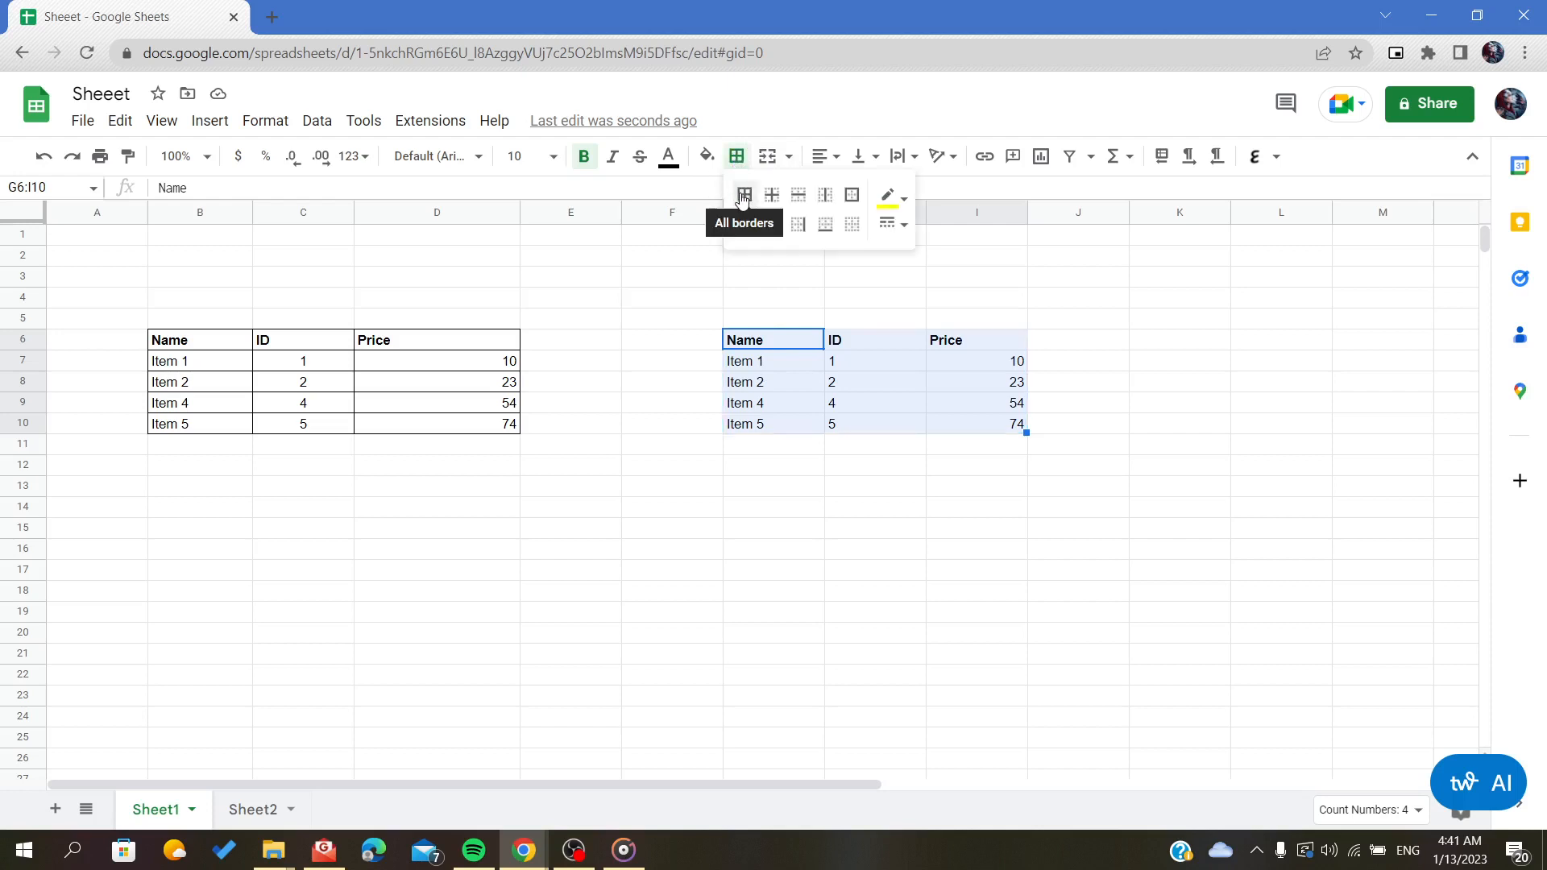
click(743, 195)
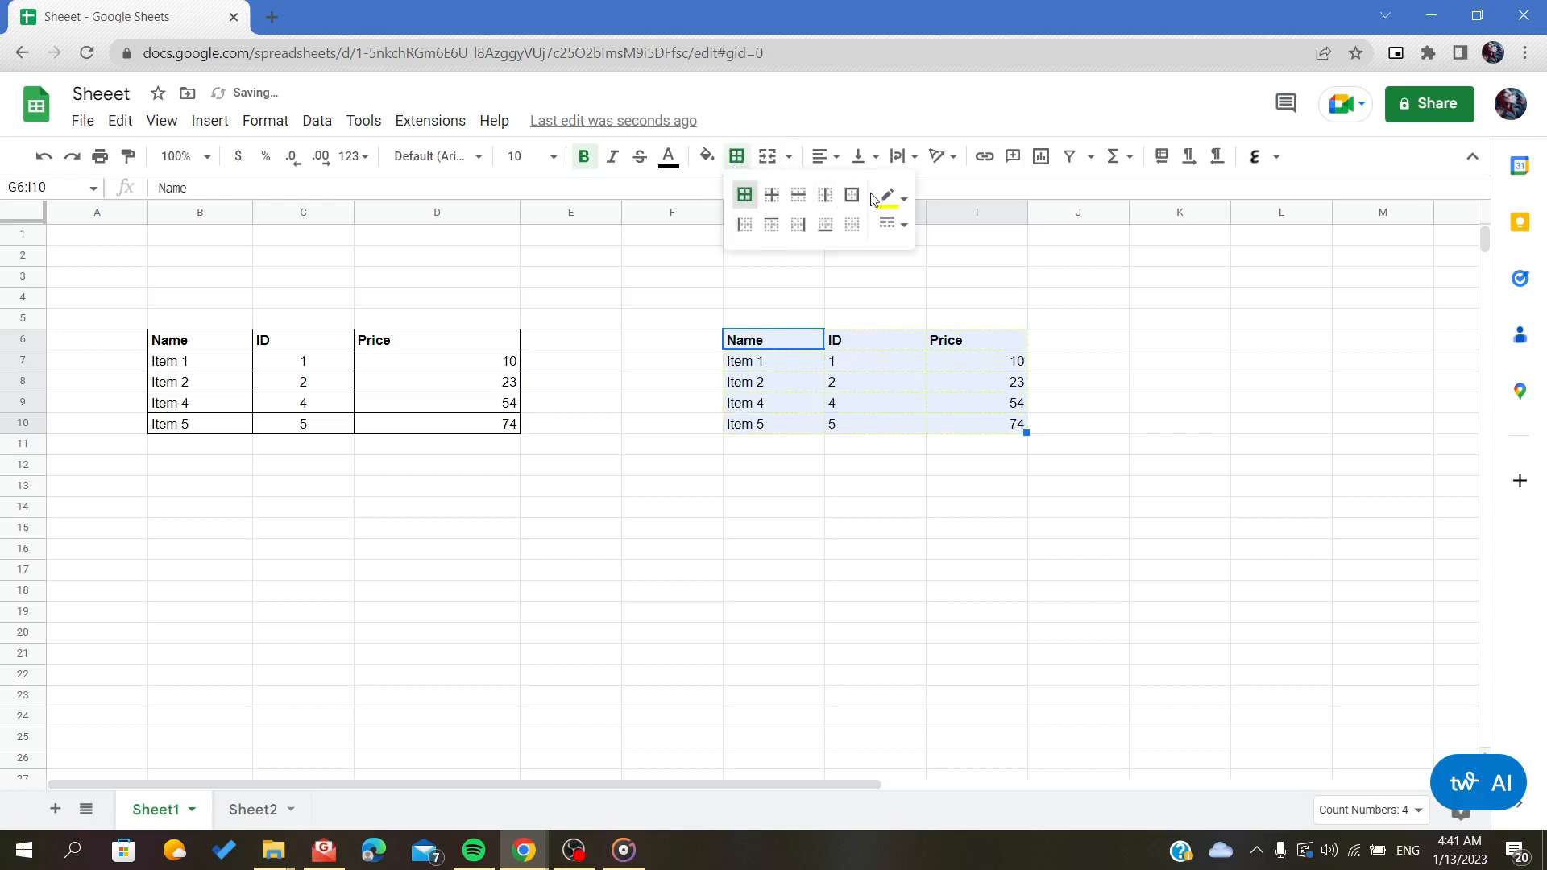
click(886, 194)
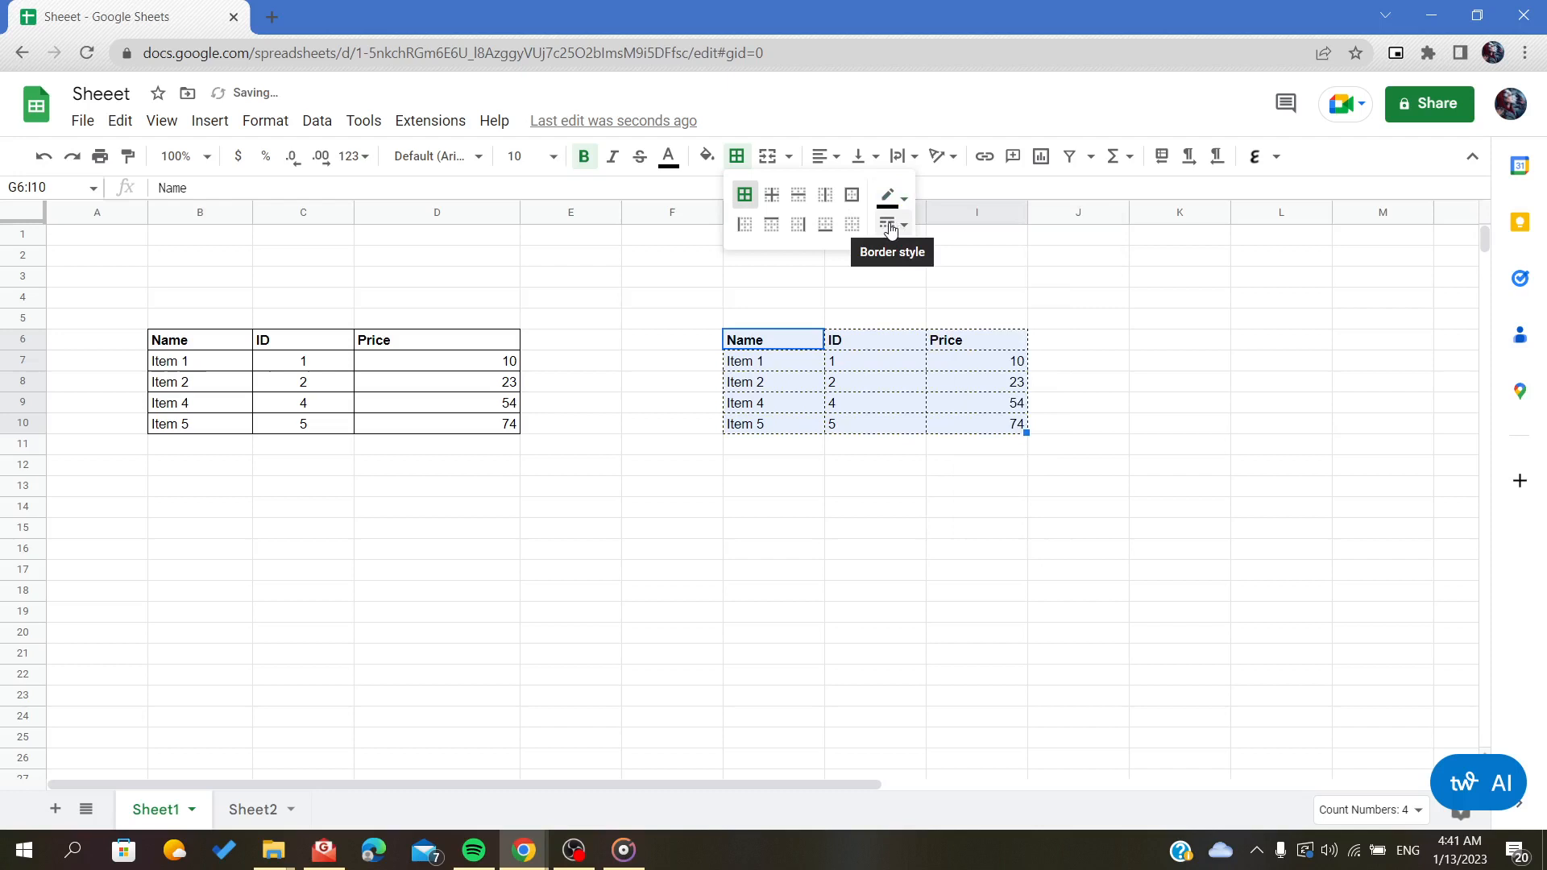
Step: Set the copied table's border style to a thin solid black line
click(886, 224)
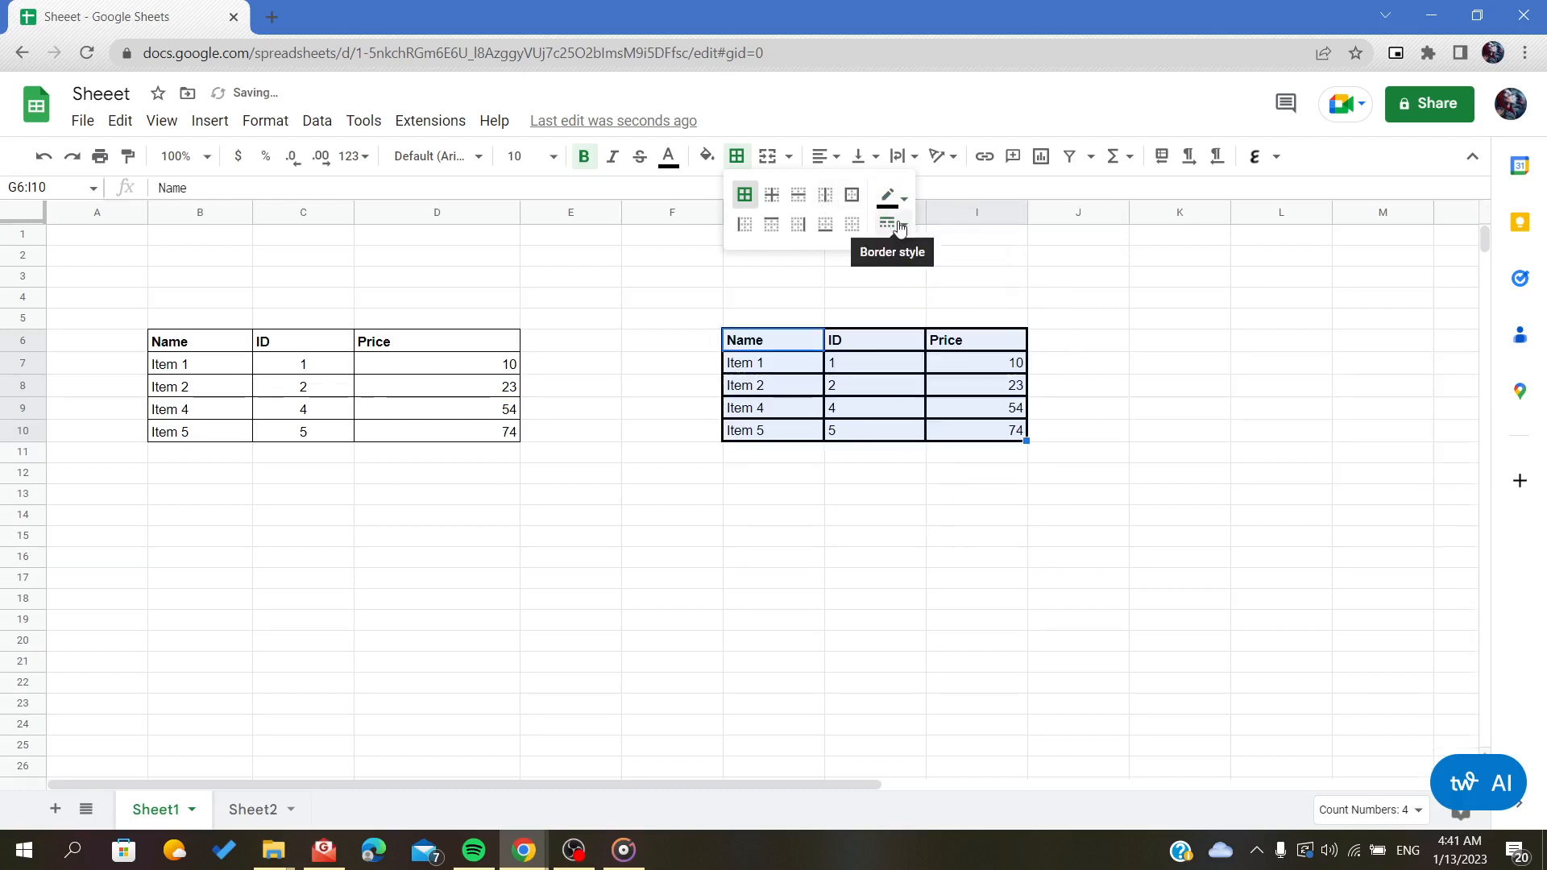
click(899, 222)
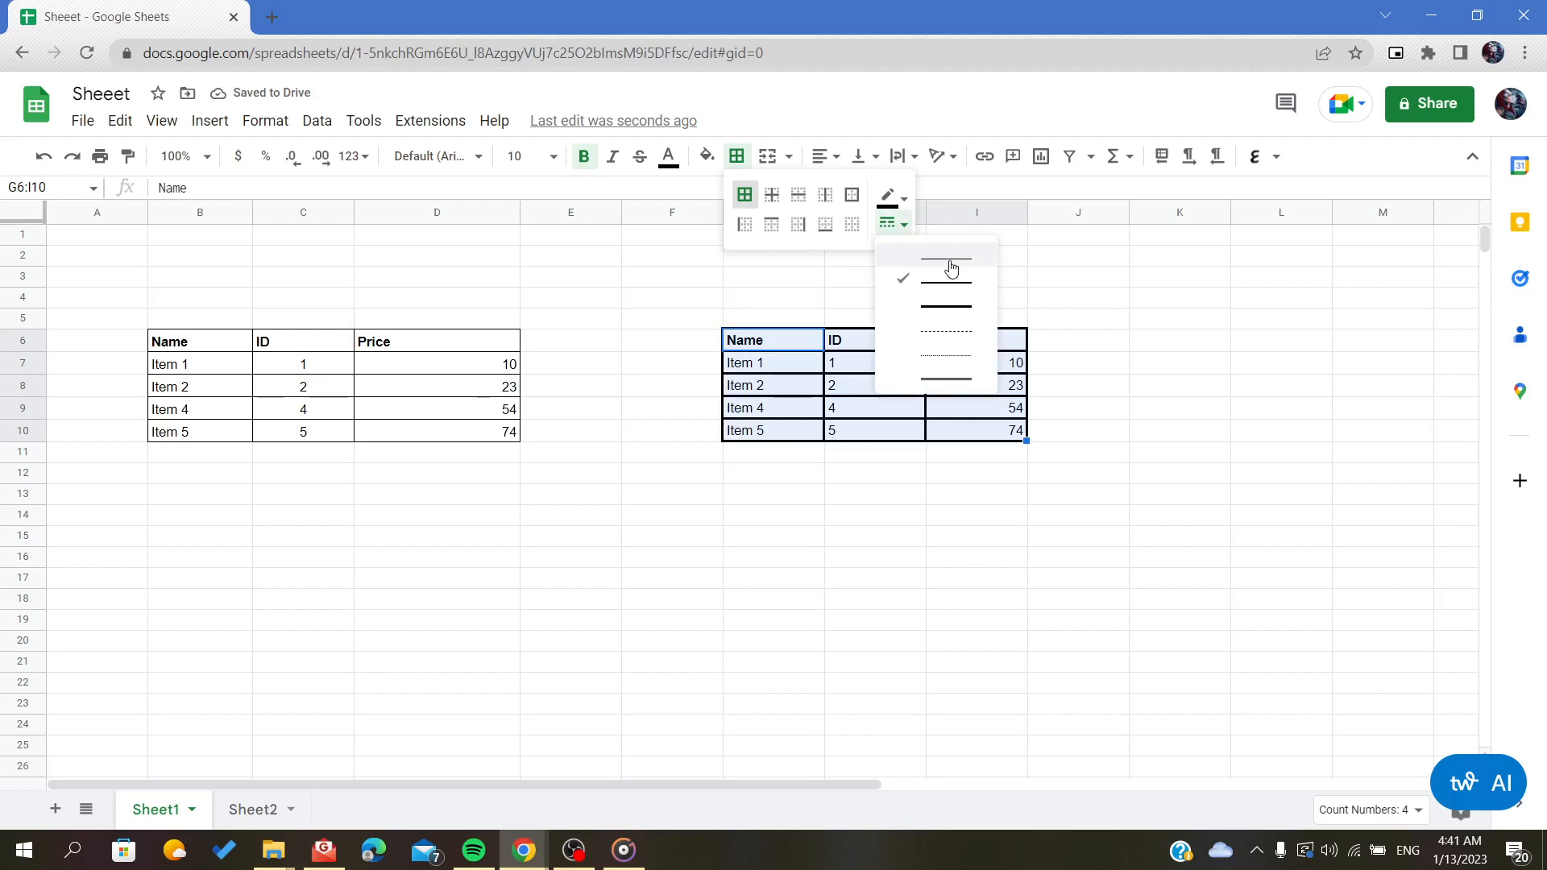
click(944, 271)
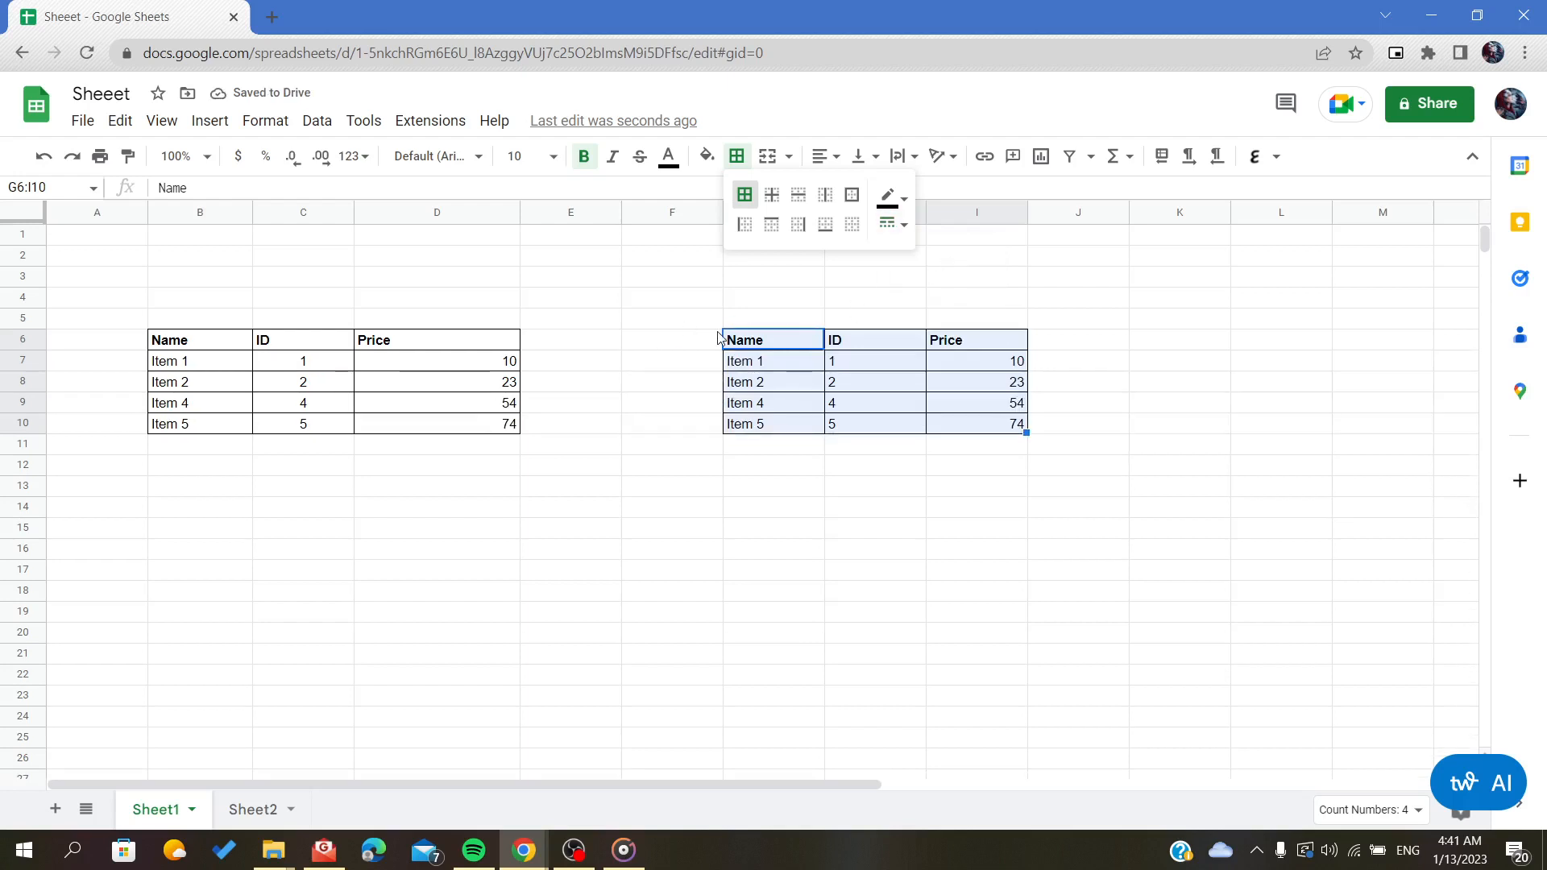
click(670, 318)
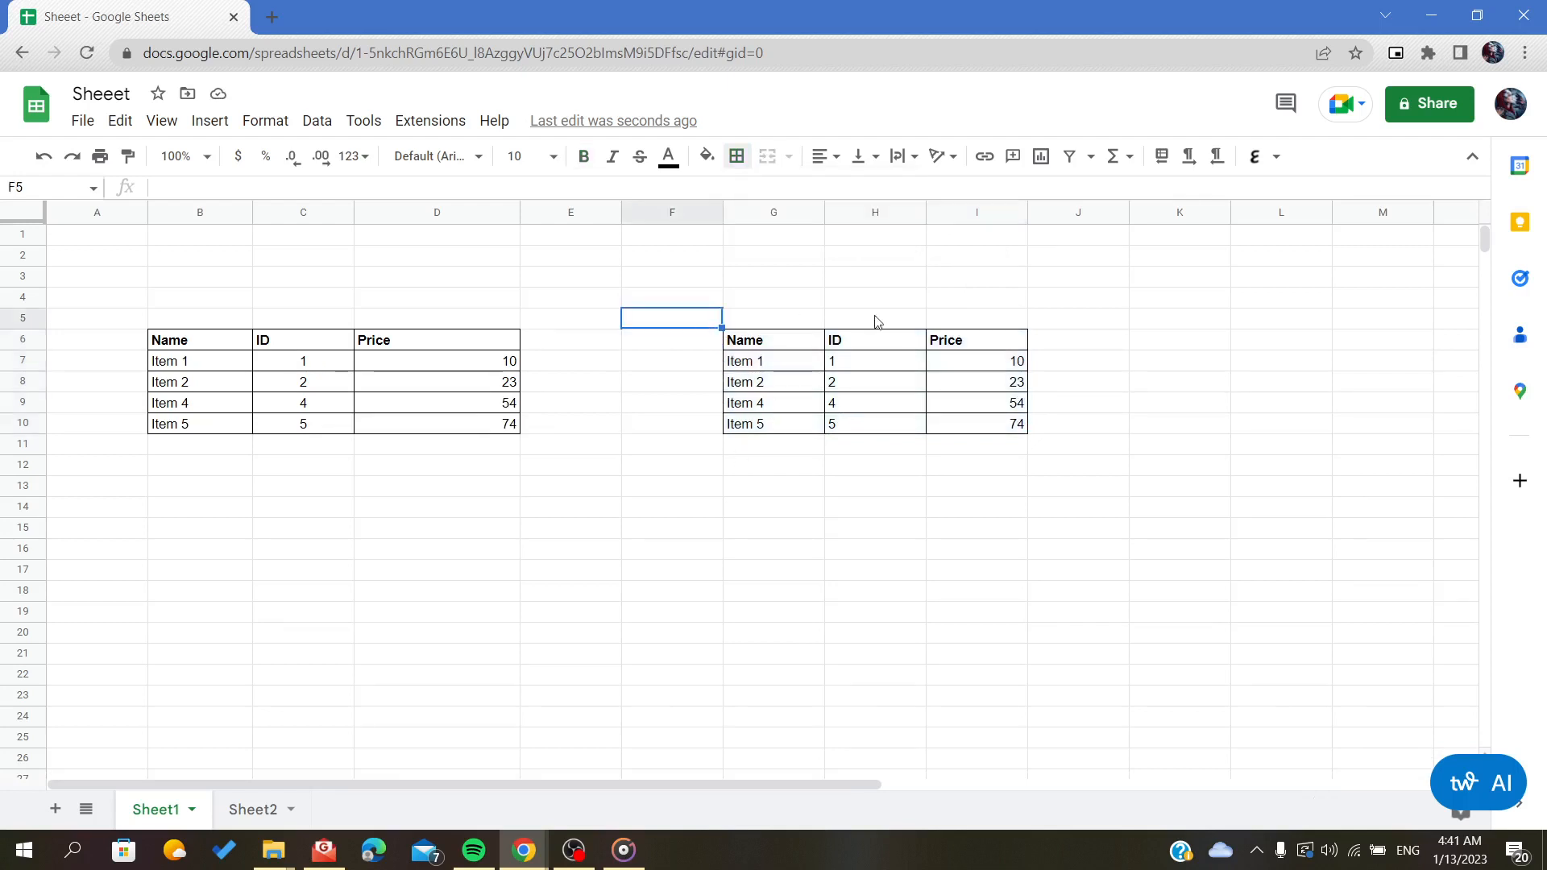
mouse_move(1027, 472)
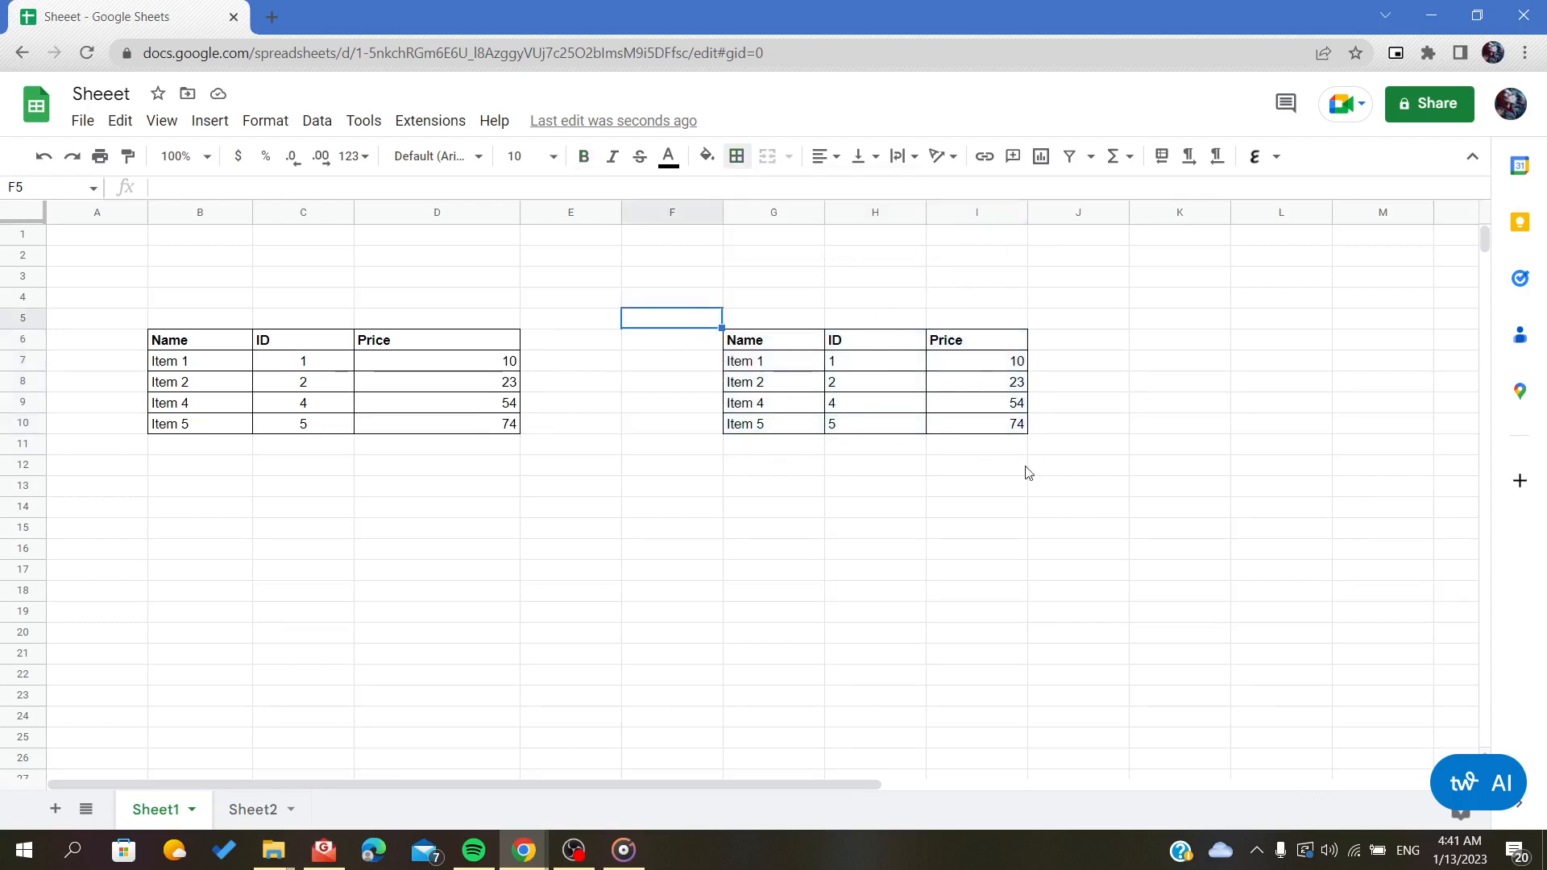
mouse_move(771, 340)
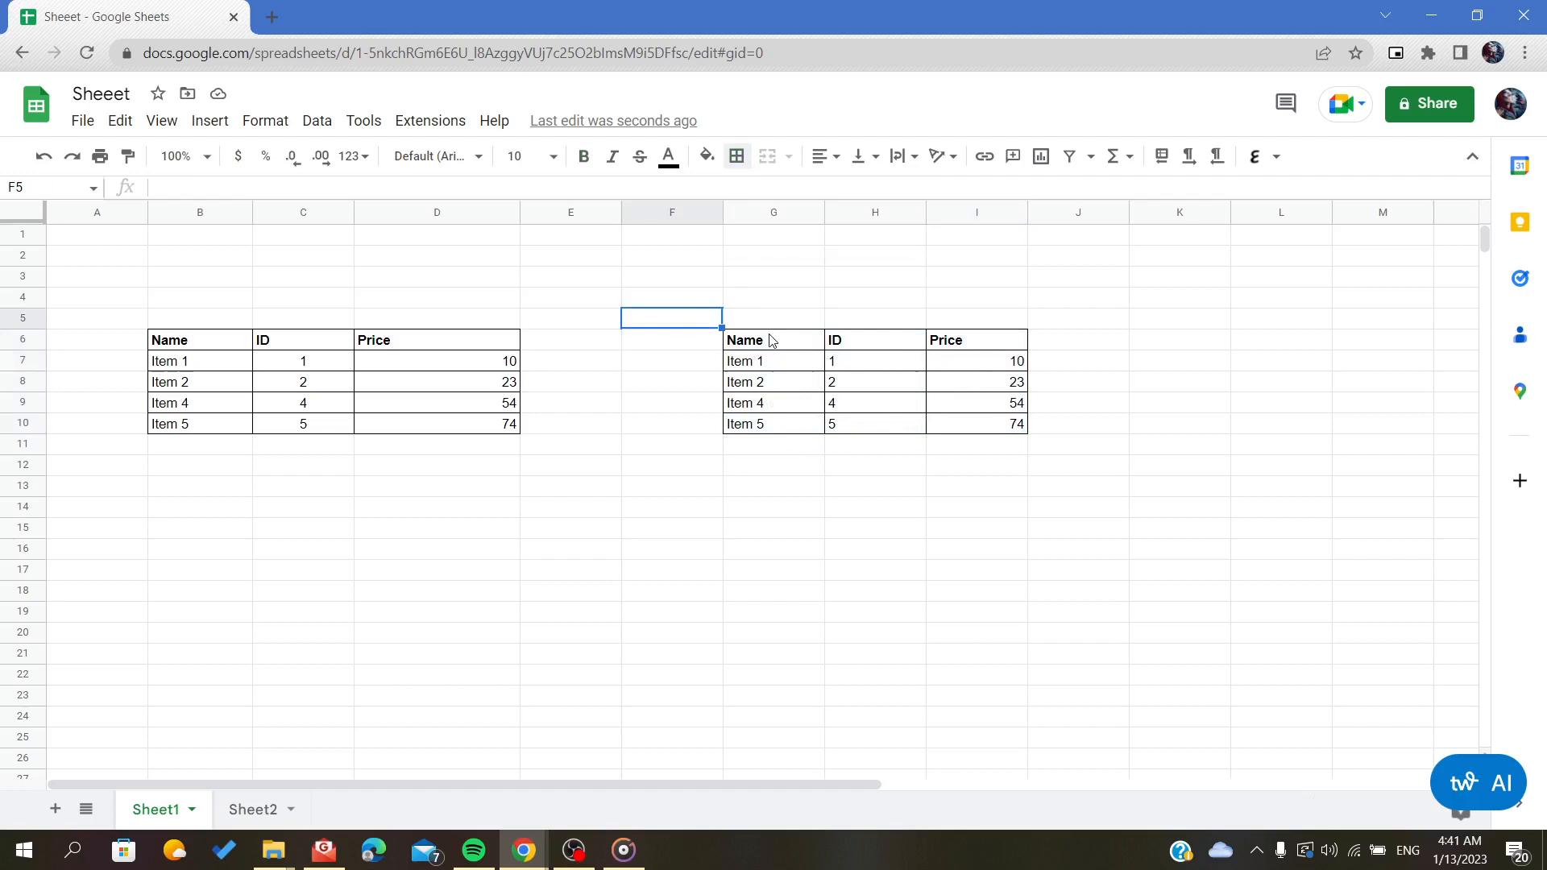
mouse_move(1025, 509)
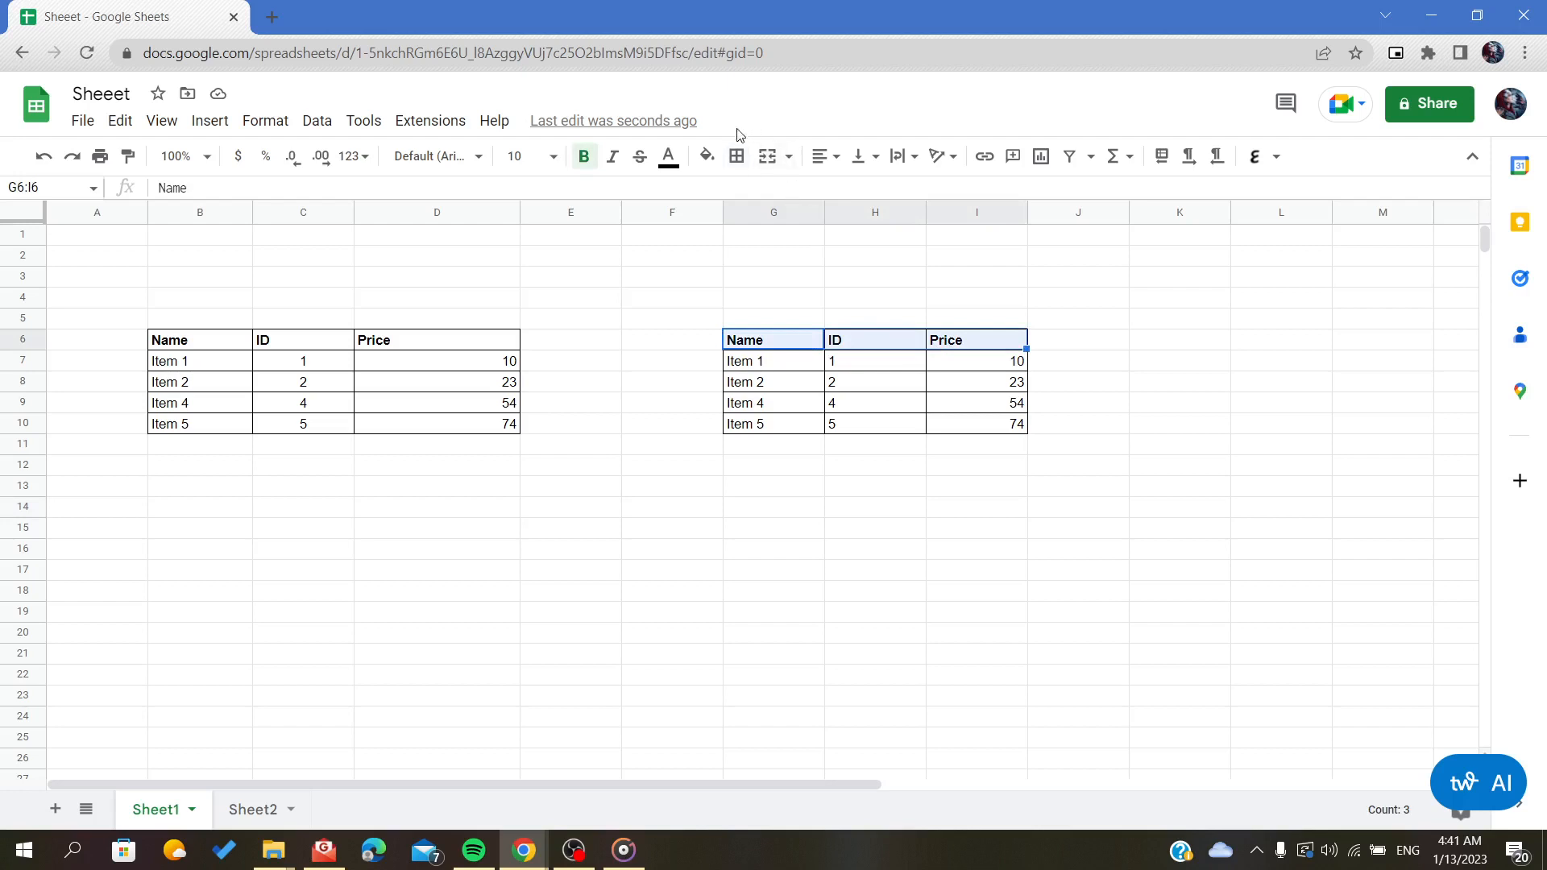
mouse_move(705, 157)
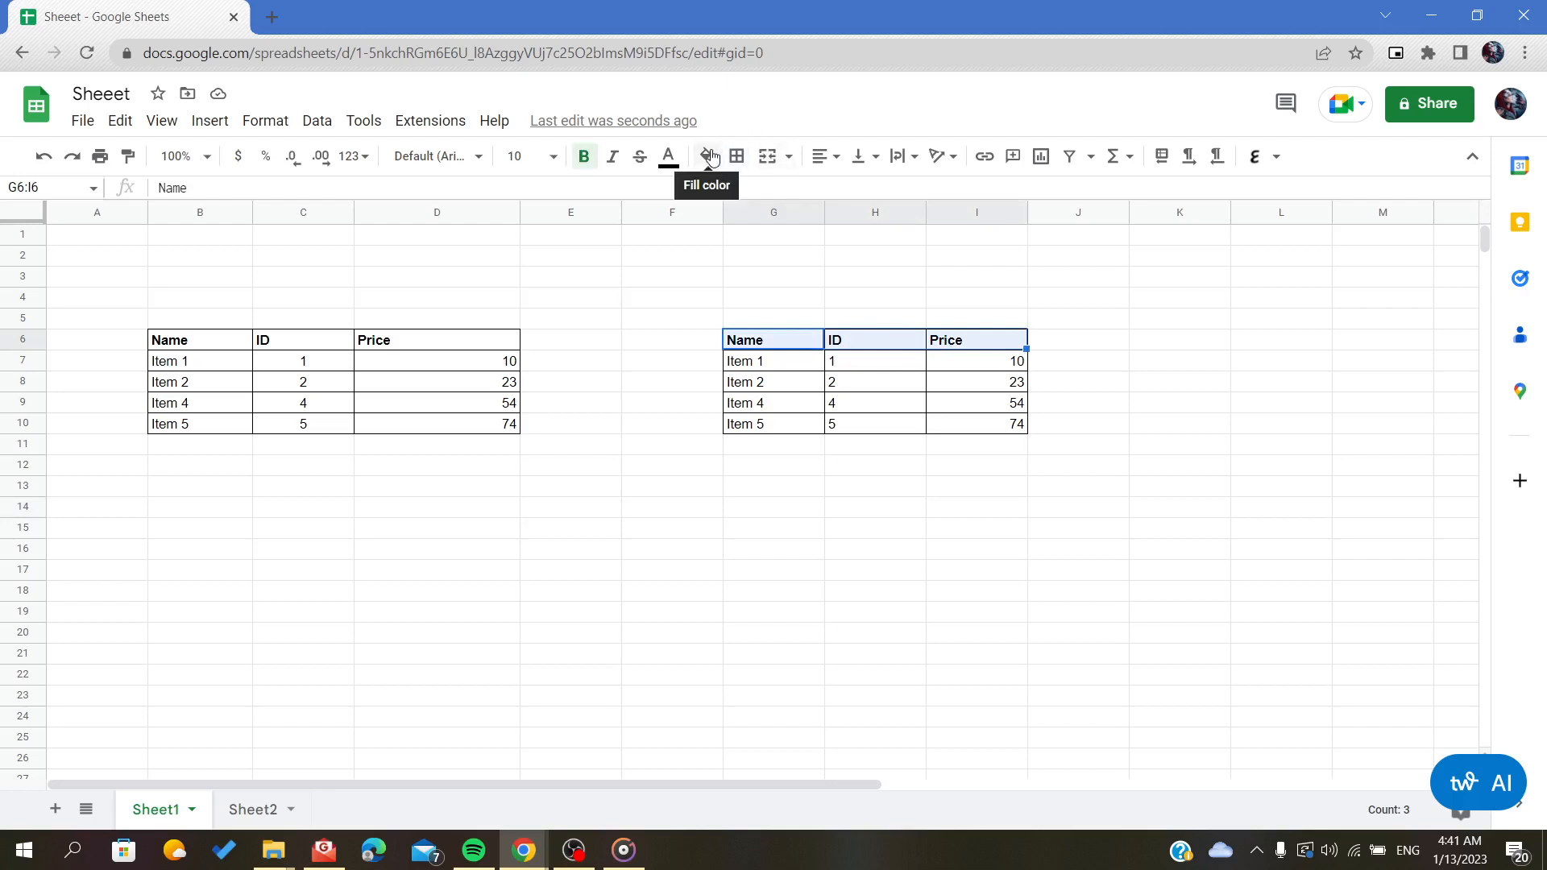
Step: Fill the copied header row G6:I6 and body G7:I10 with light blue
click(706, 157)
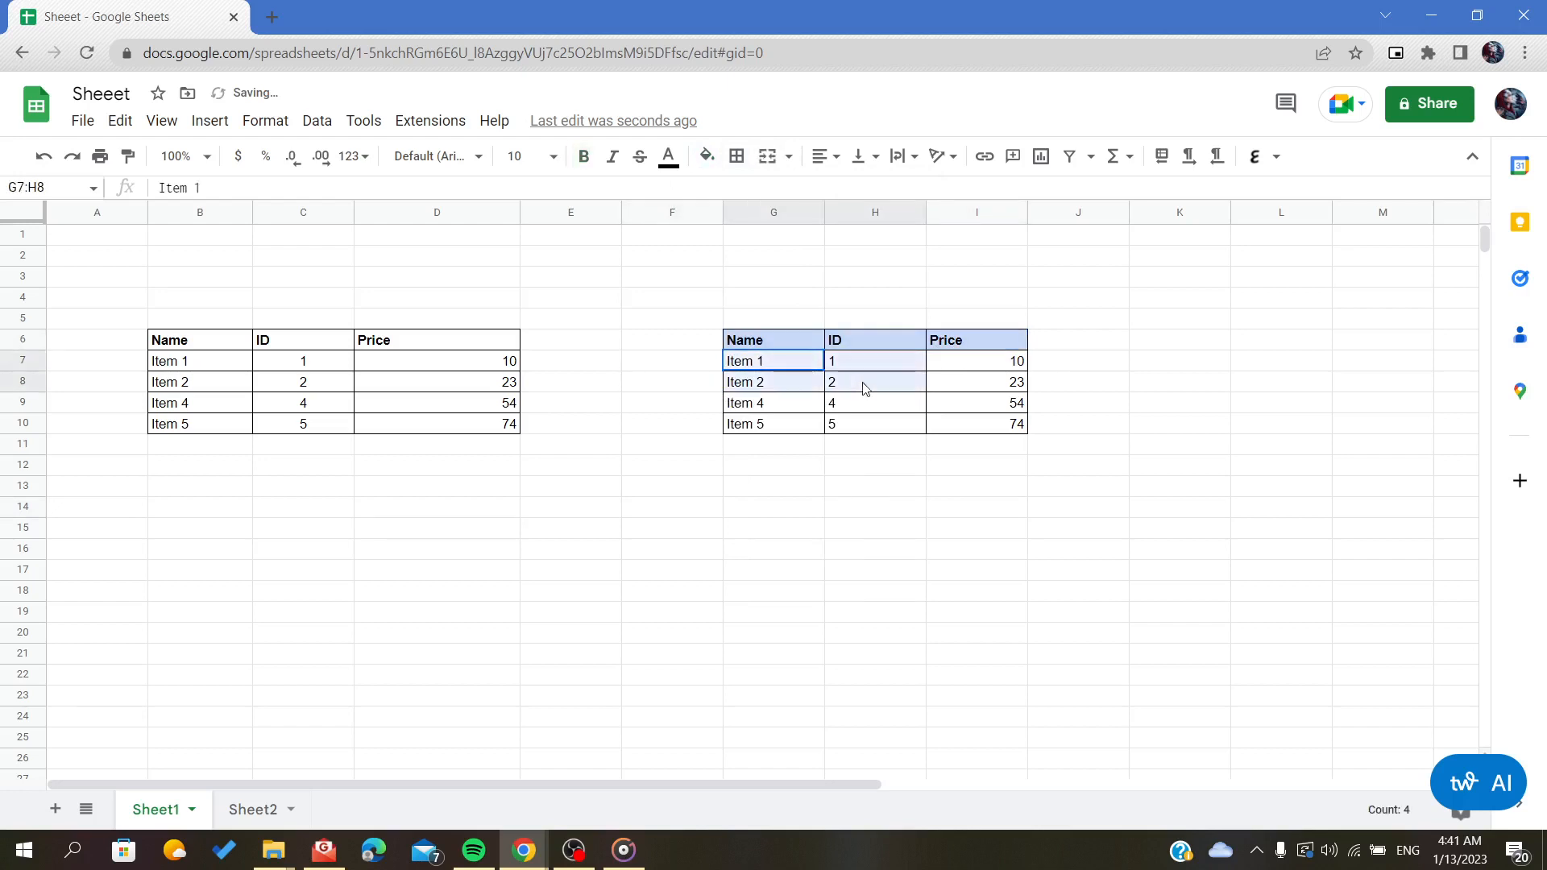
click(1078, 464)
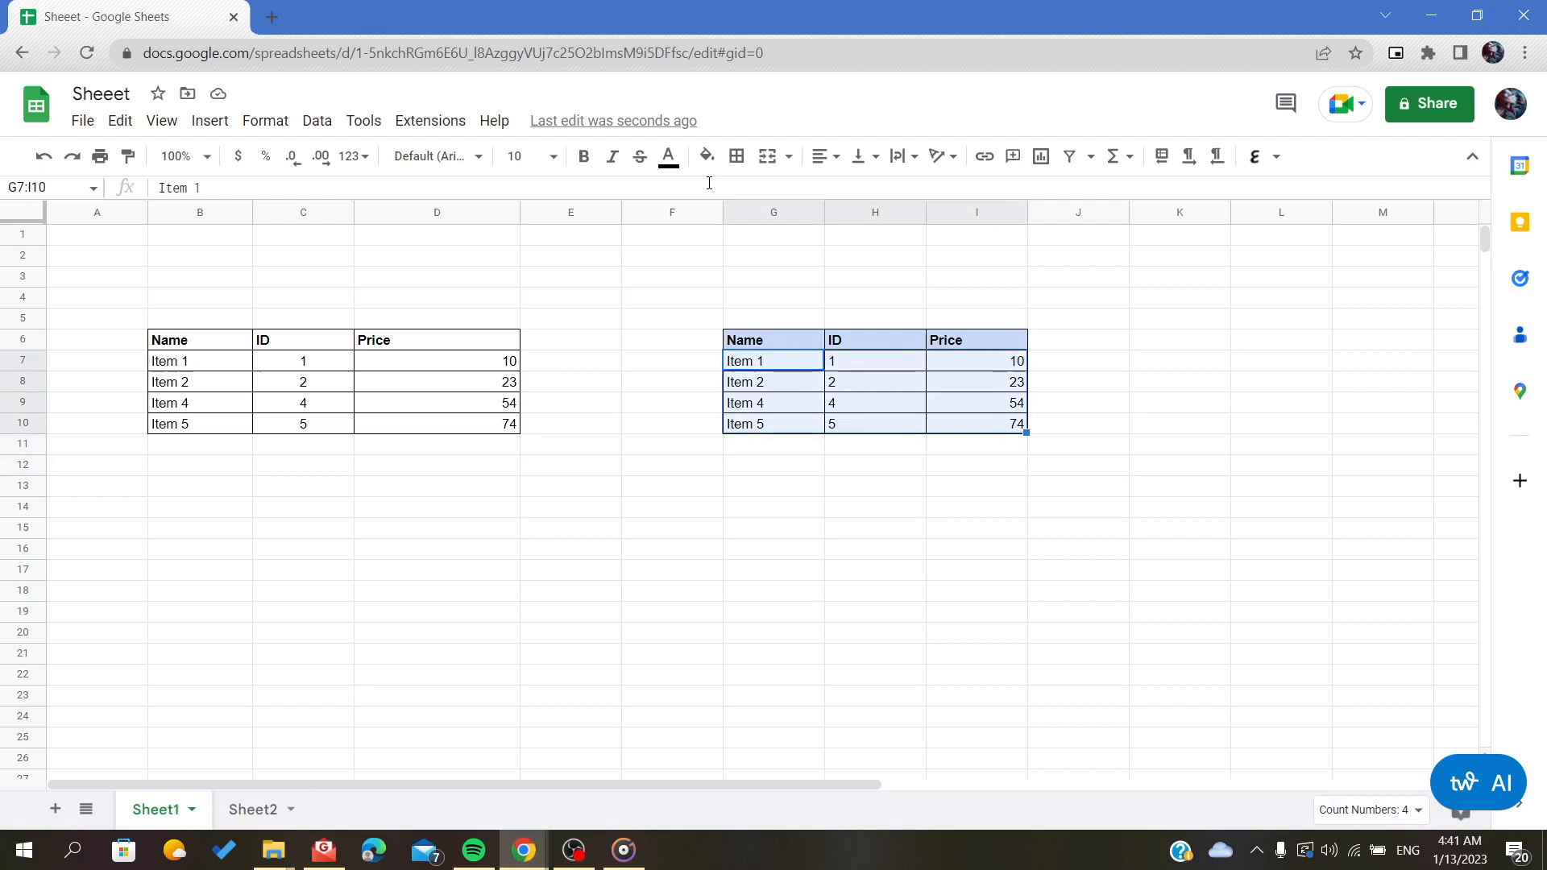
click(706, 156)
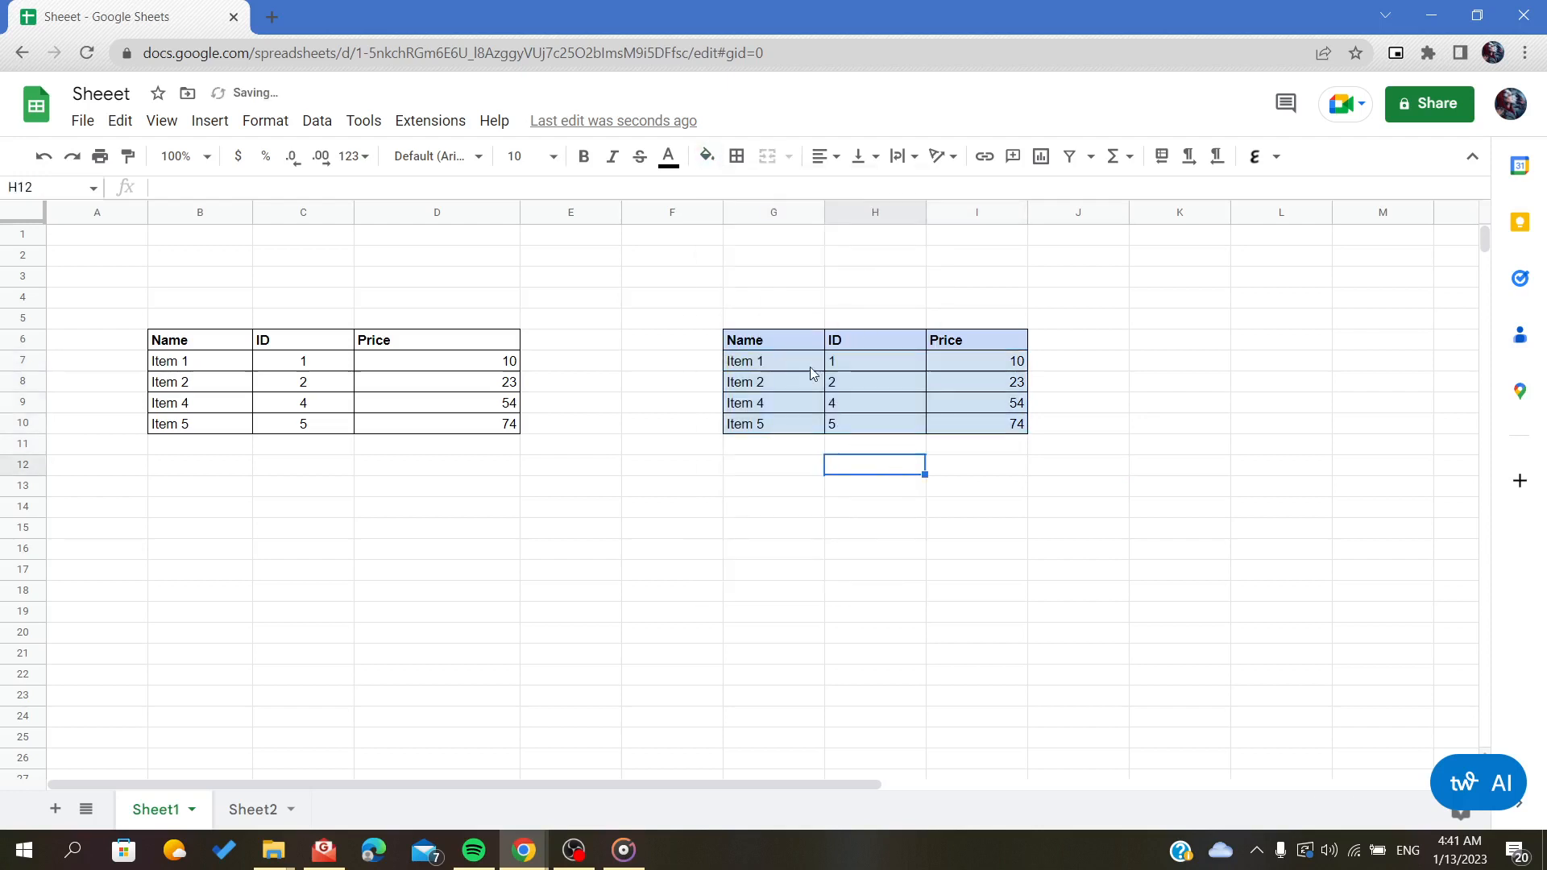
click(670, 276)
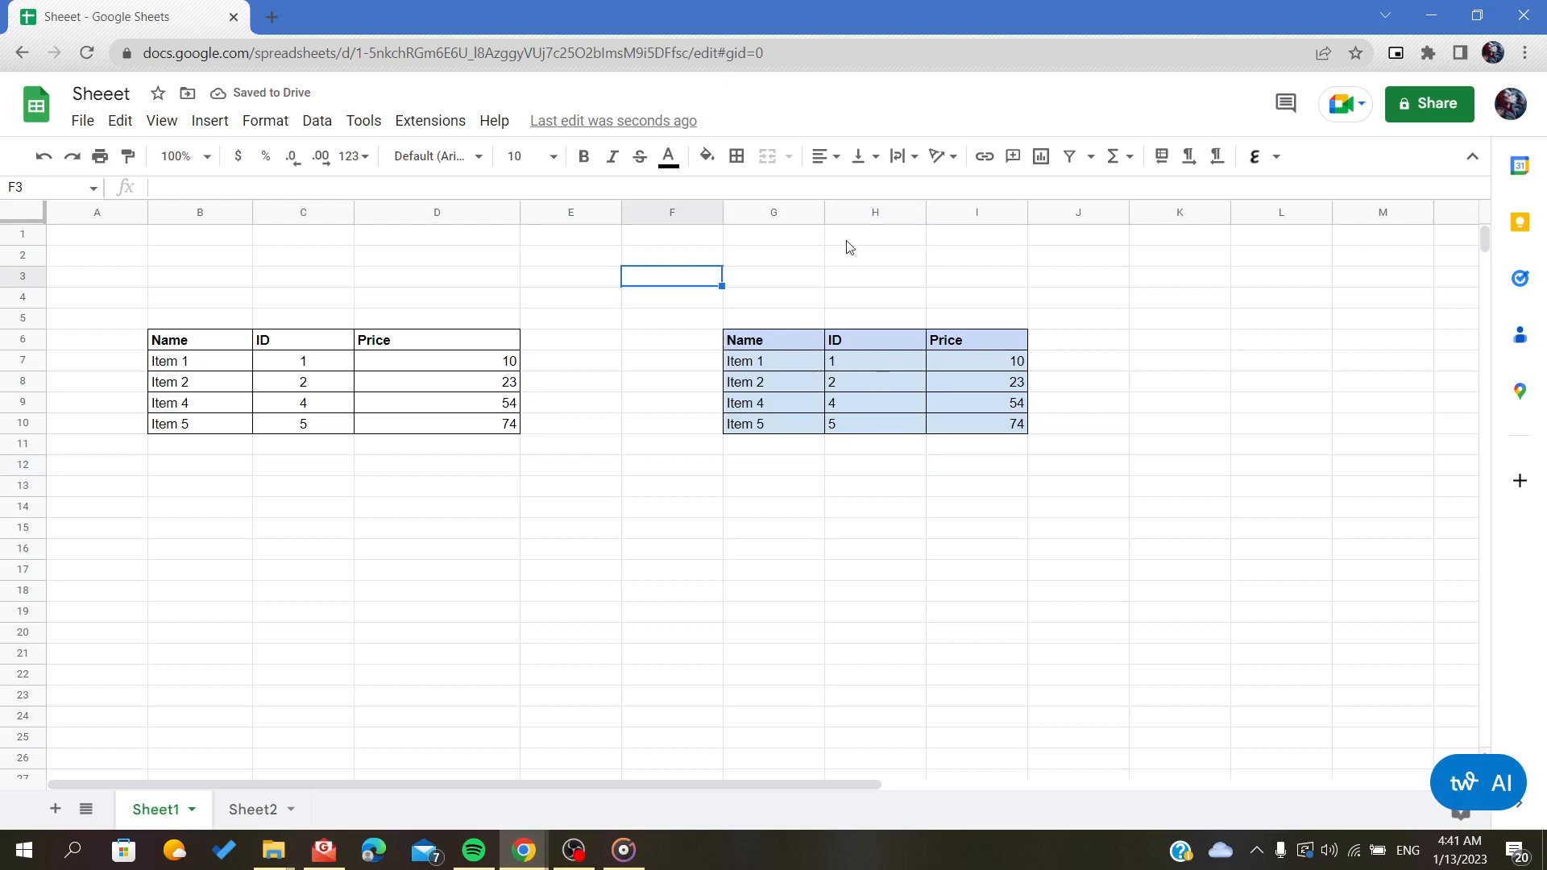
mouse_move(784, 365)
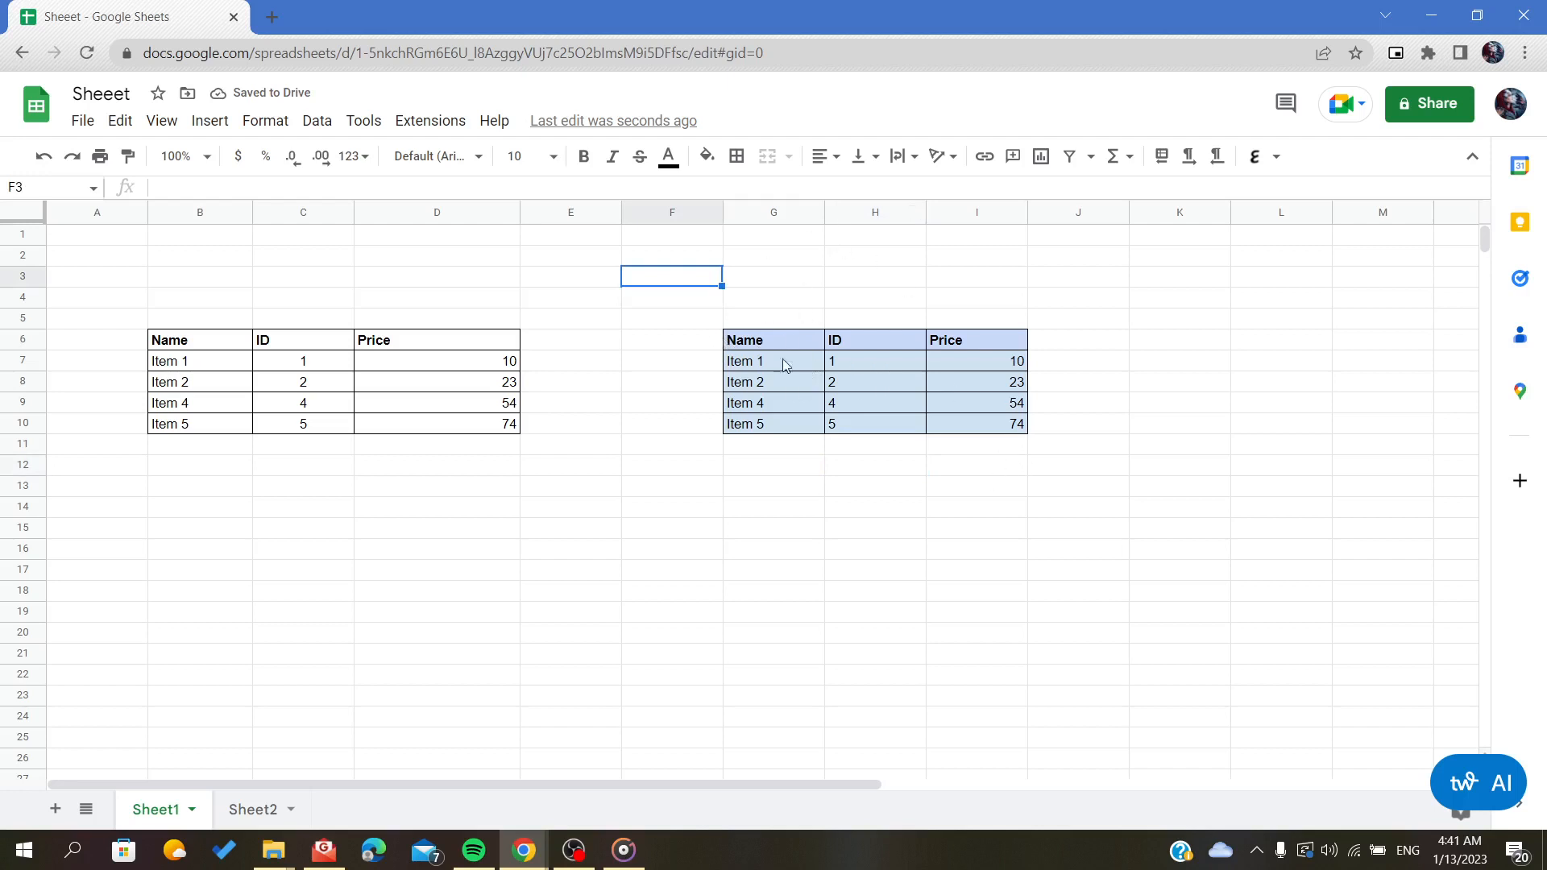
click(670, 464)
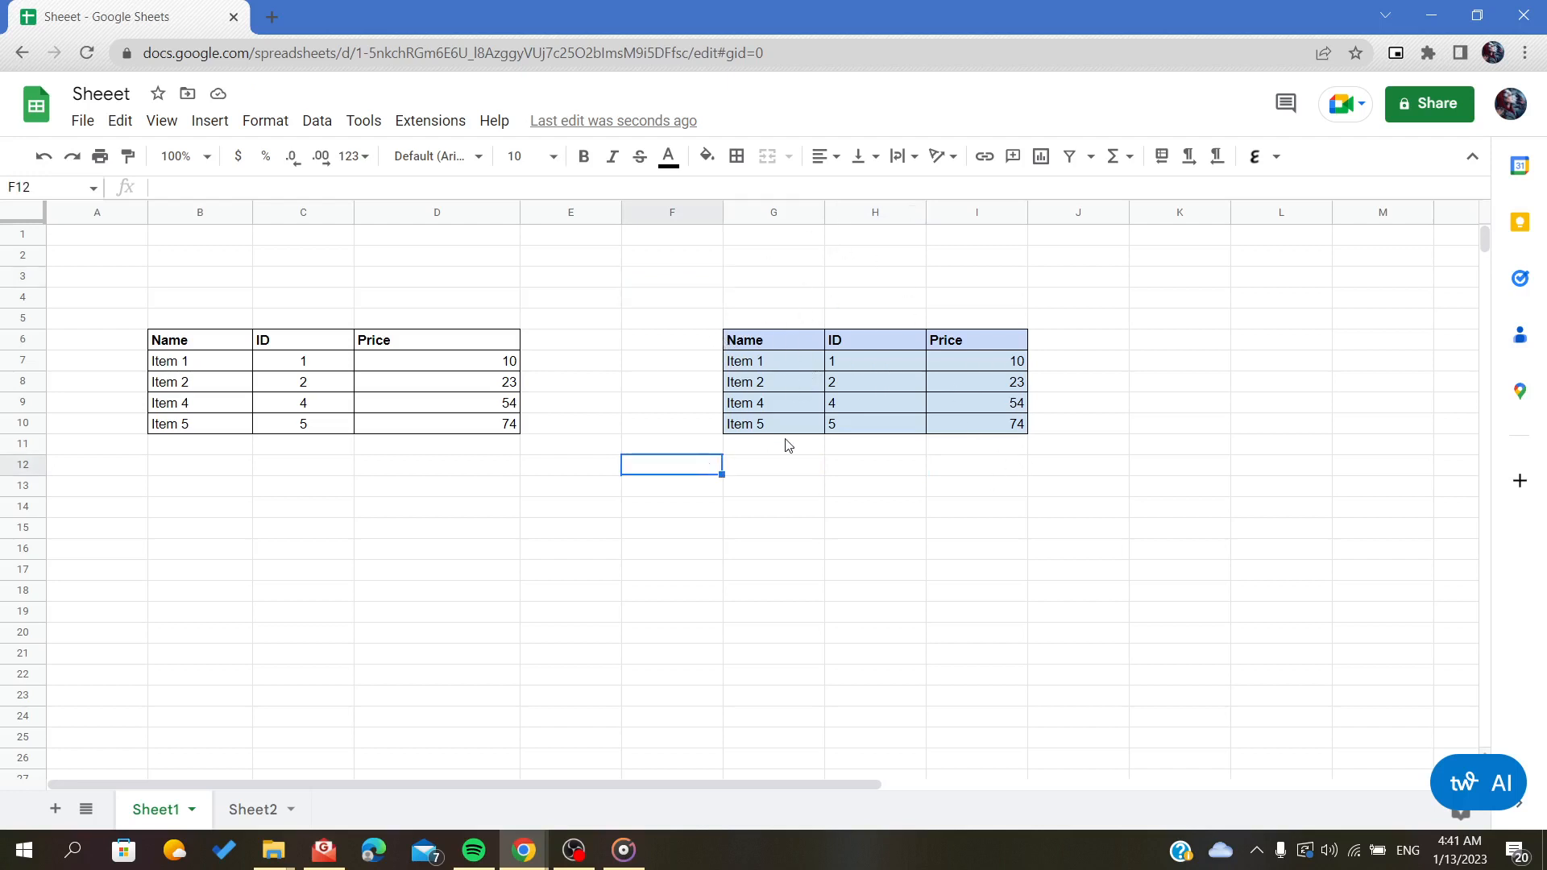
click(874, 527)
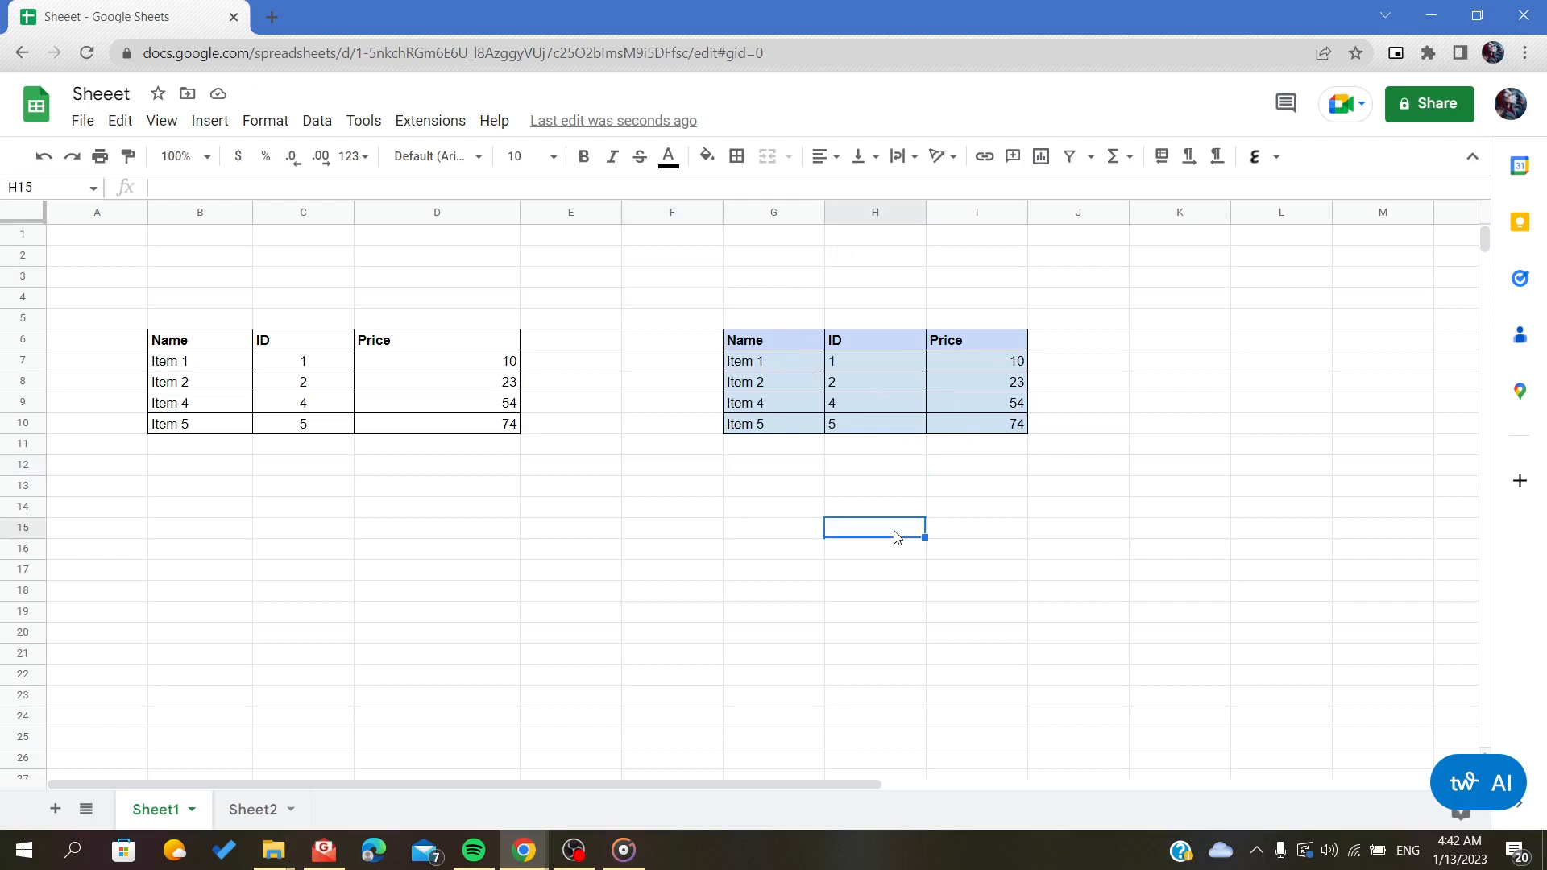
mouse_move(426, 221)
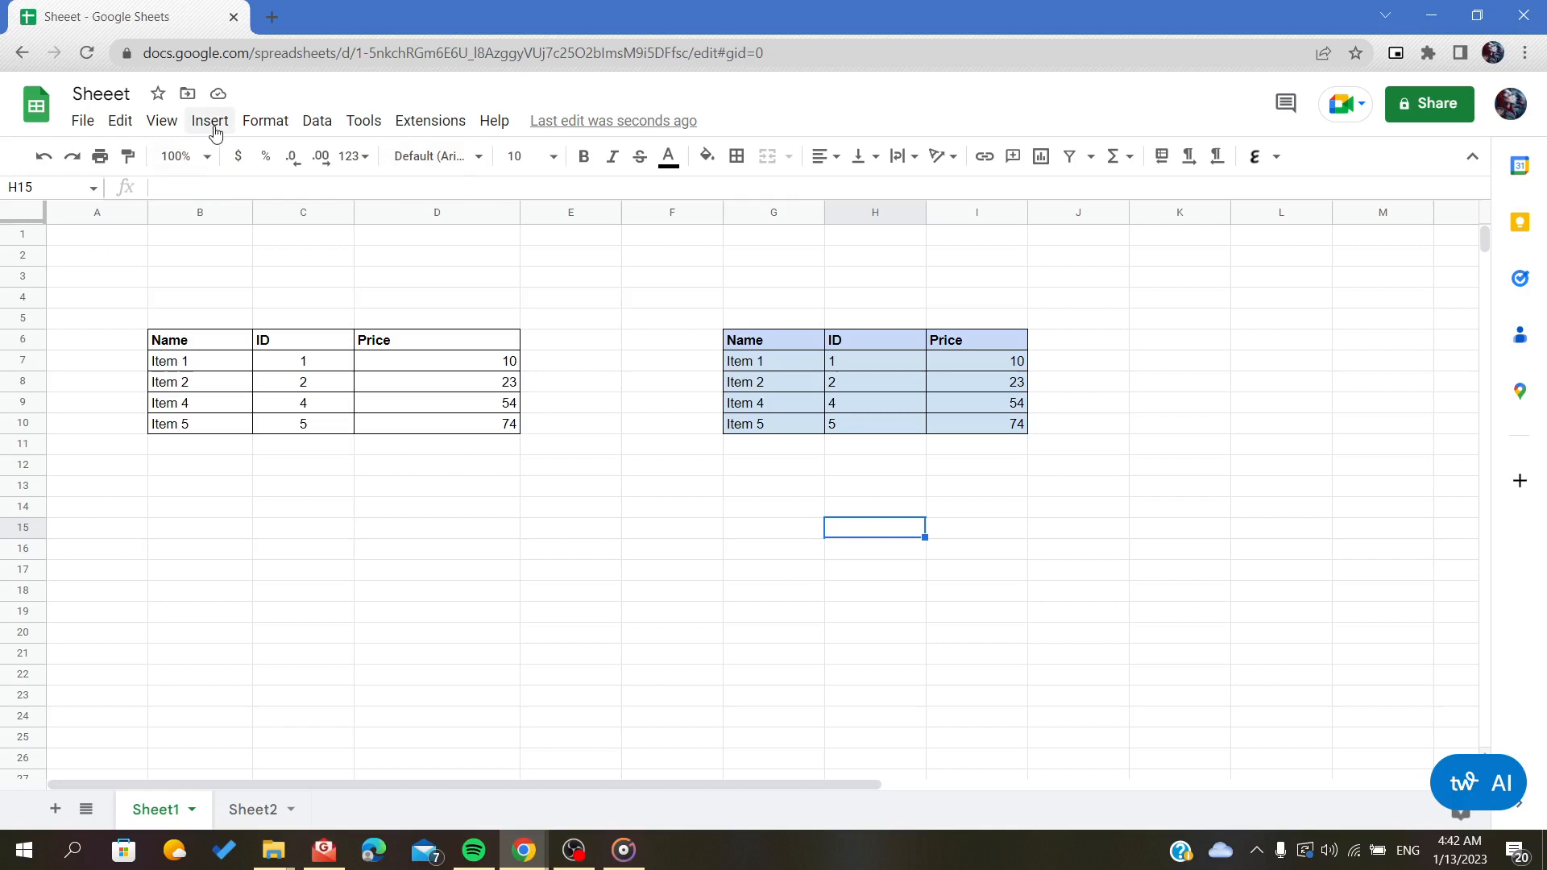
mouse_move(472, 350)
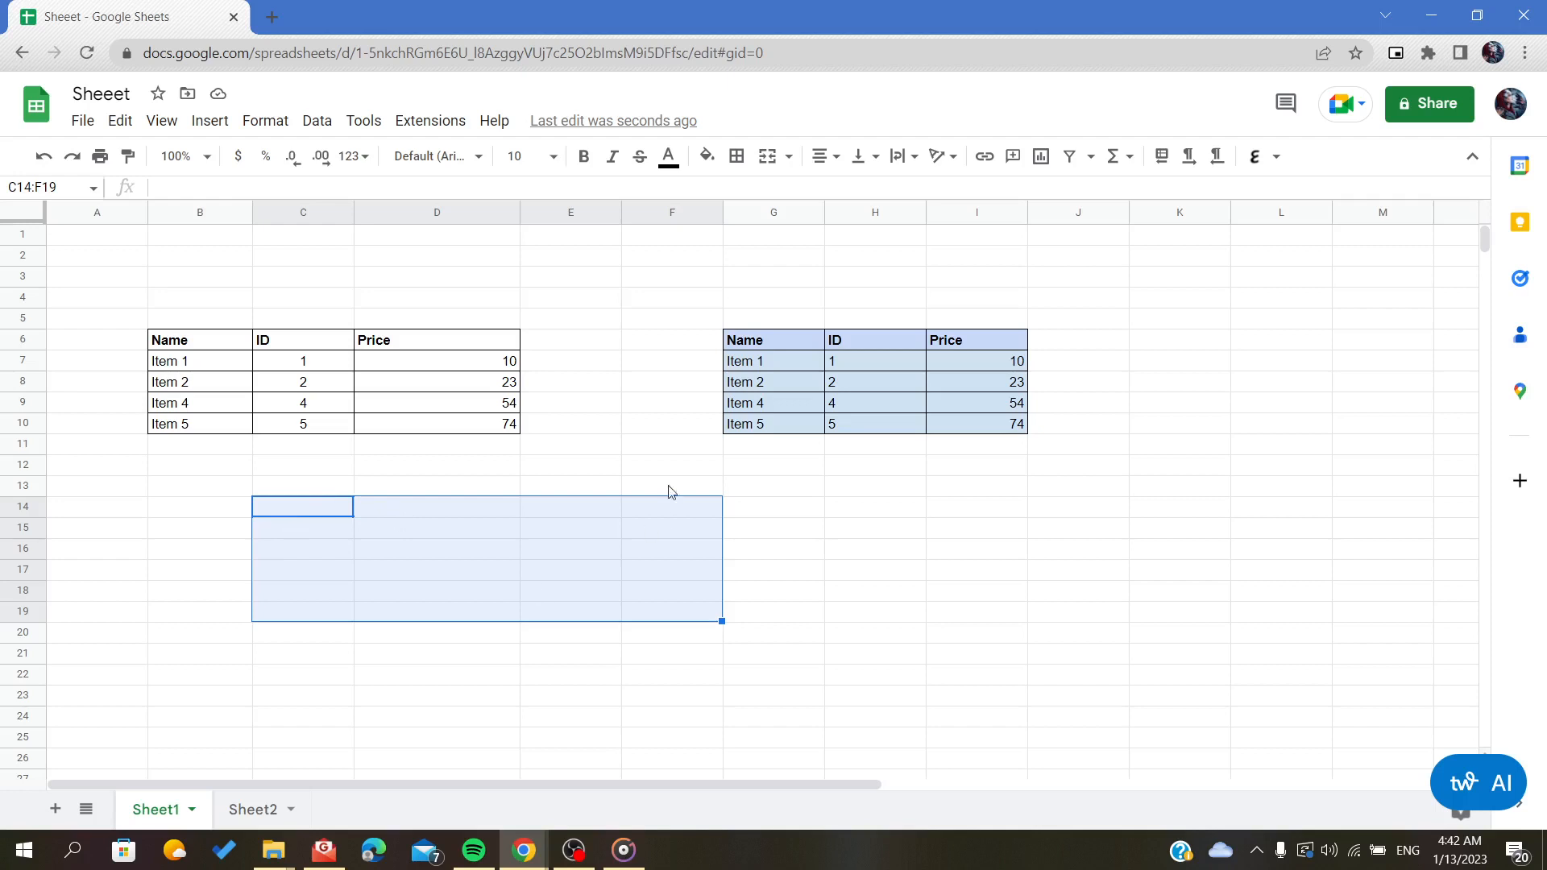
click(671, 403)
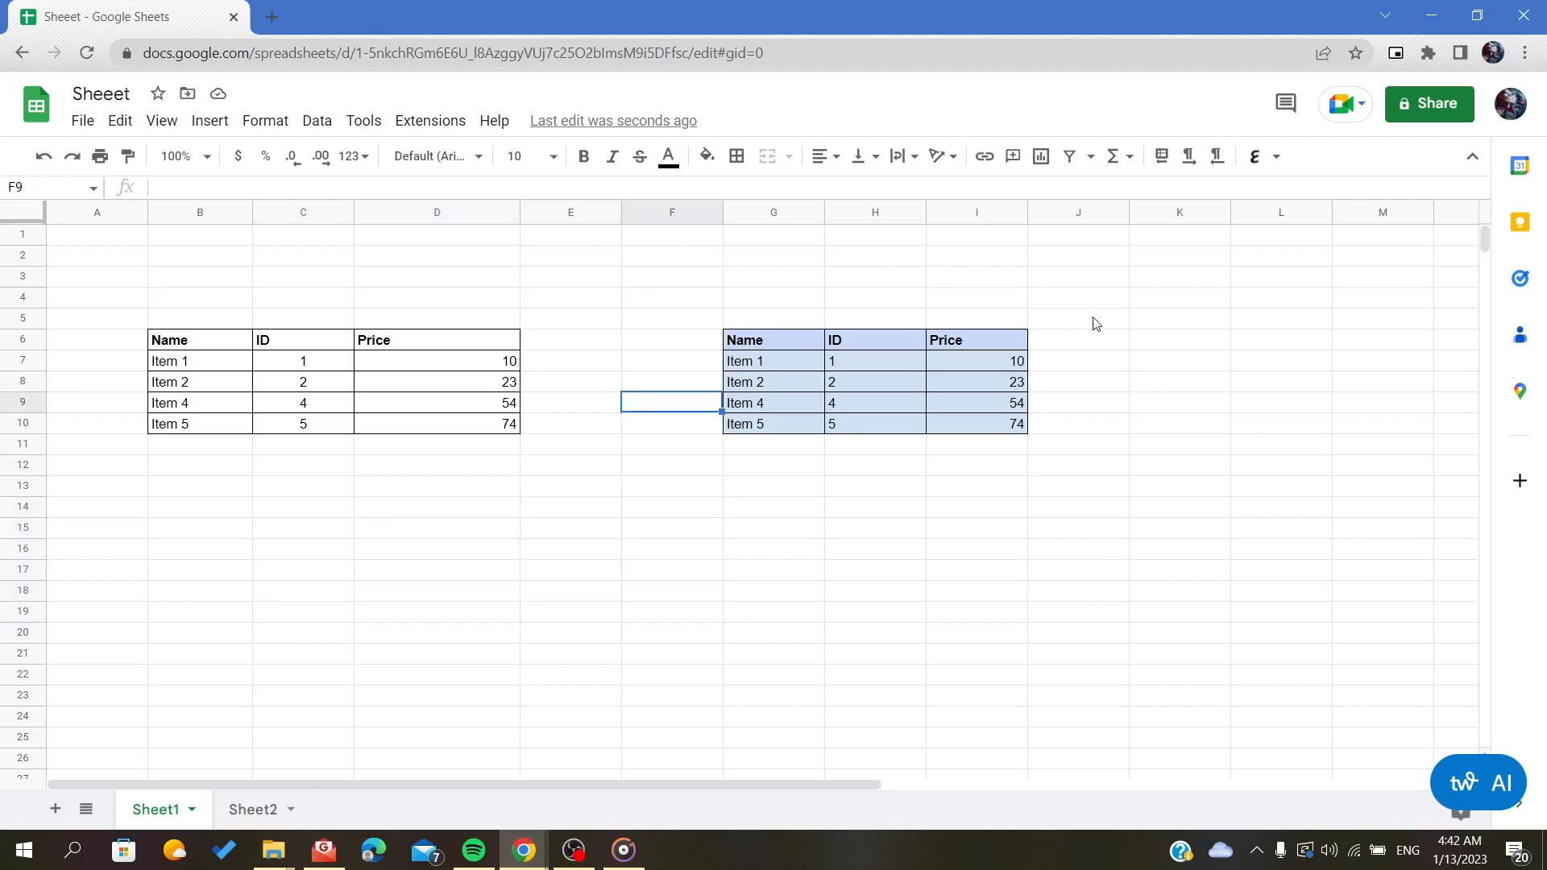
mouse_move(649, 310)
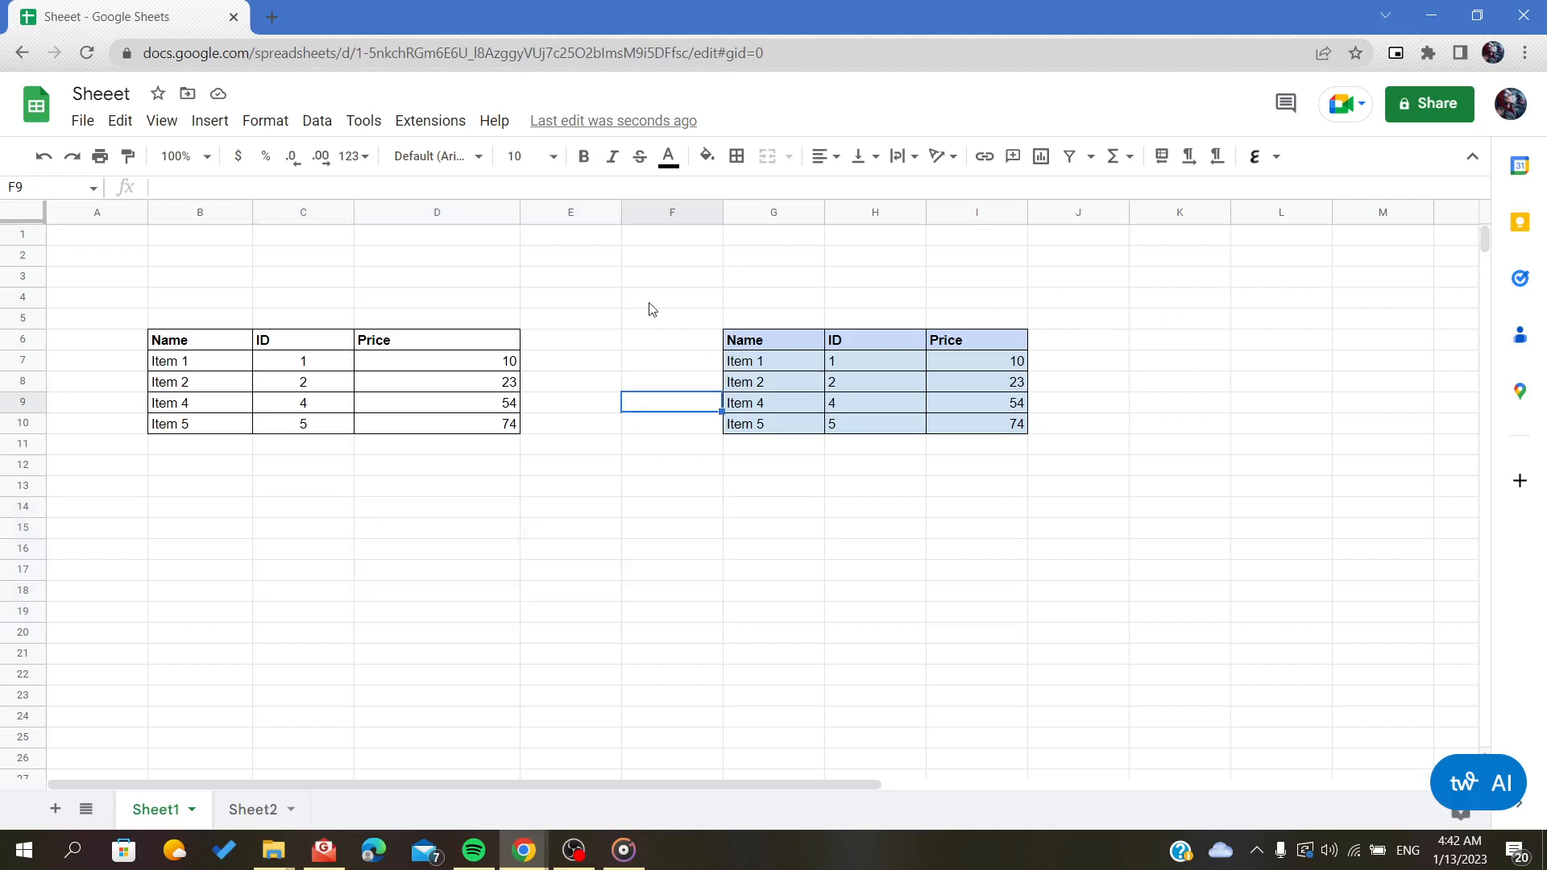
mouse_move(868, 311)
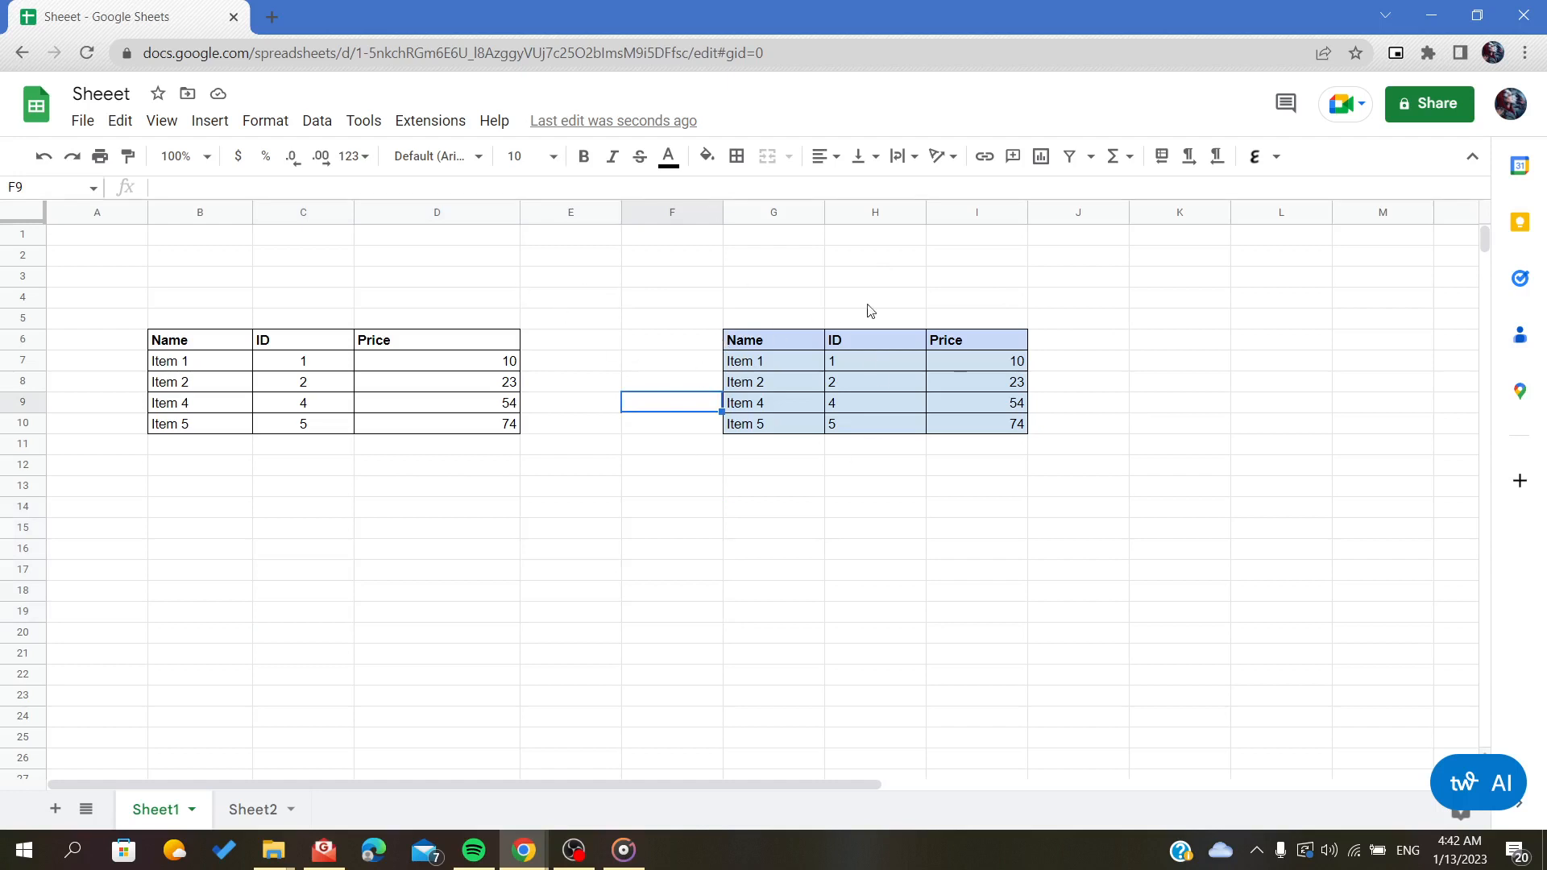
mouse_move(161, 121)
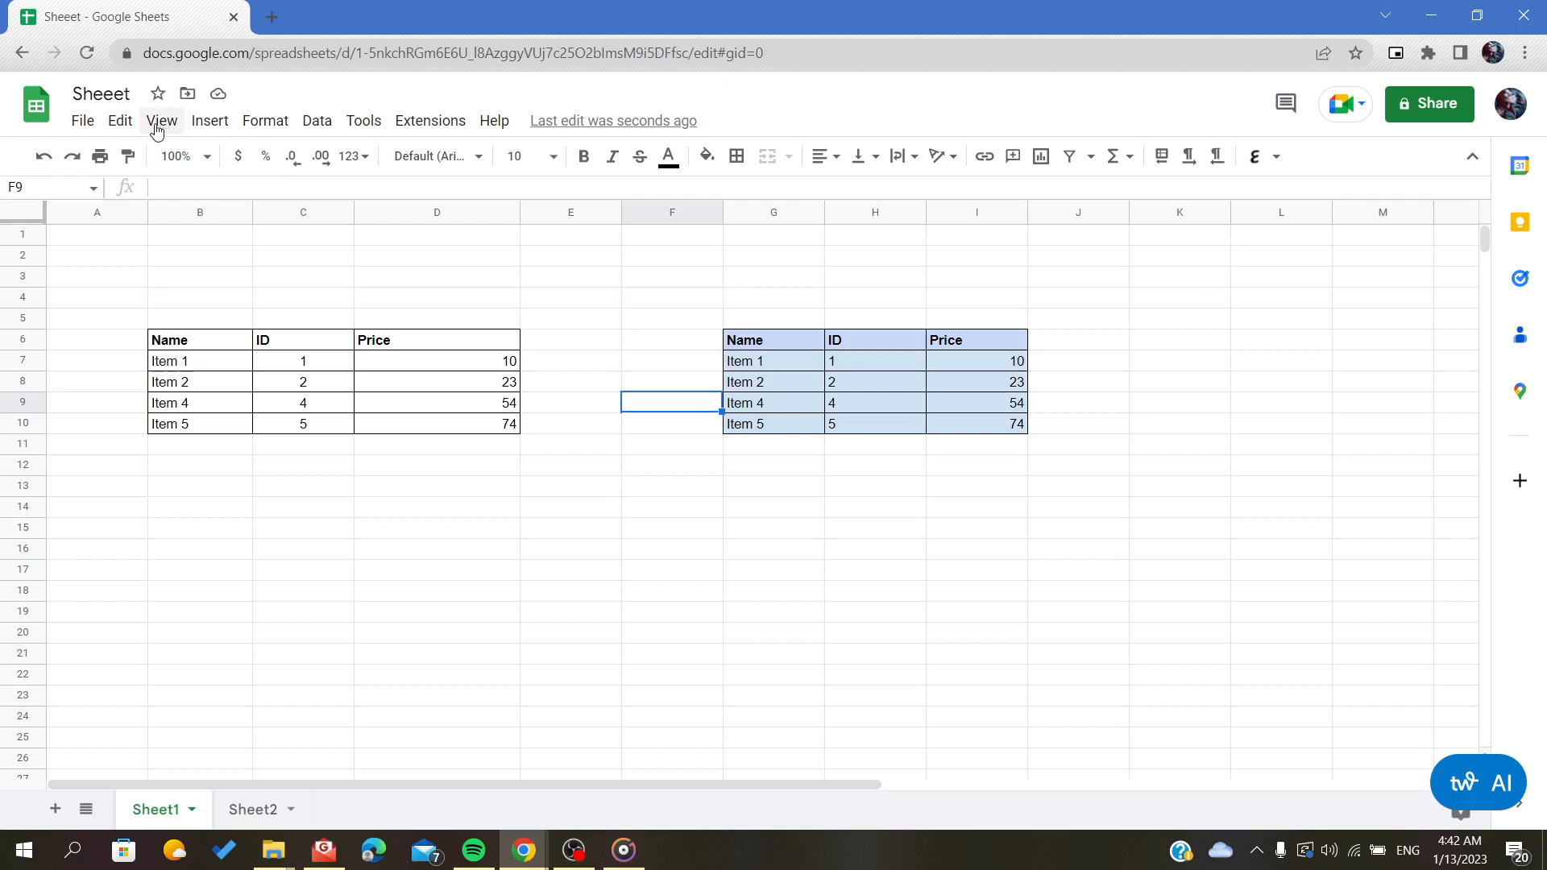
Step: Uncheck Gridlines under View > Show so the sheet background is plain white
click(161, 121)
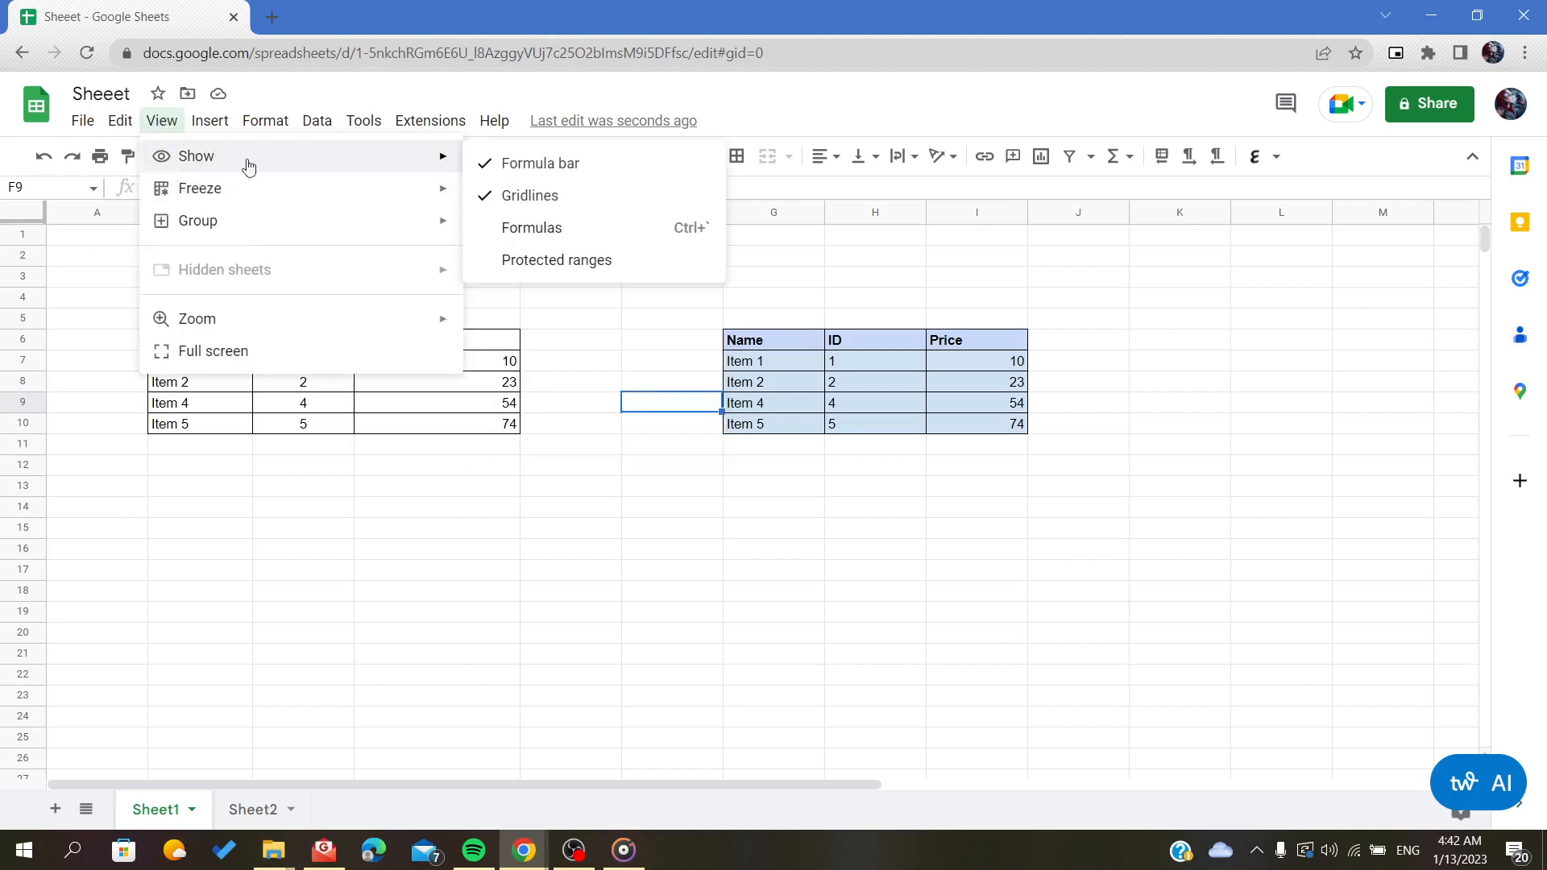
mouse_move(530, 227)
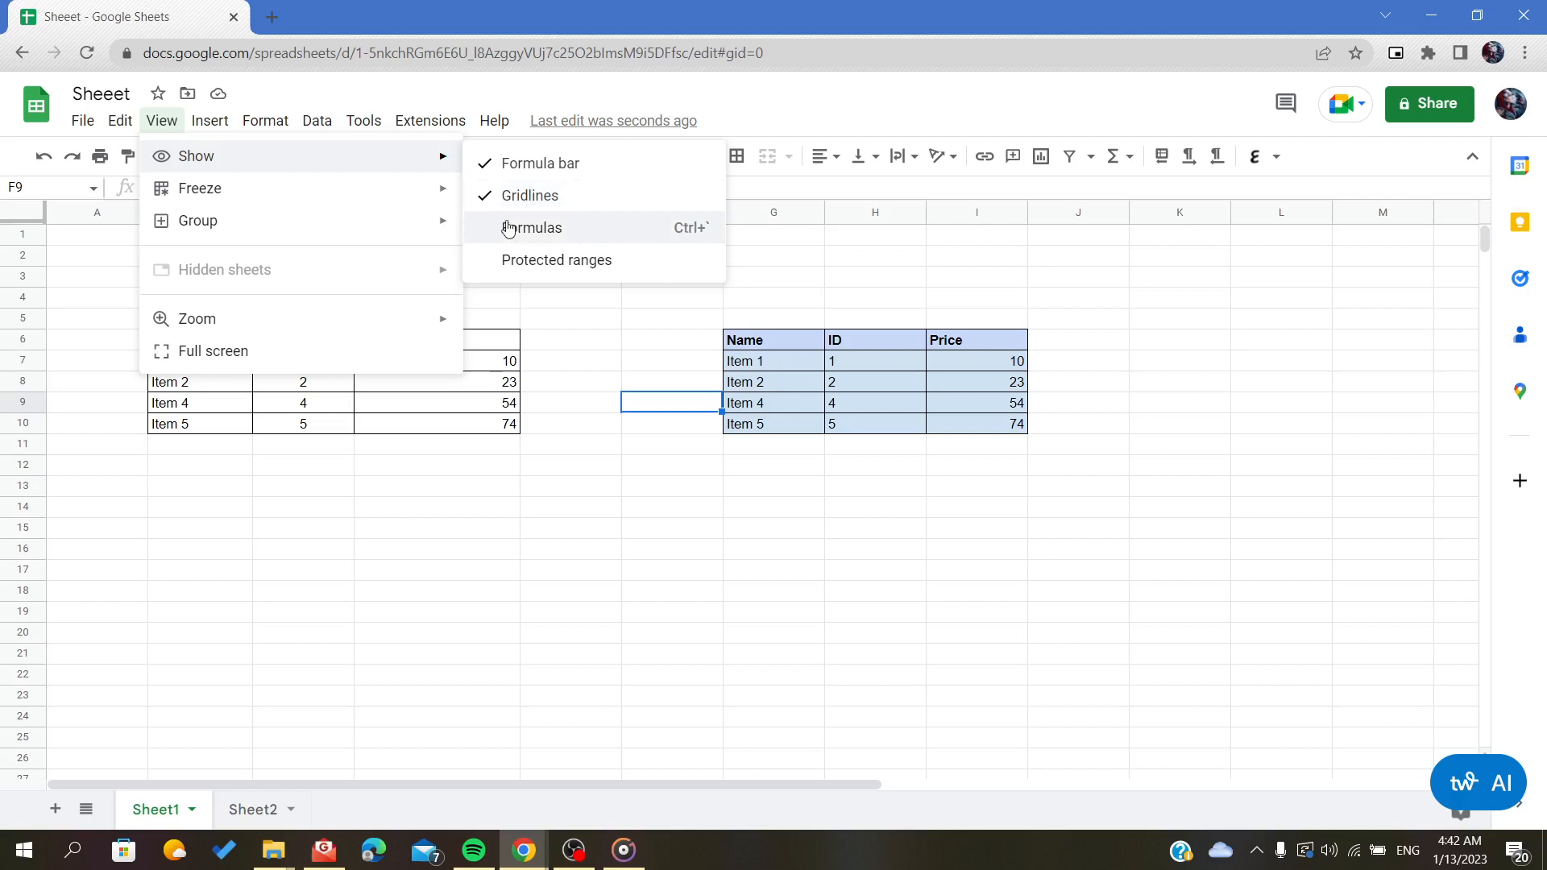
mouse_move(530, 195)
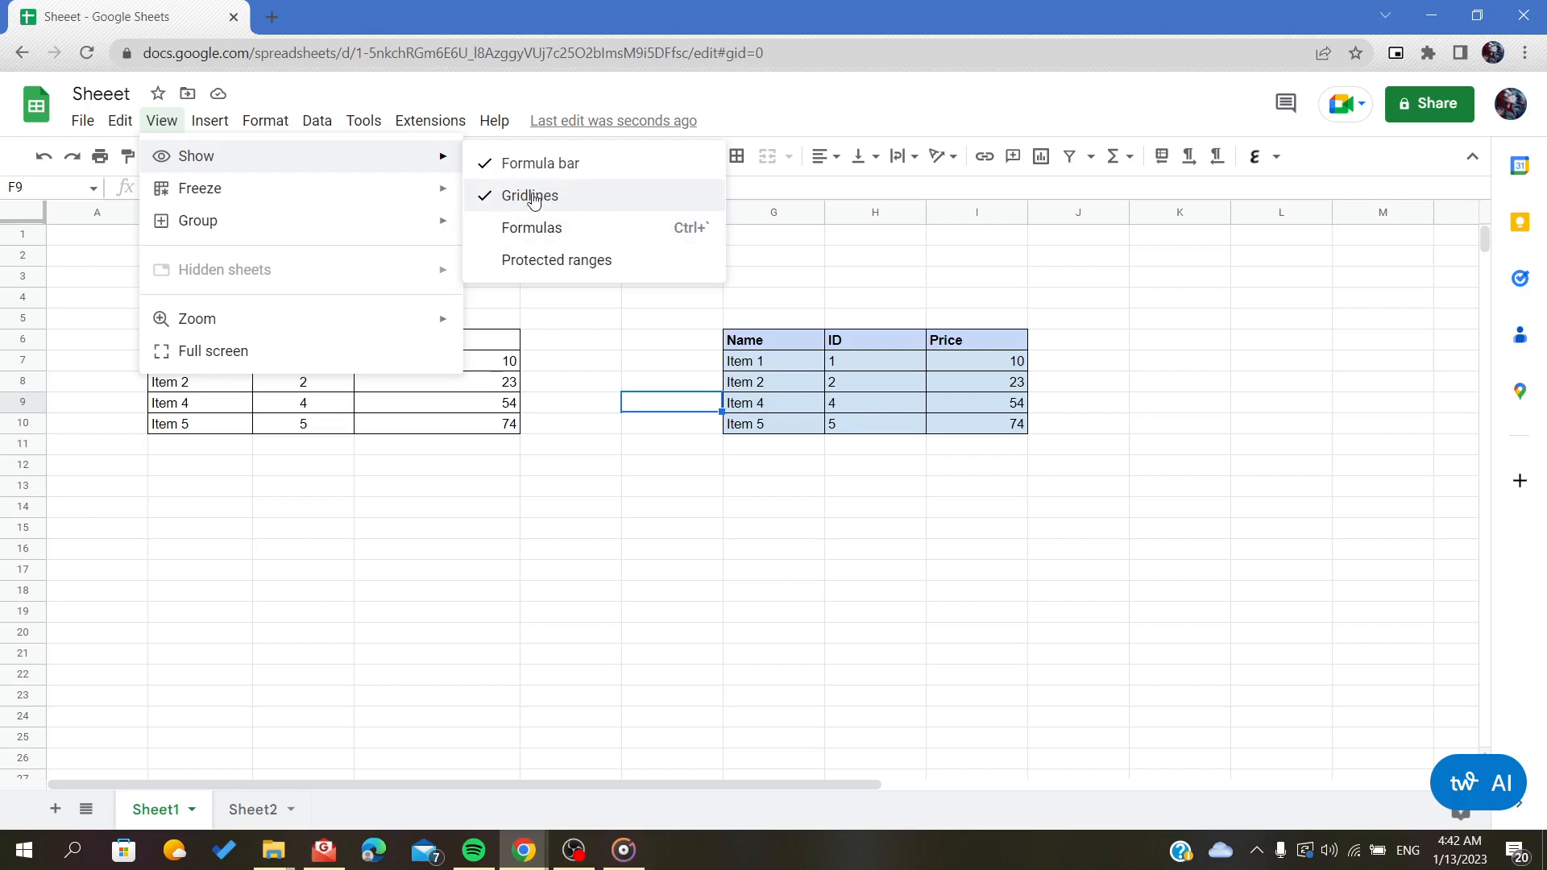
click(530, 195)
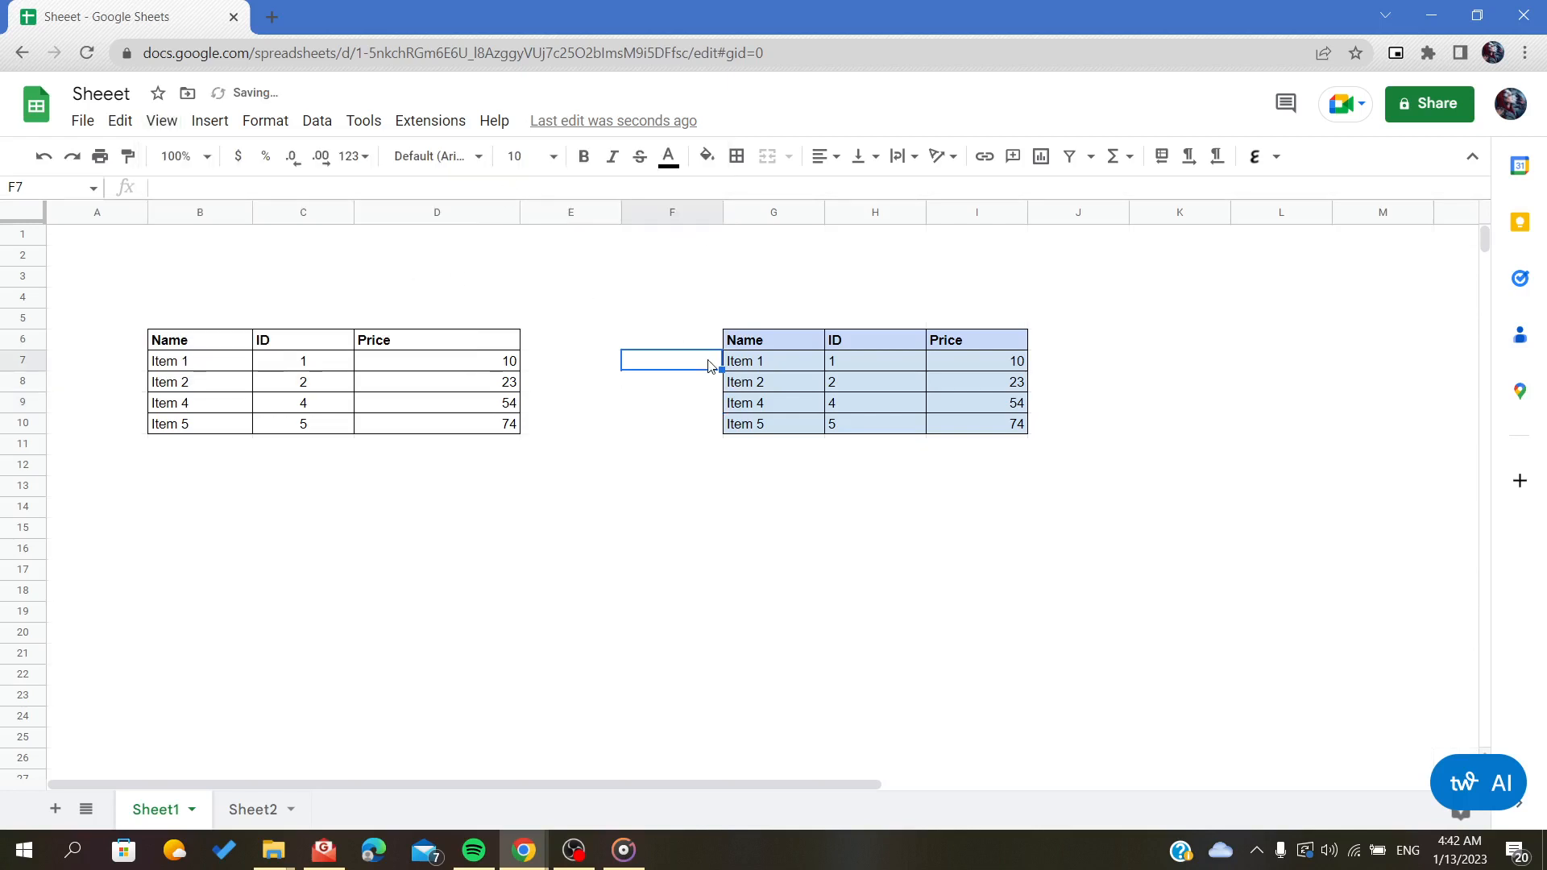
click(570, 527)
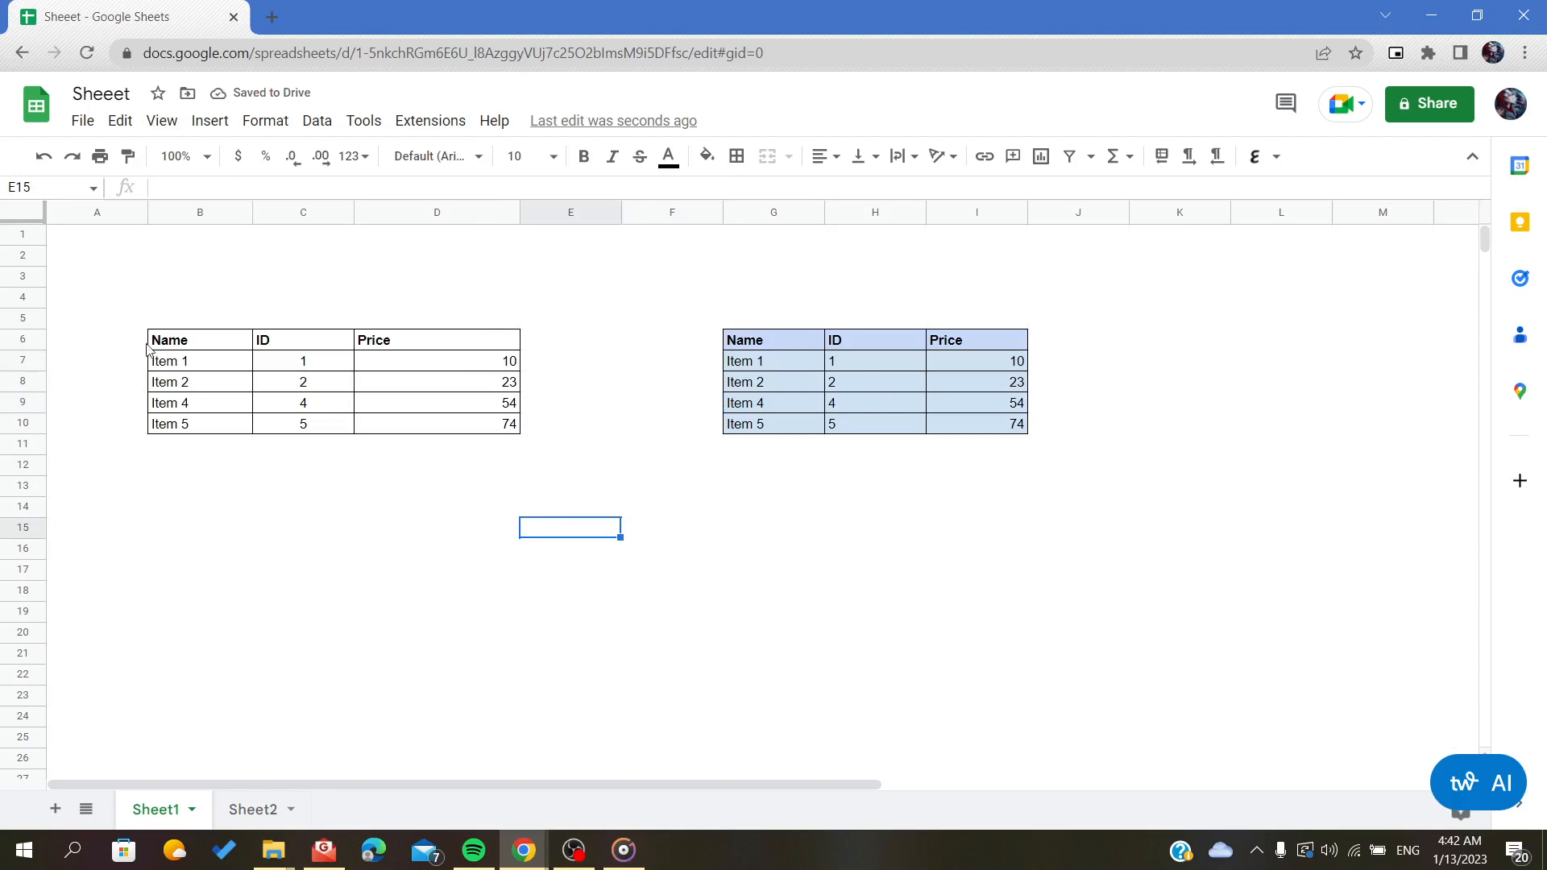
click(568, 445)
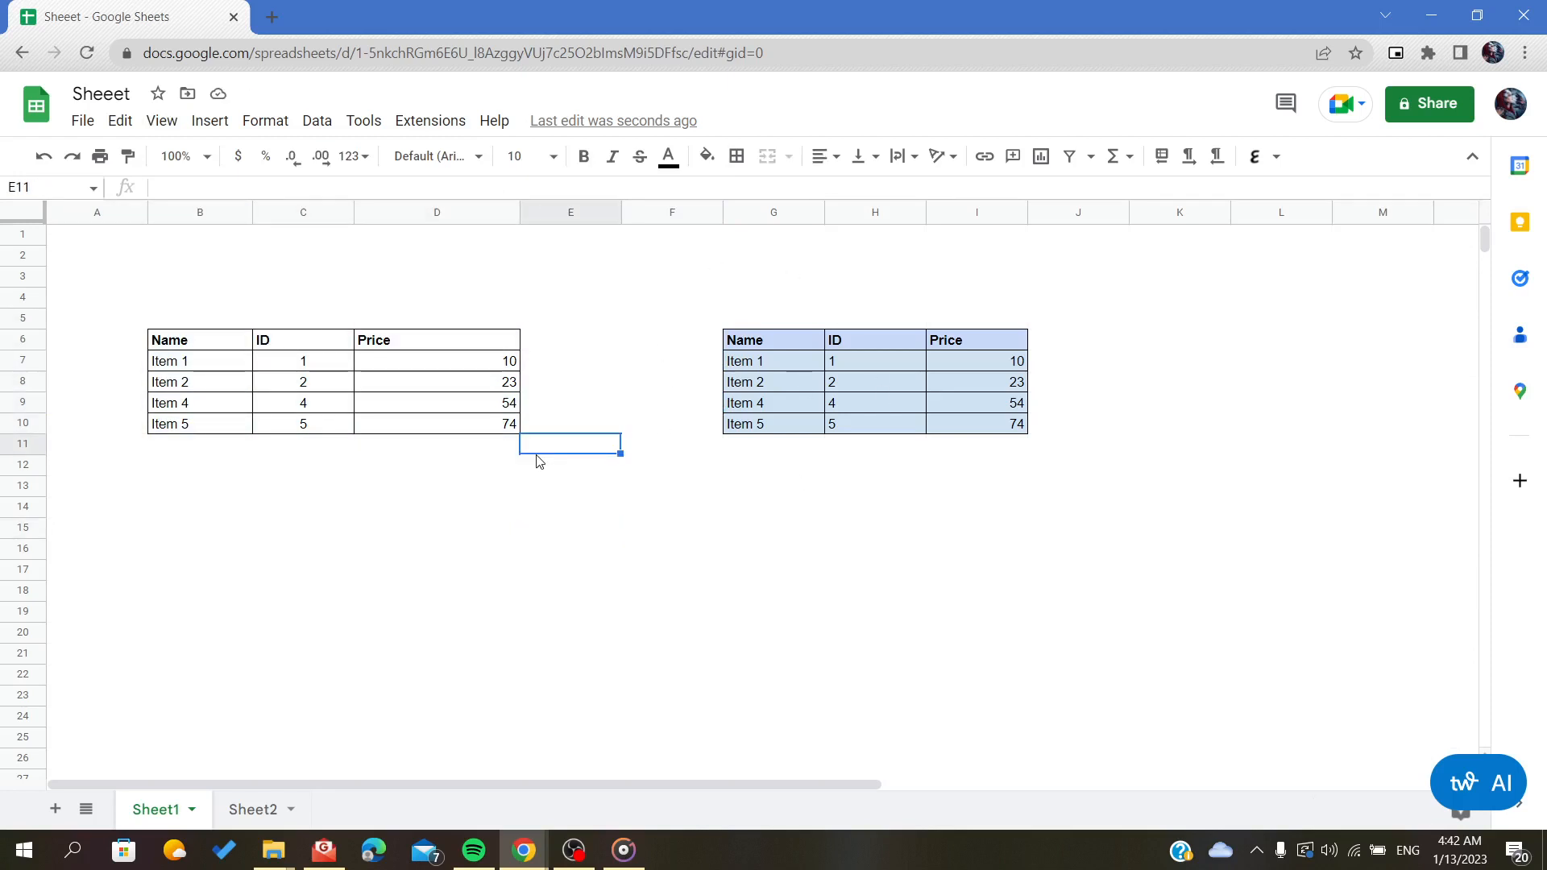
mouse_move(195, 319)
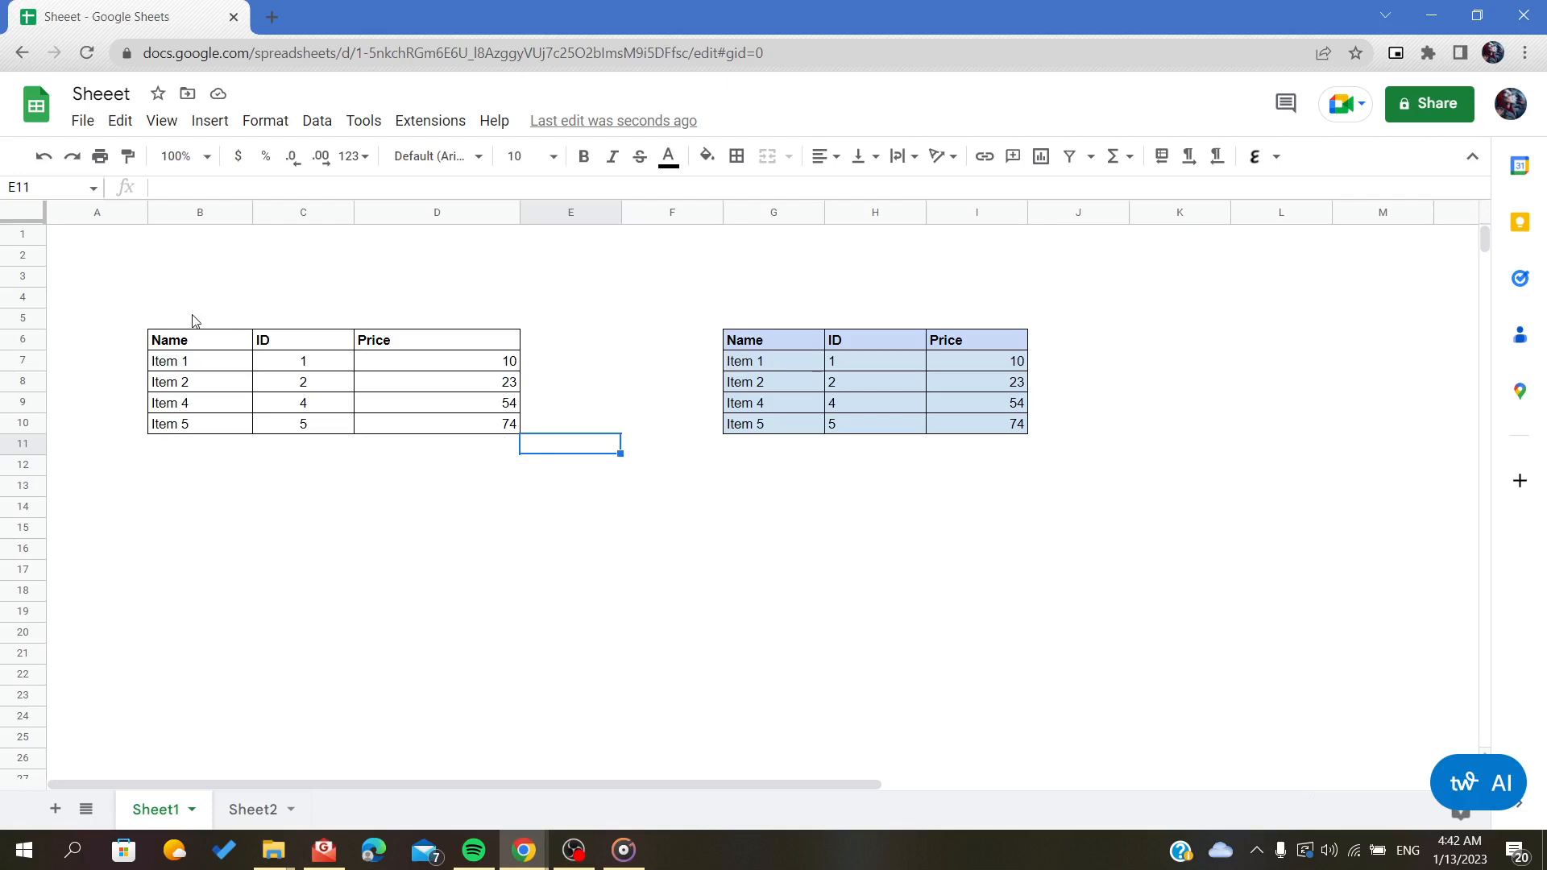
mouse_move(91, 266)
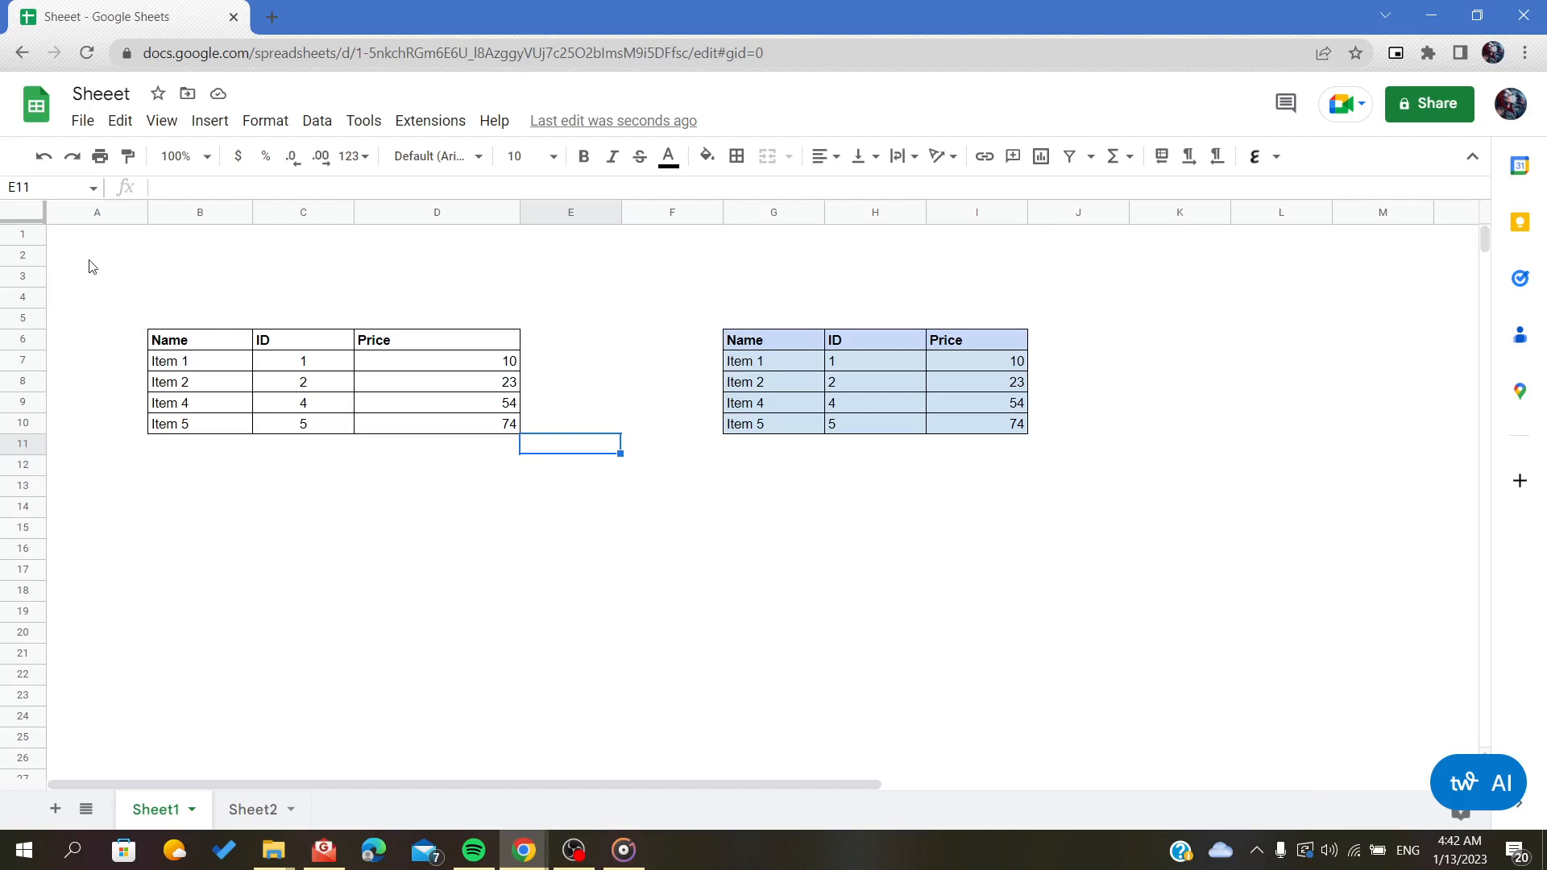
click(975, 631)
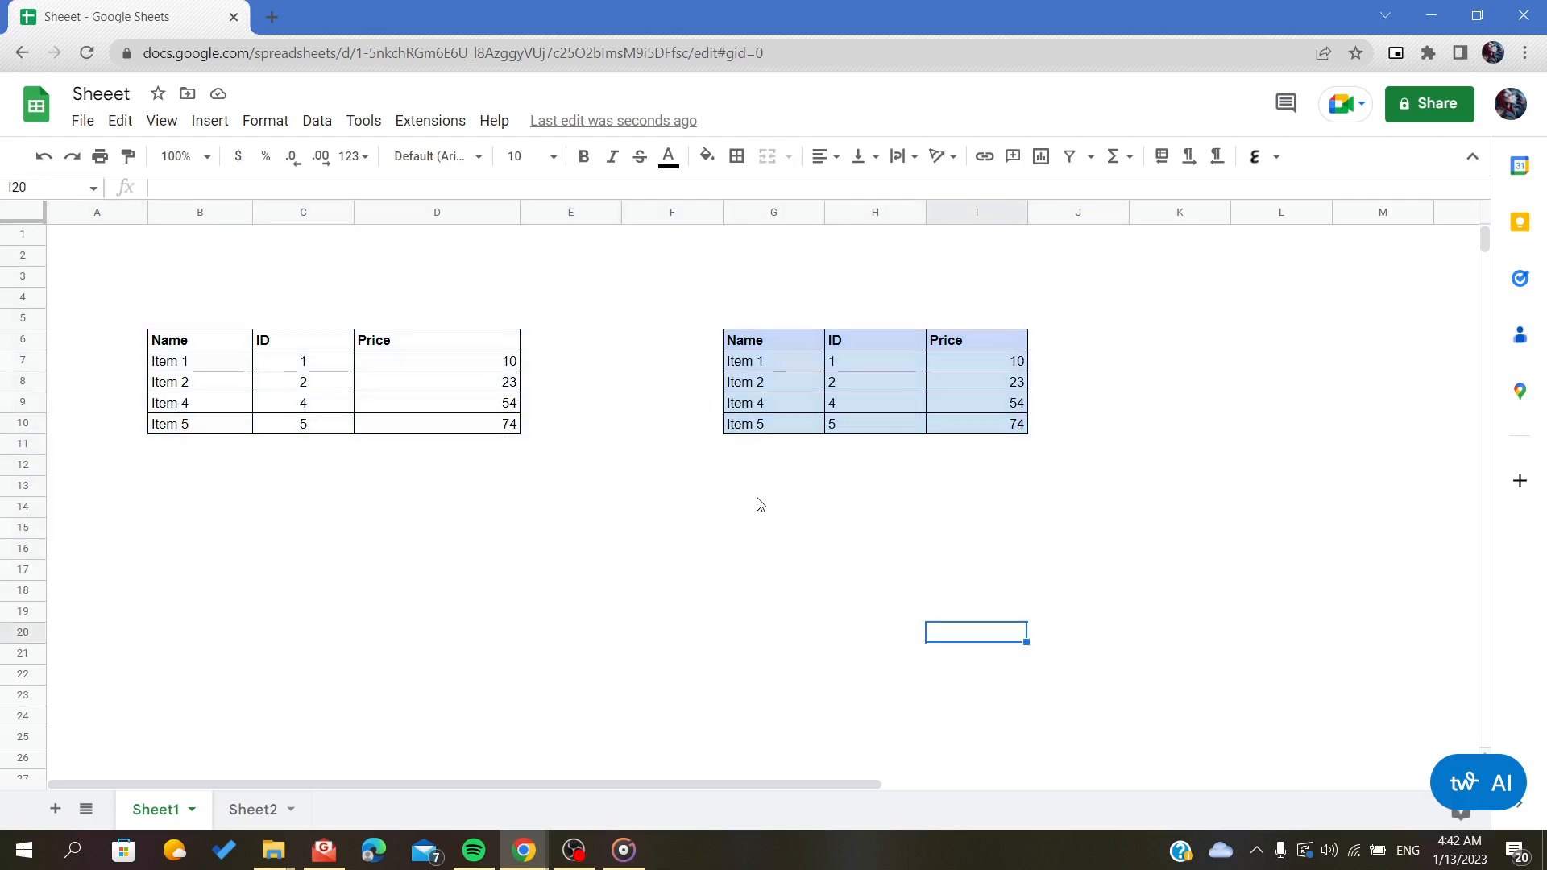
mouse_move(680, 374)
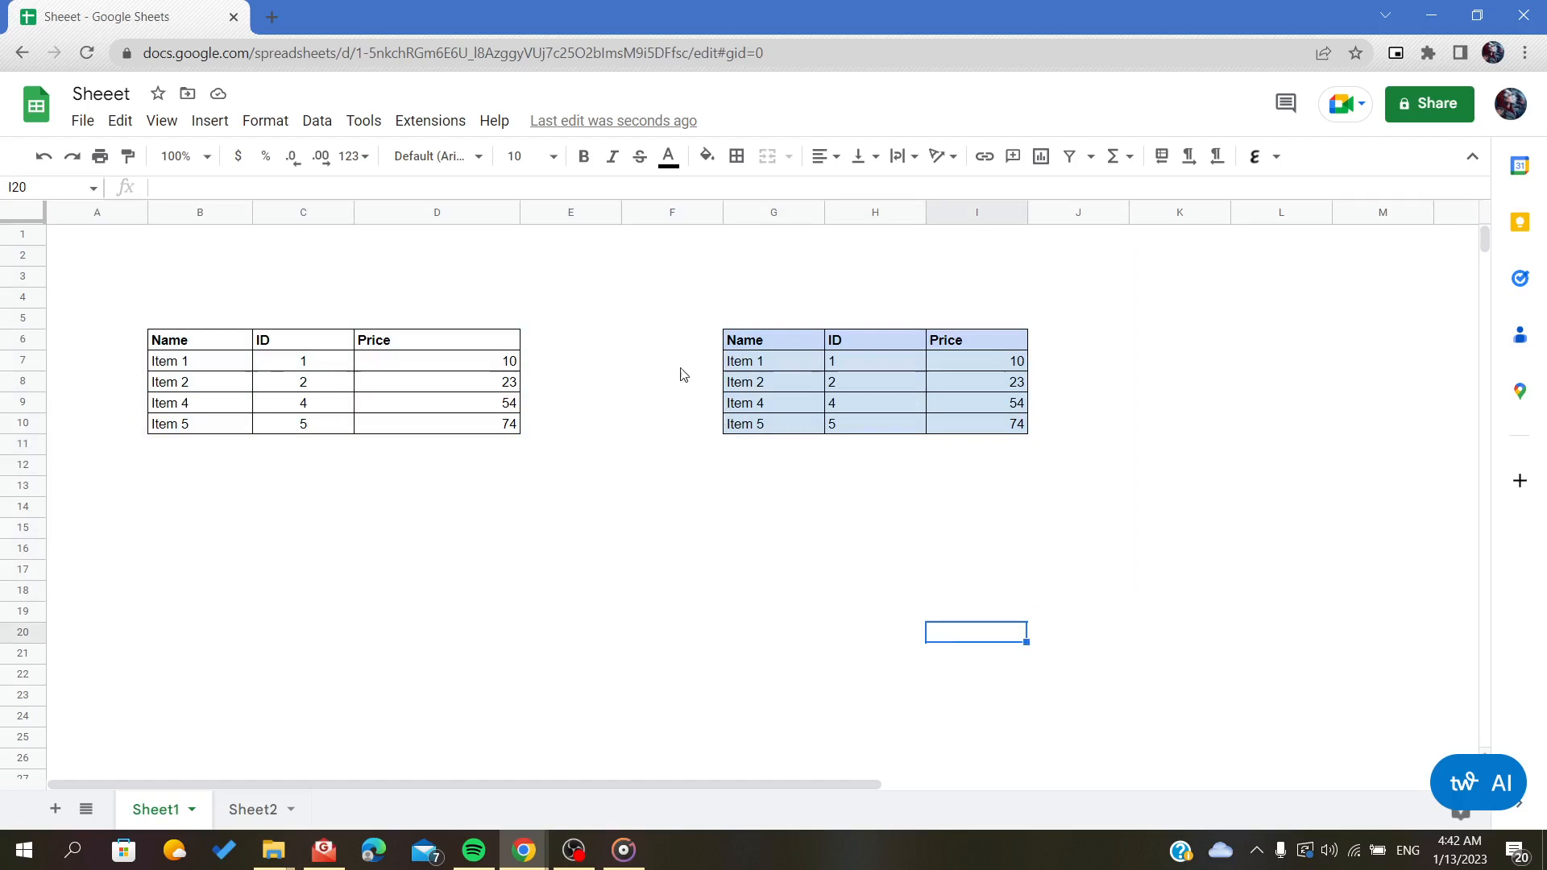
mouse_move(531, 442)
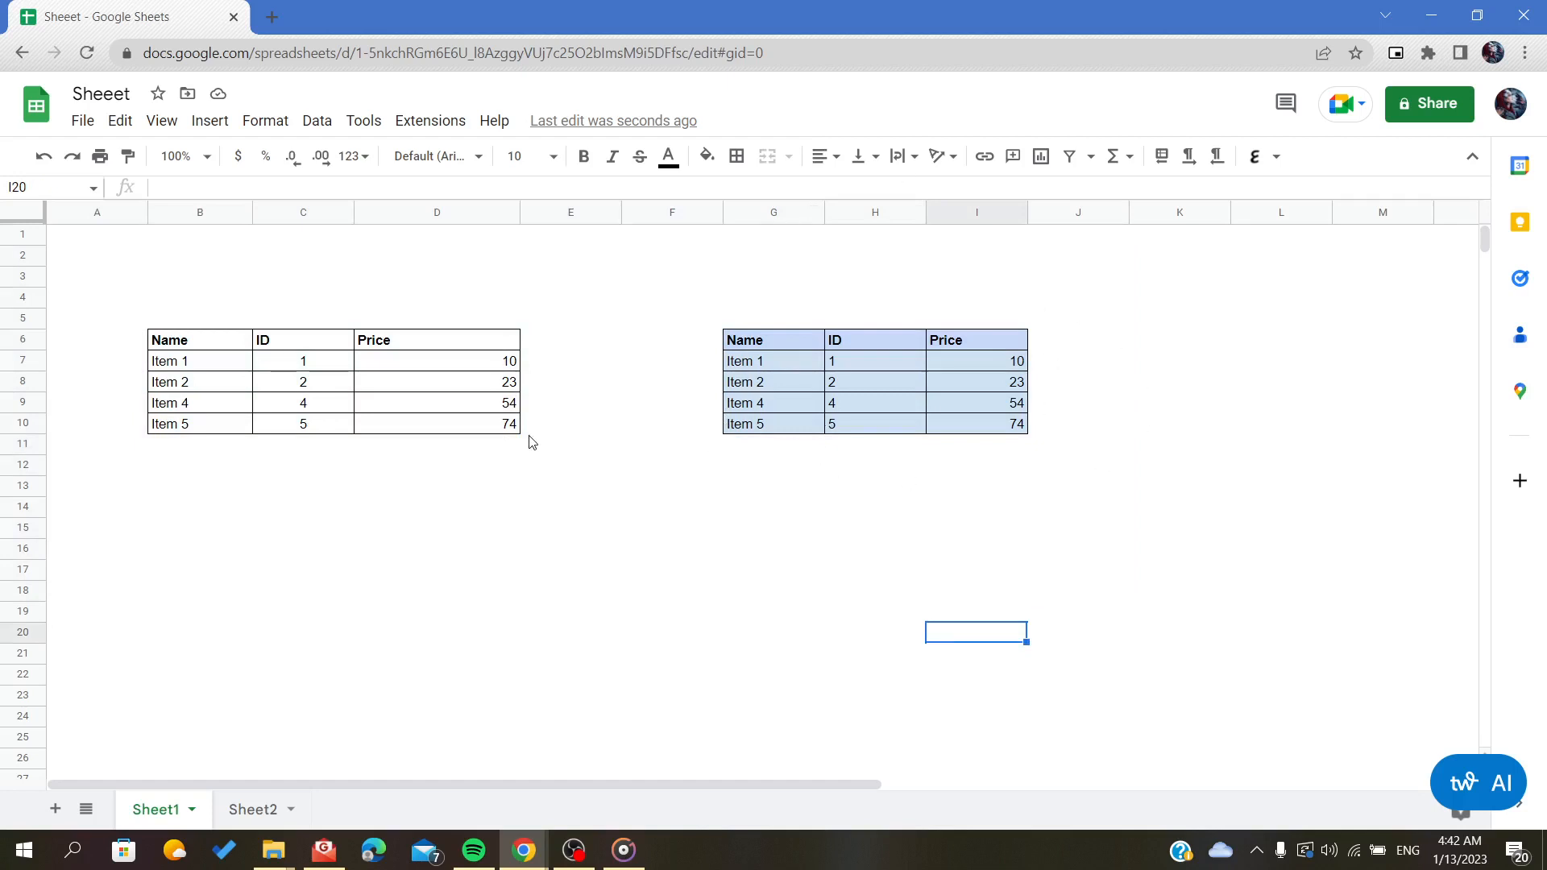
click(437, 569)
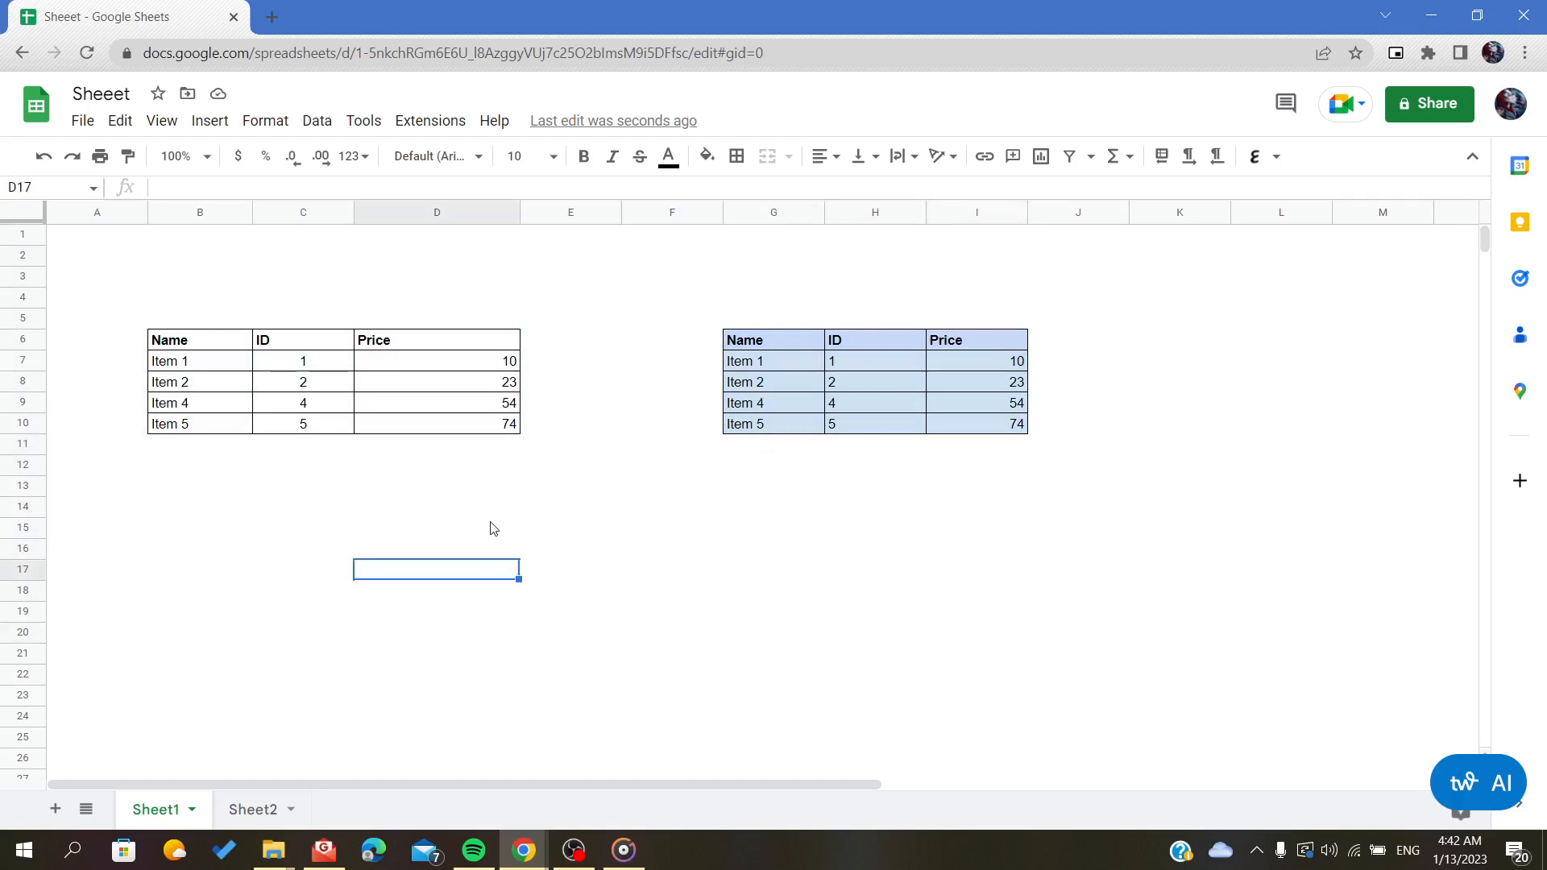